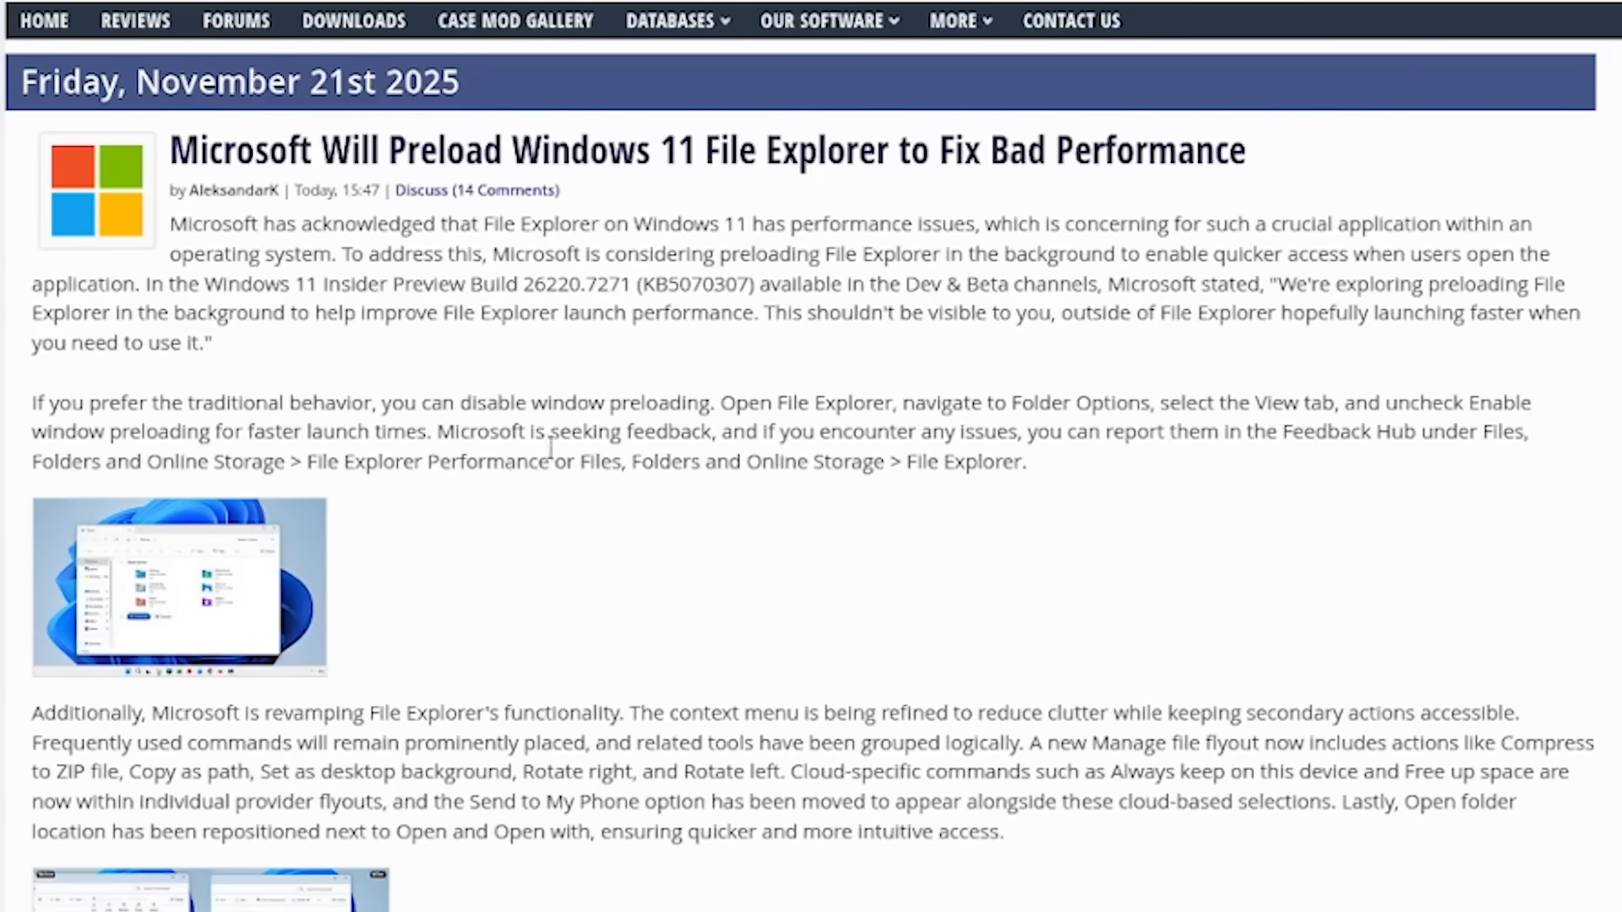
{"action": "mouse_move", "coordinate": [360, 214]}
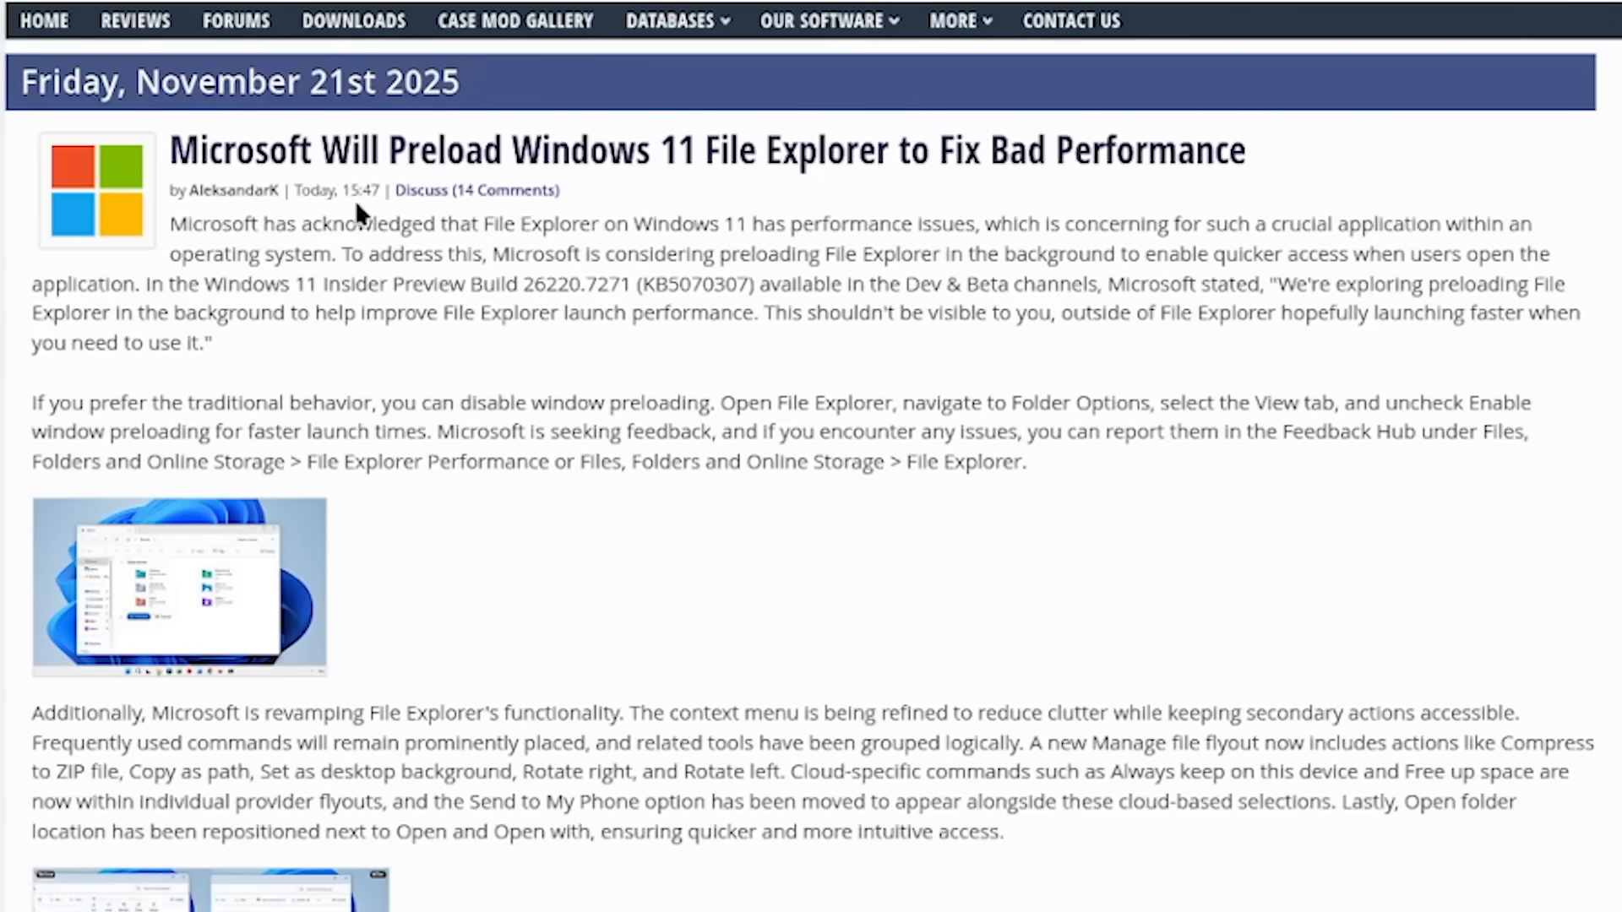
{"action": "mouse_move", "coordinate": [816, 233]}
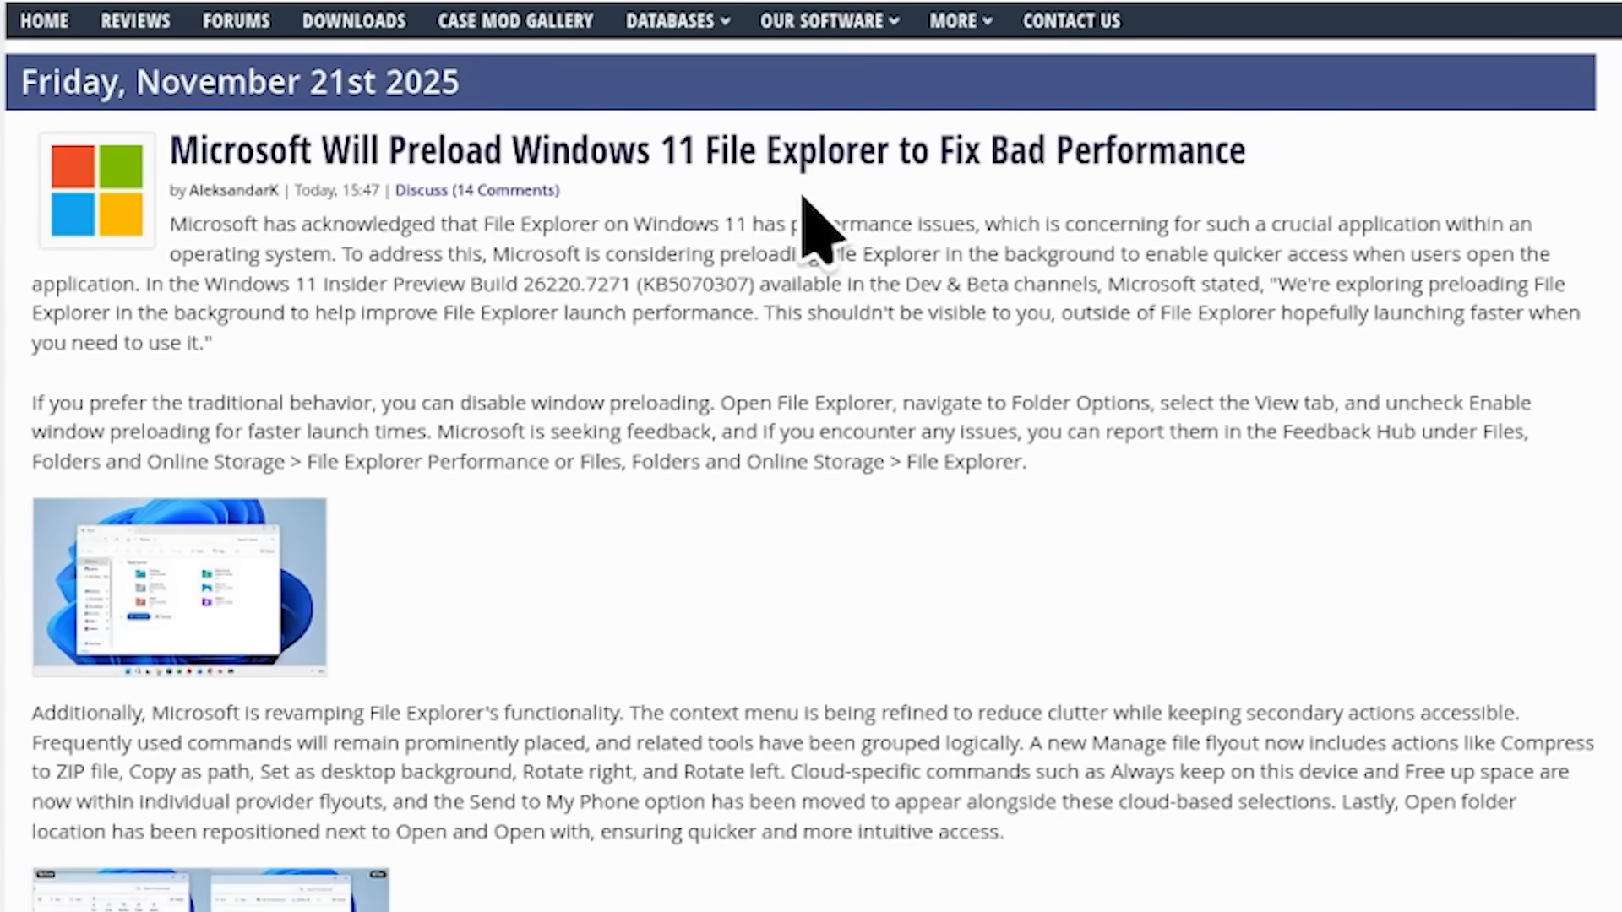
{"action": "mouse_move", "coordinate": [1035, 192]}
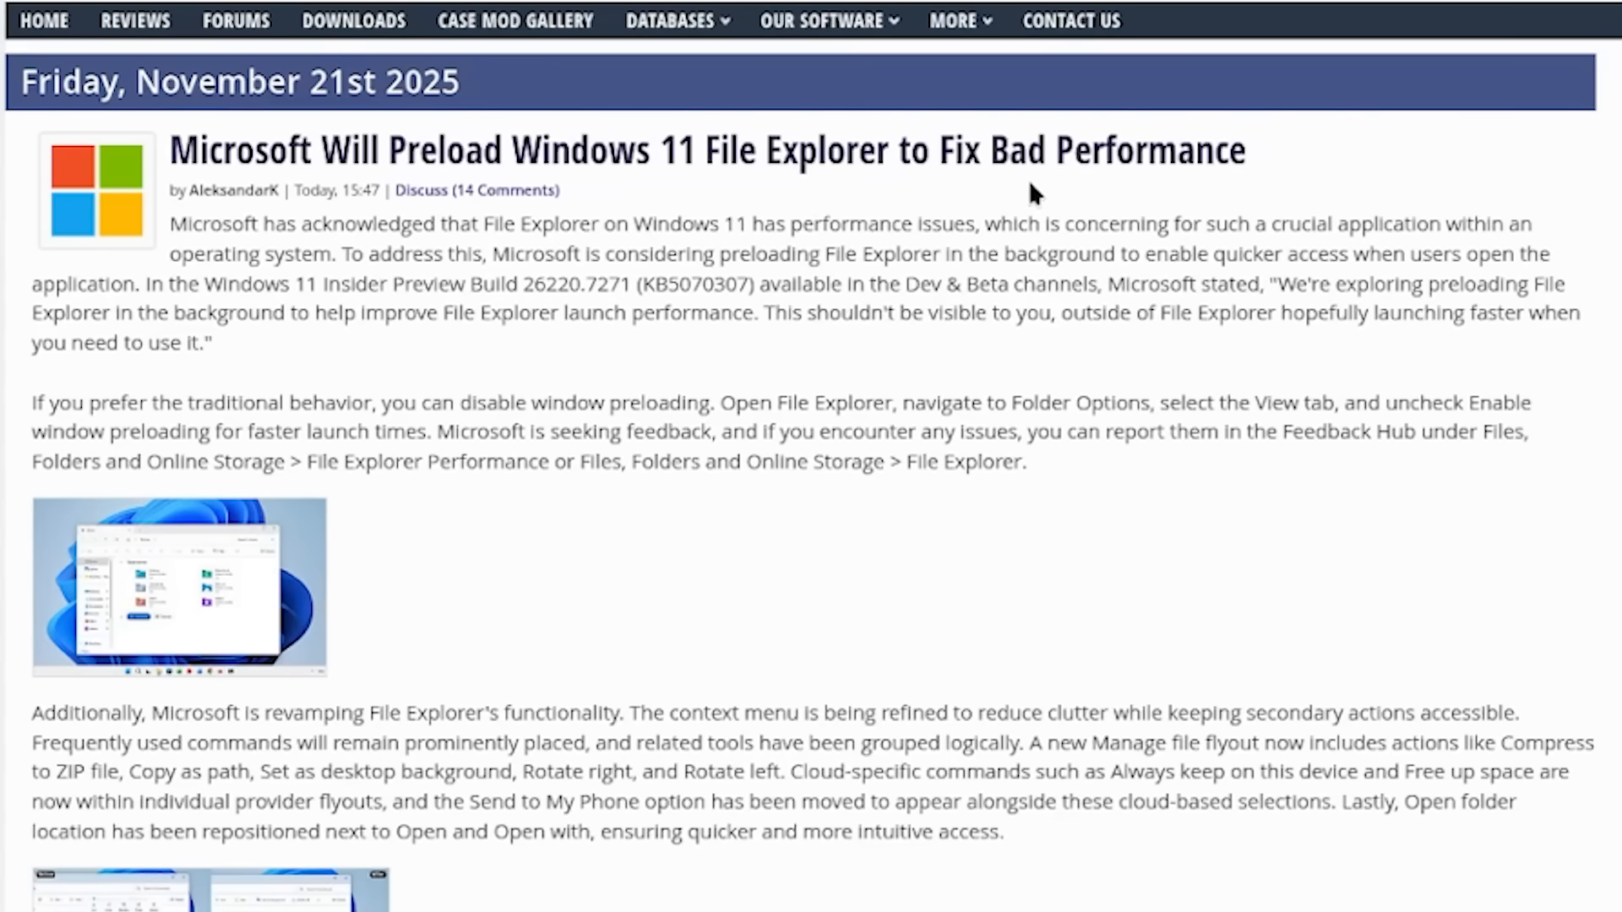
Scroll through the TechPowerUp article on Microsoft preloading Windows 11 File Explorer
{"action": "scroll", "scroll_direction": "down", "scroll_amount": 3}
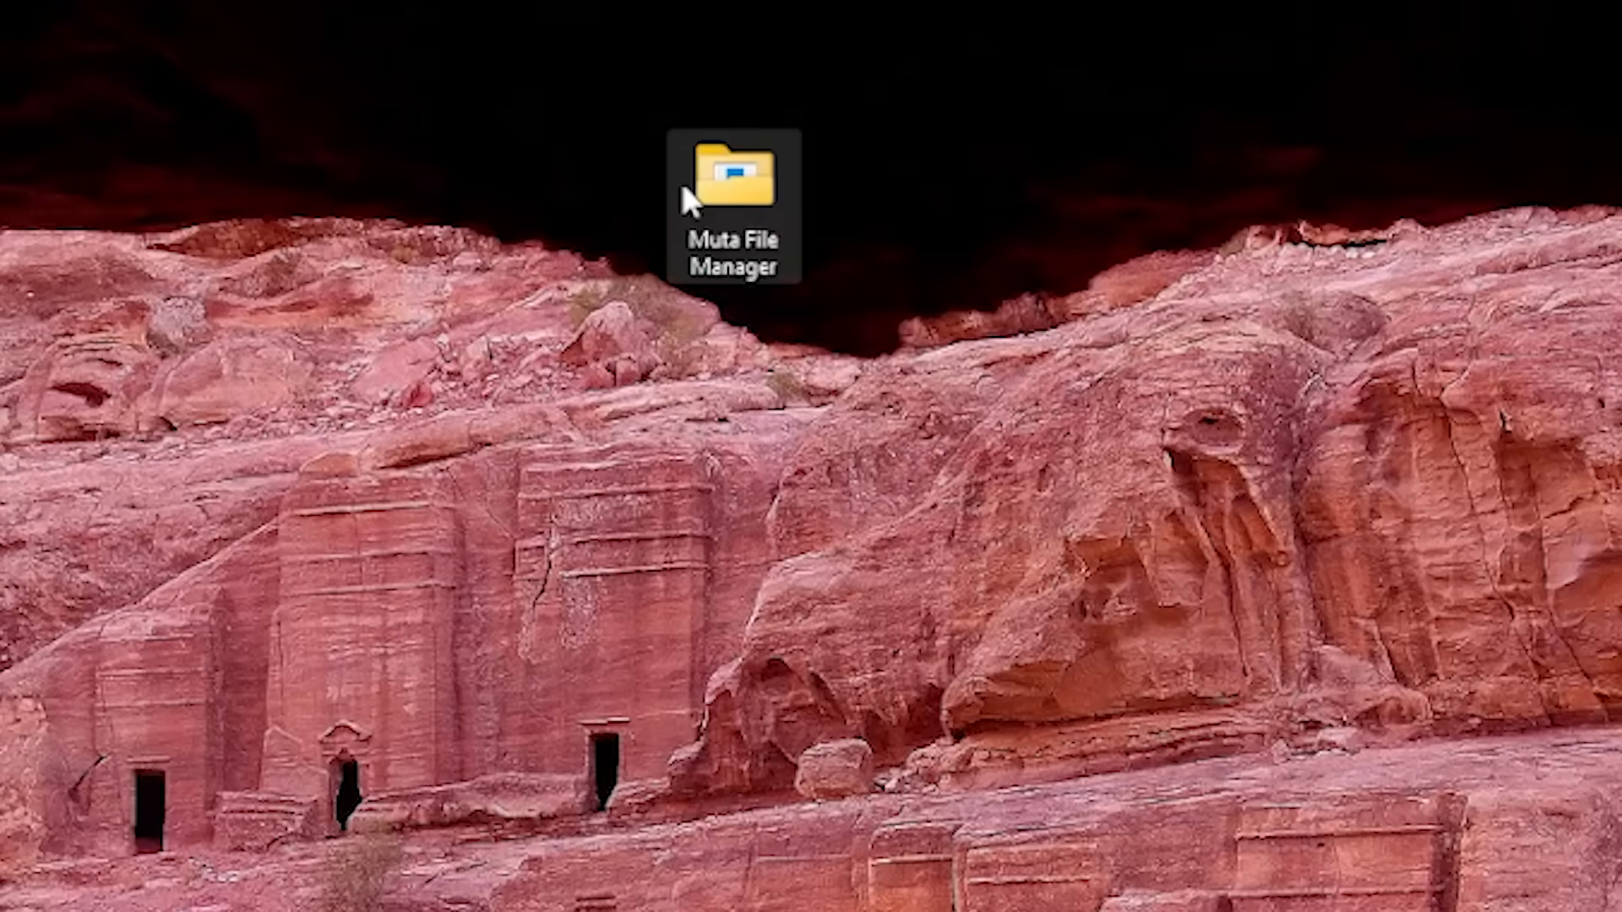
Launch FileManager.exe from the Muta File Manager folder and browse into Desktop
{"action": "double_click", "coordinate": [737, 173]}
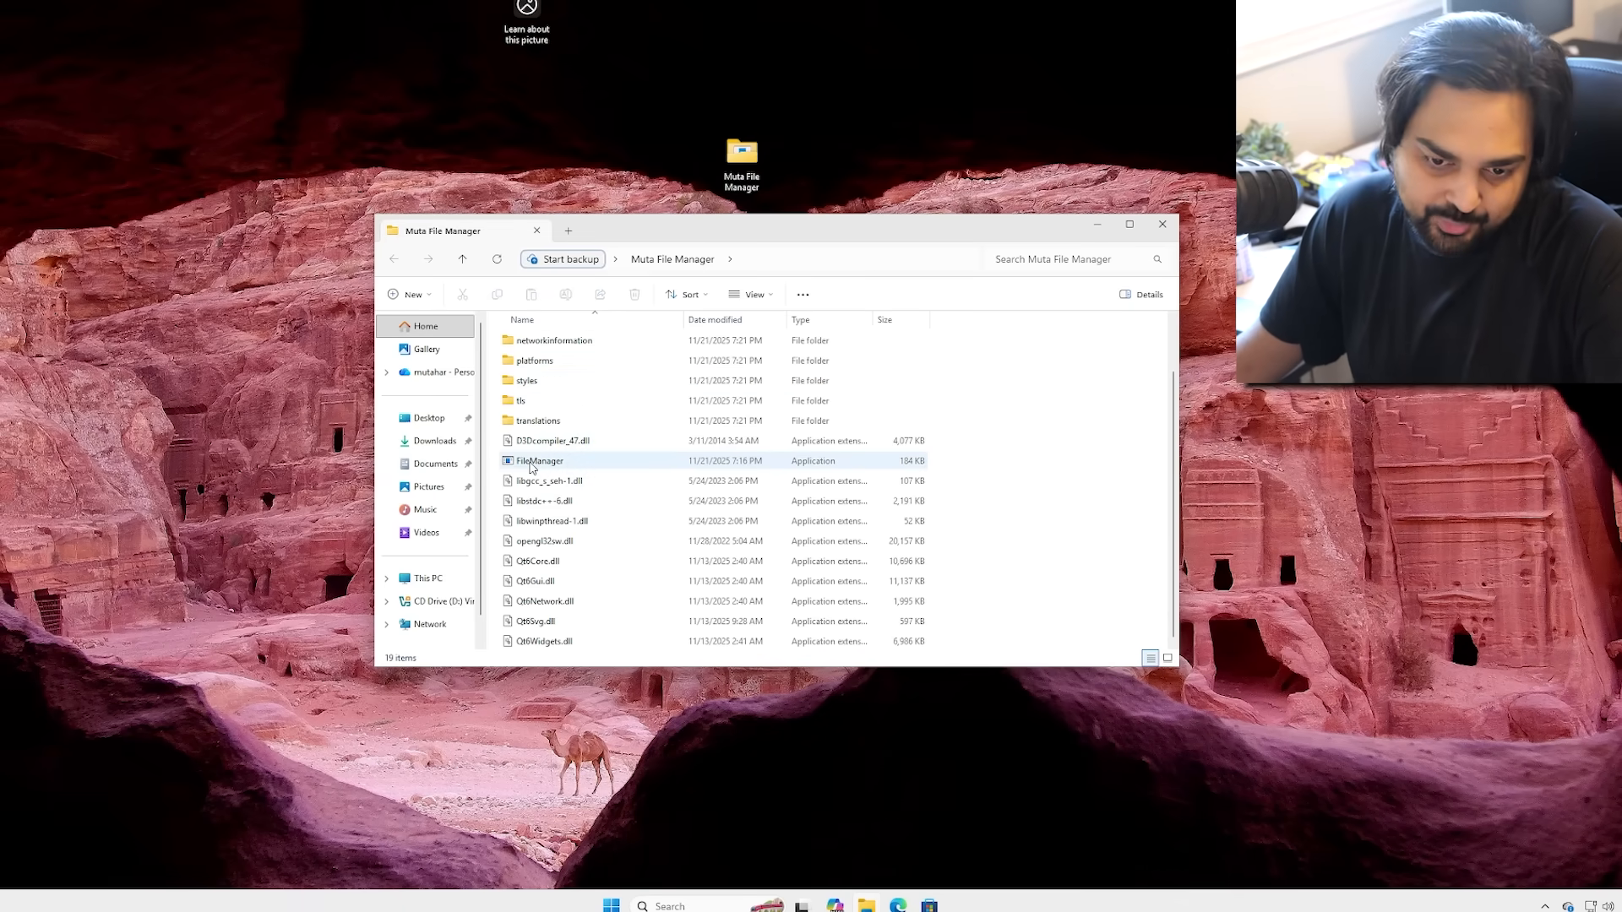
{"action": "mouse_move", "coordinate": [535, 466]}
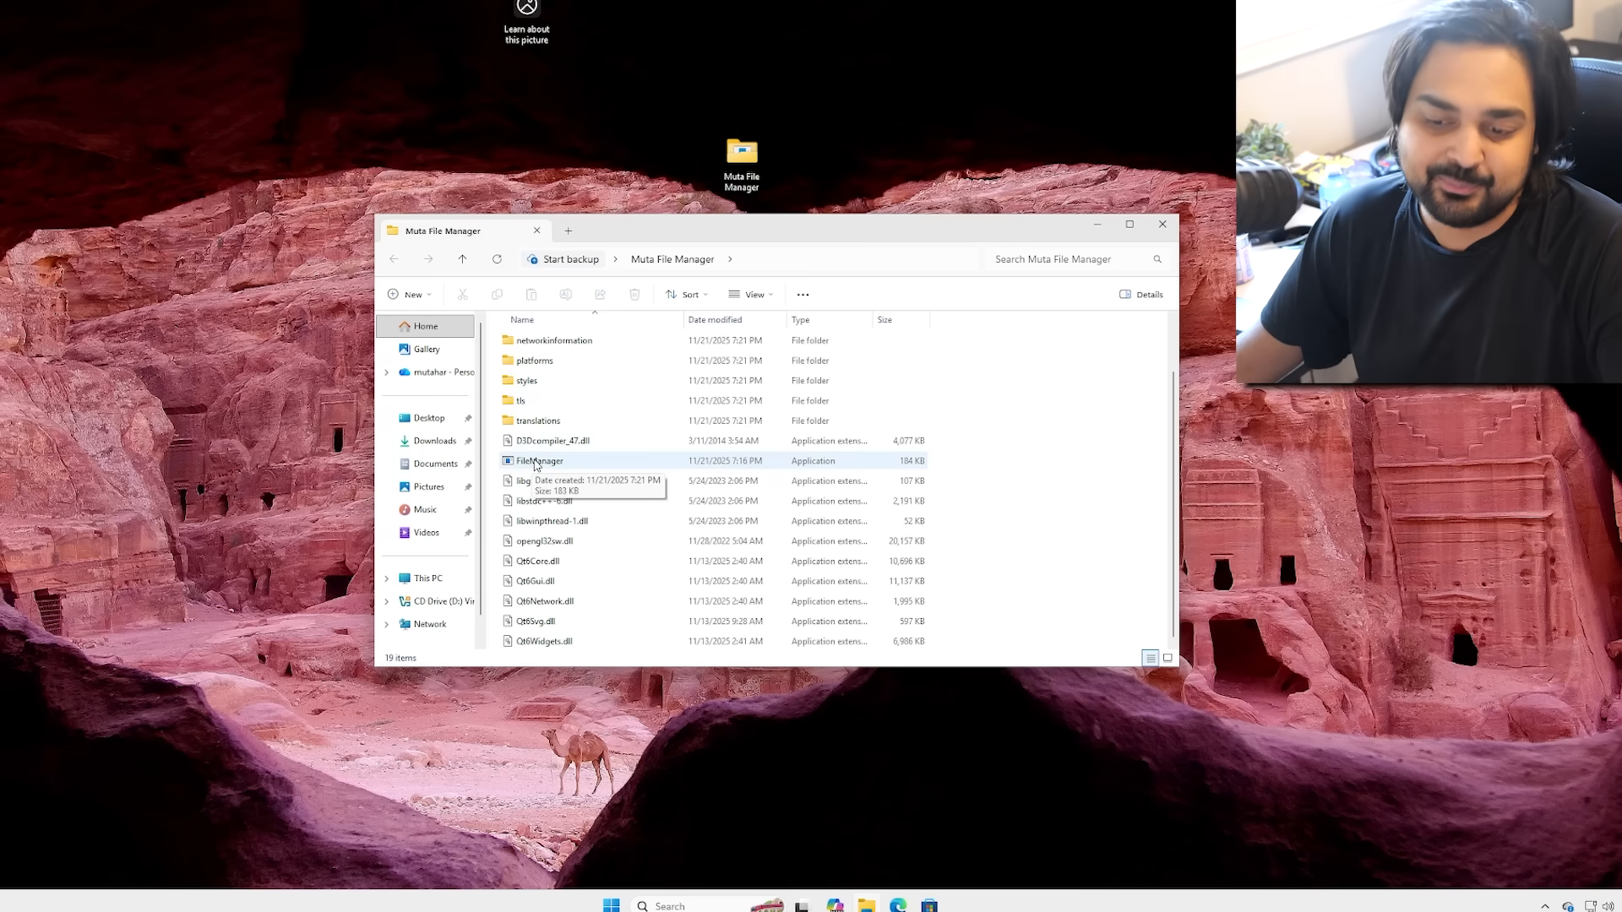
{"action": "double_click", "coordinate": [537, 461]}
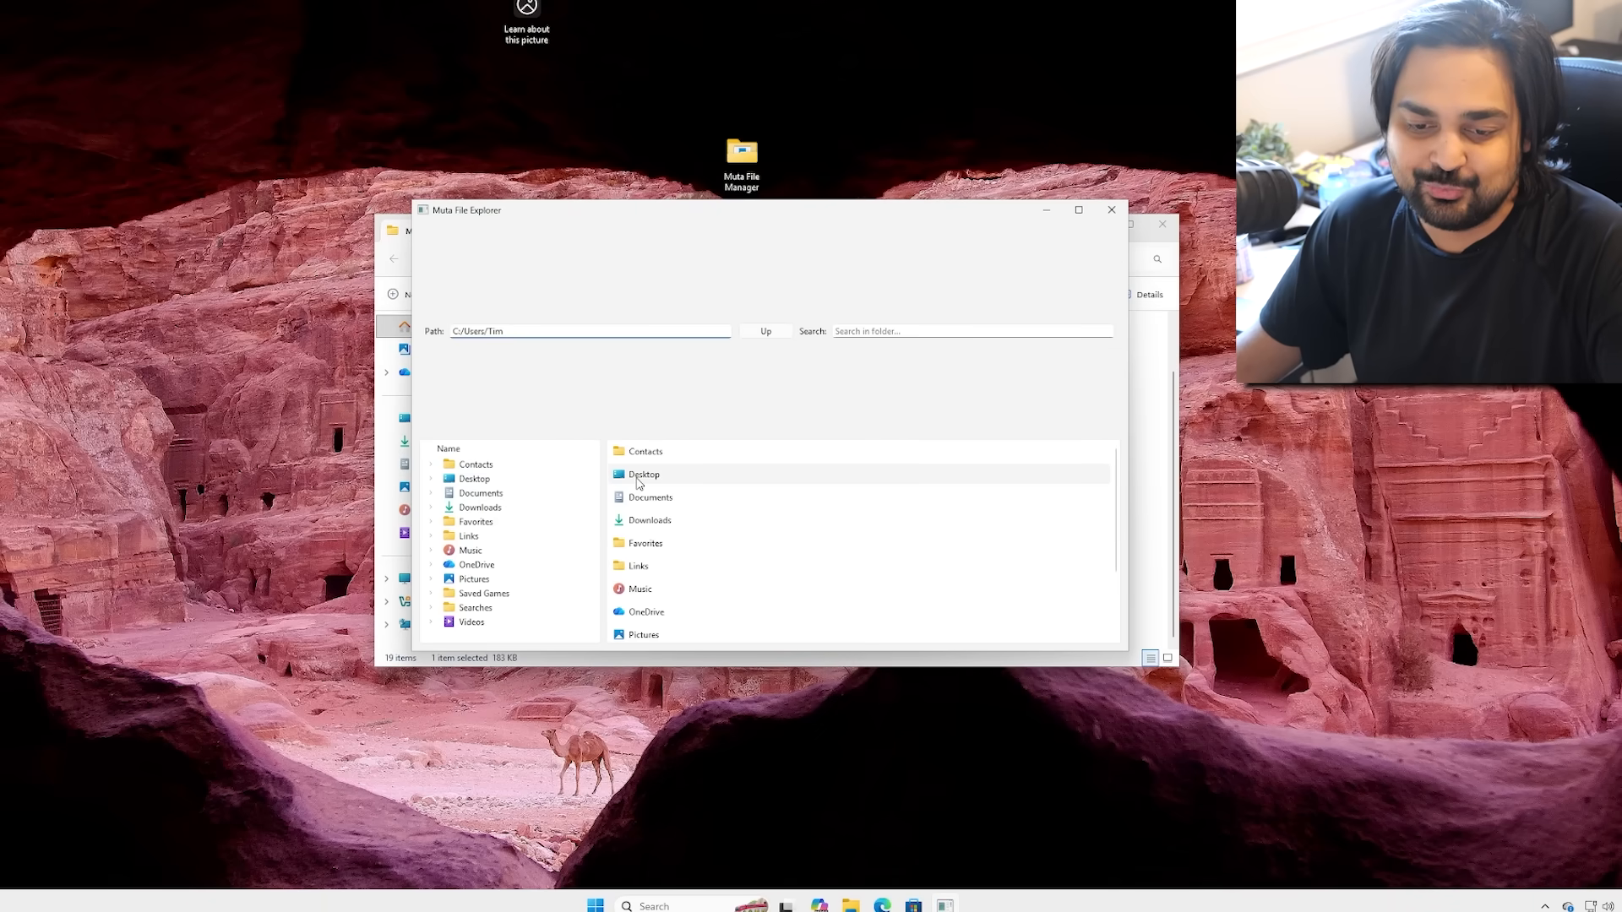
{"action": "mouse_move", "coordinate": [637, 483]}
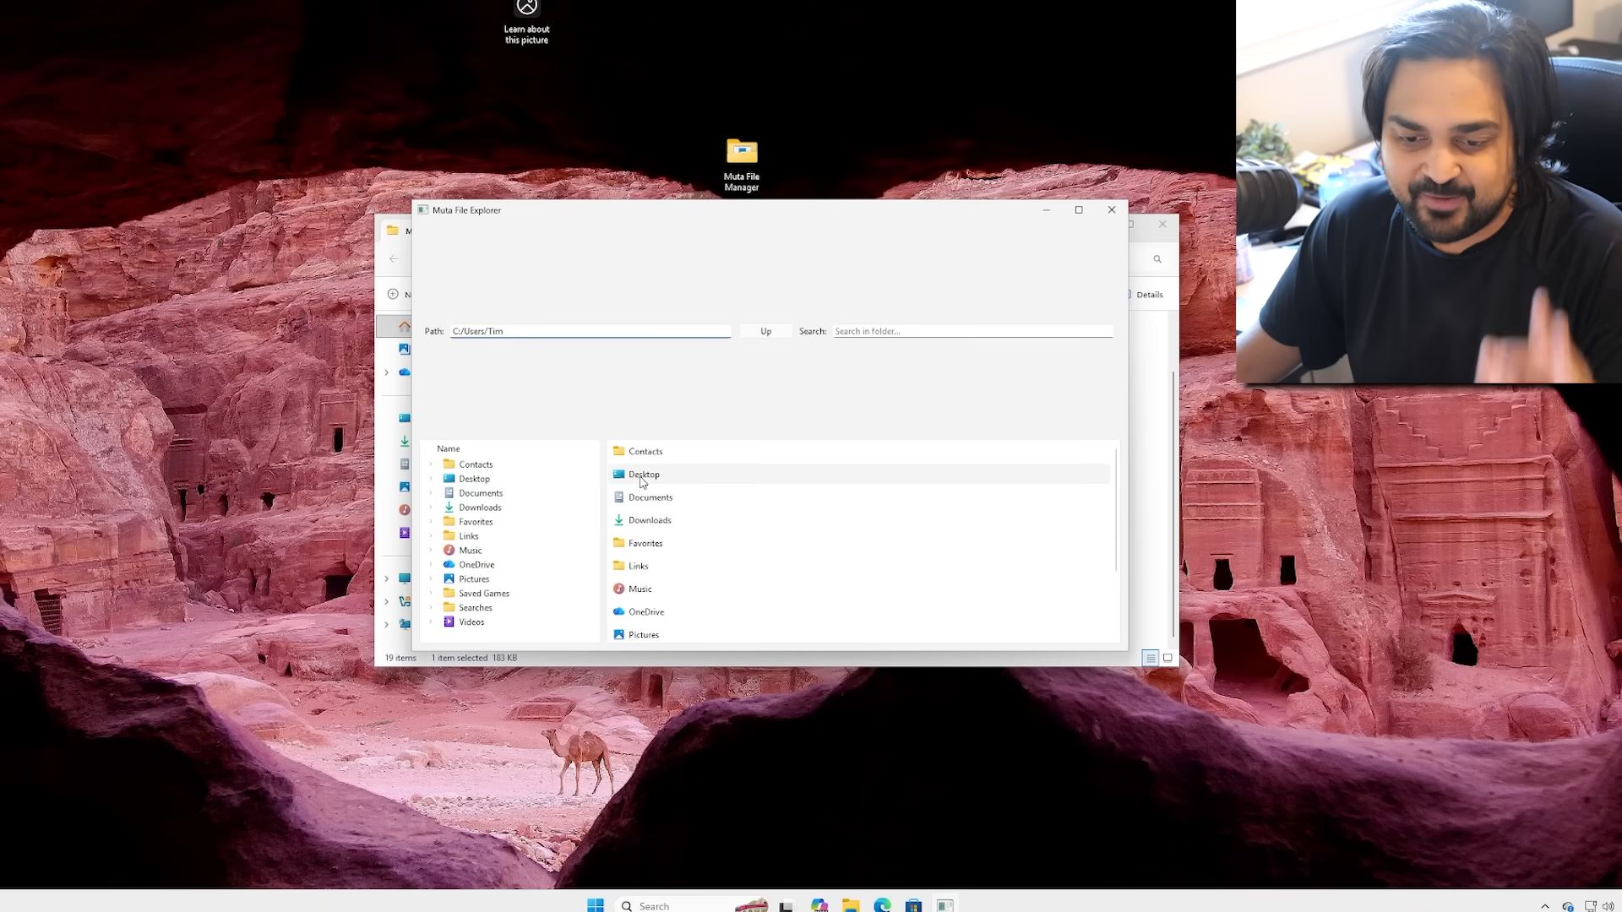
{"action": "double_click", "coordinate": [644, 474]}
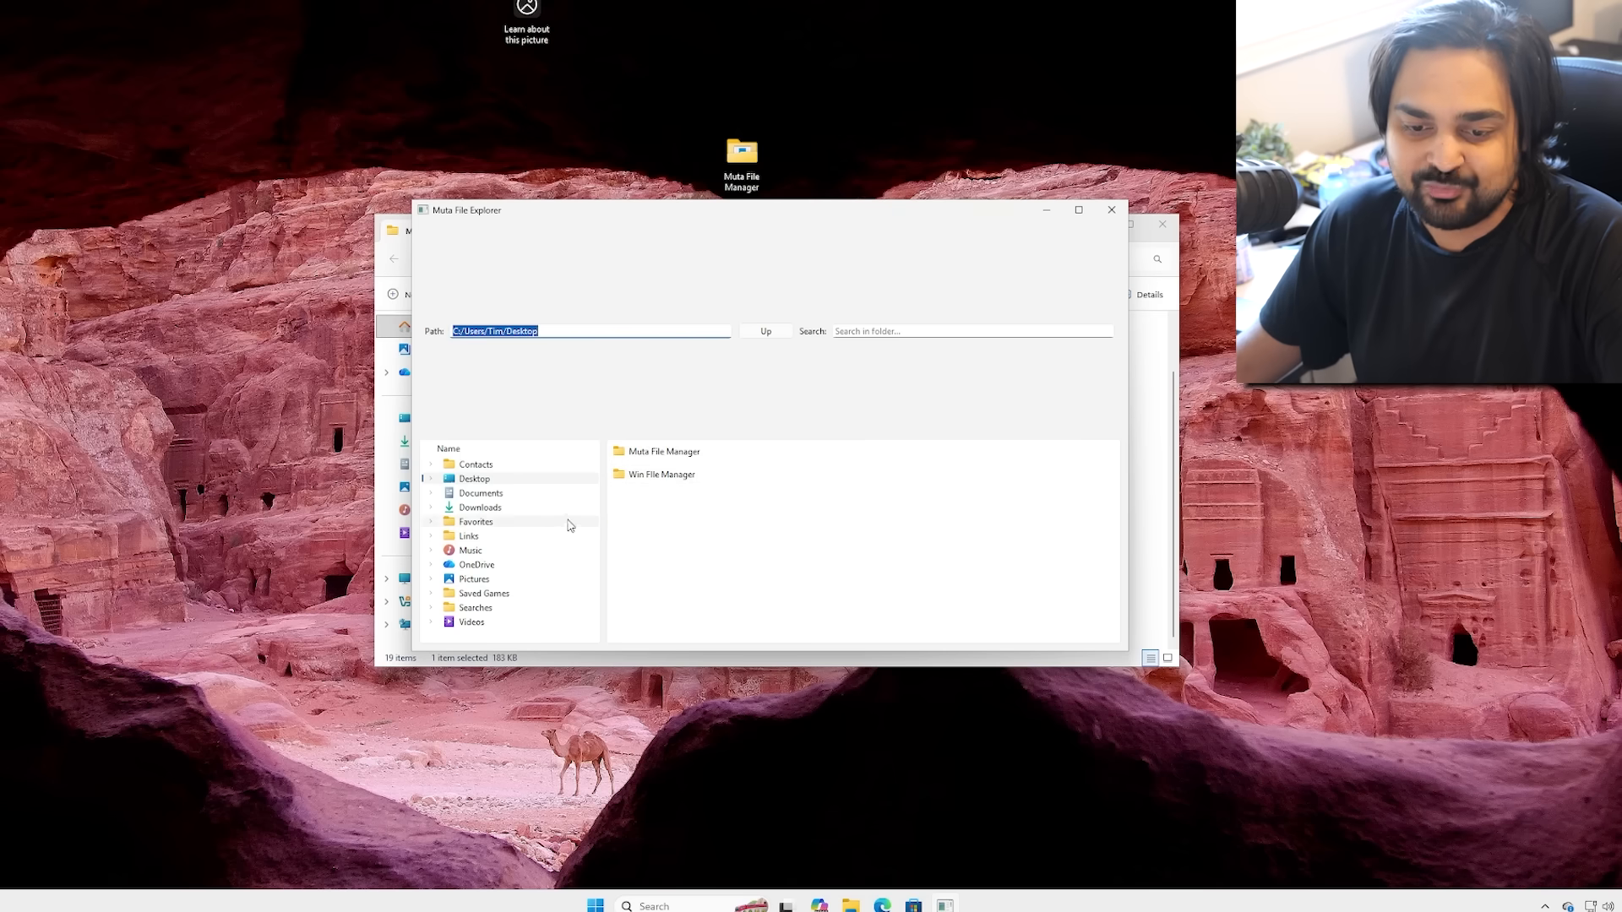
{"action": "left_click", "coordinate": [660, 474]}
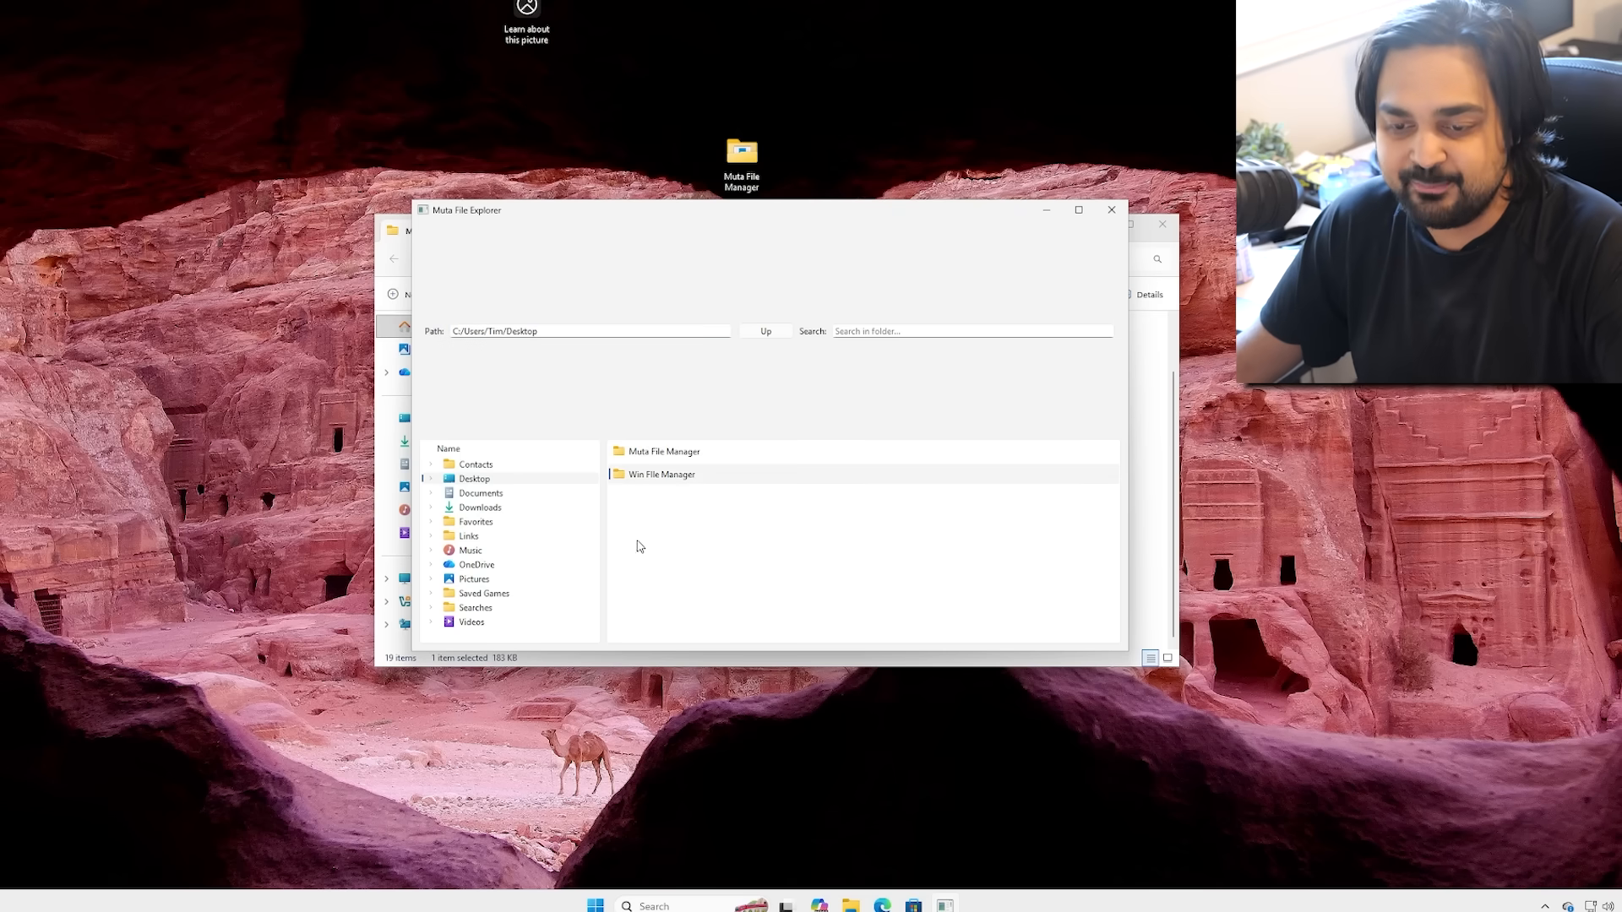
{"action": "mouse_move", "coordinate": [862, 474]}
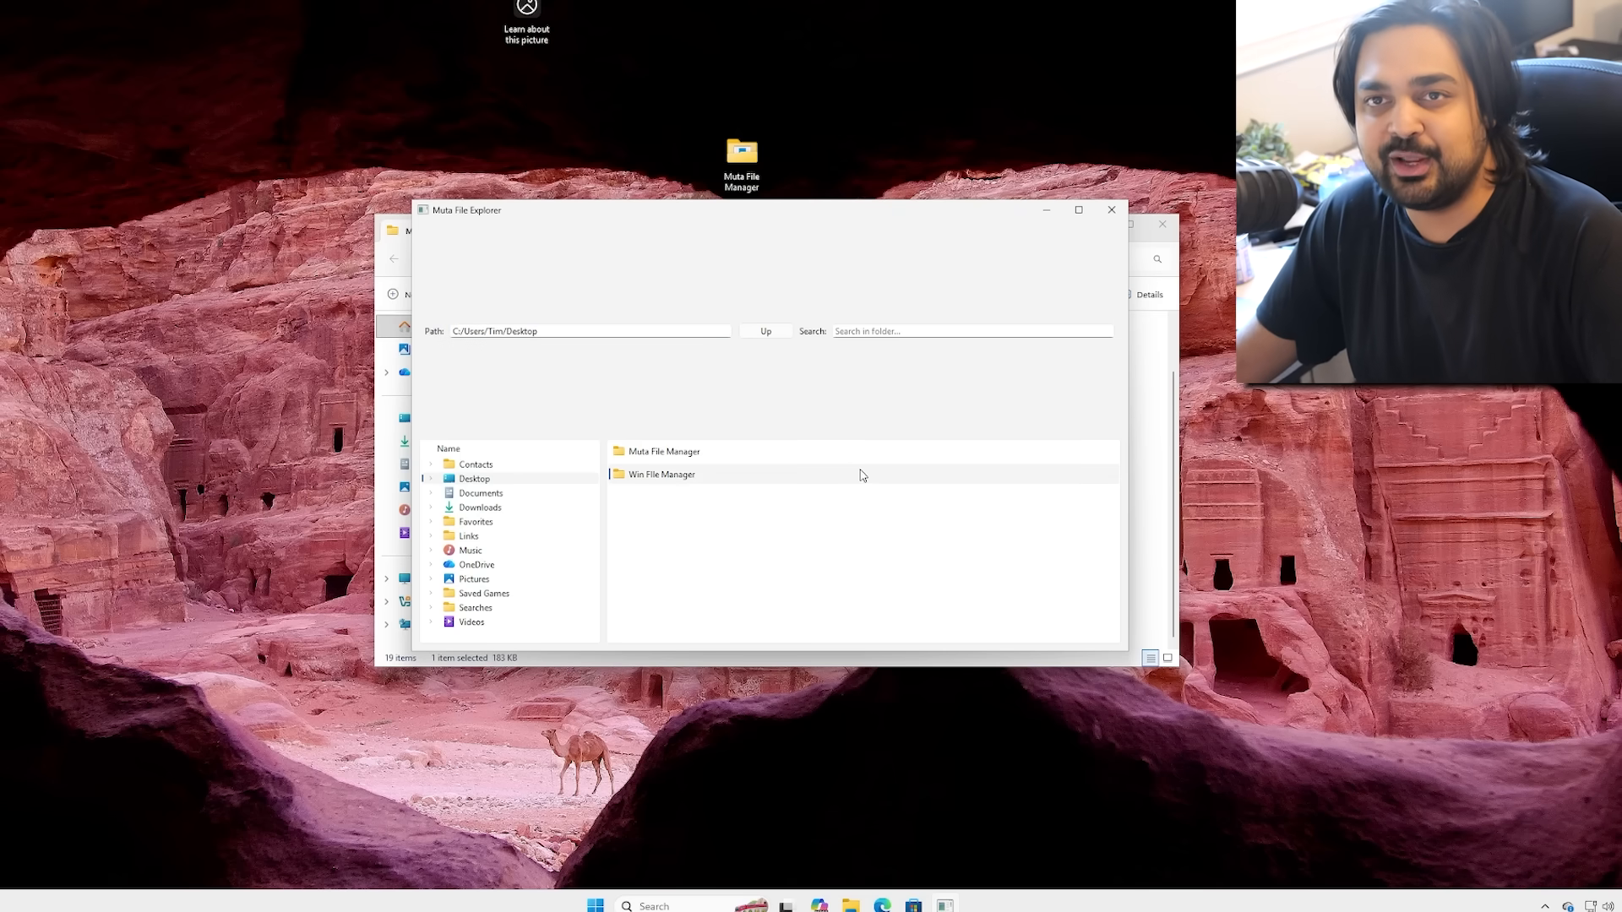
{"action": "right_click", "coordinate": [1158, 904]}
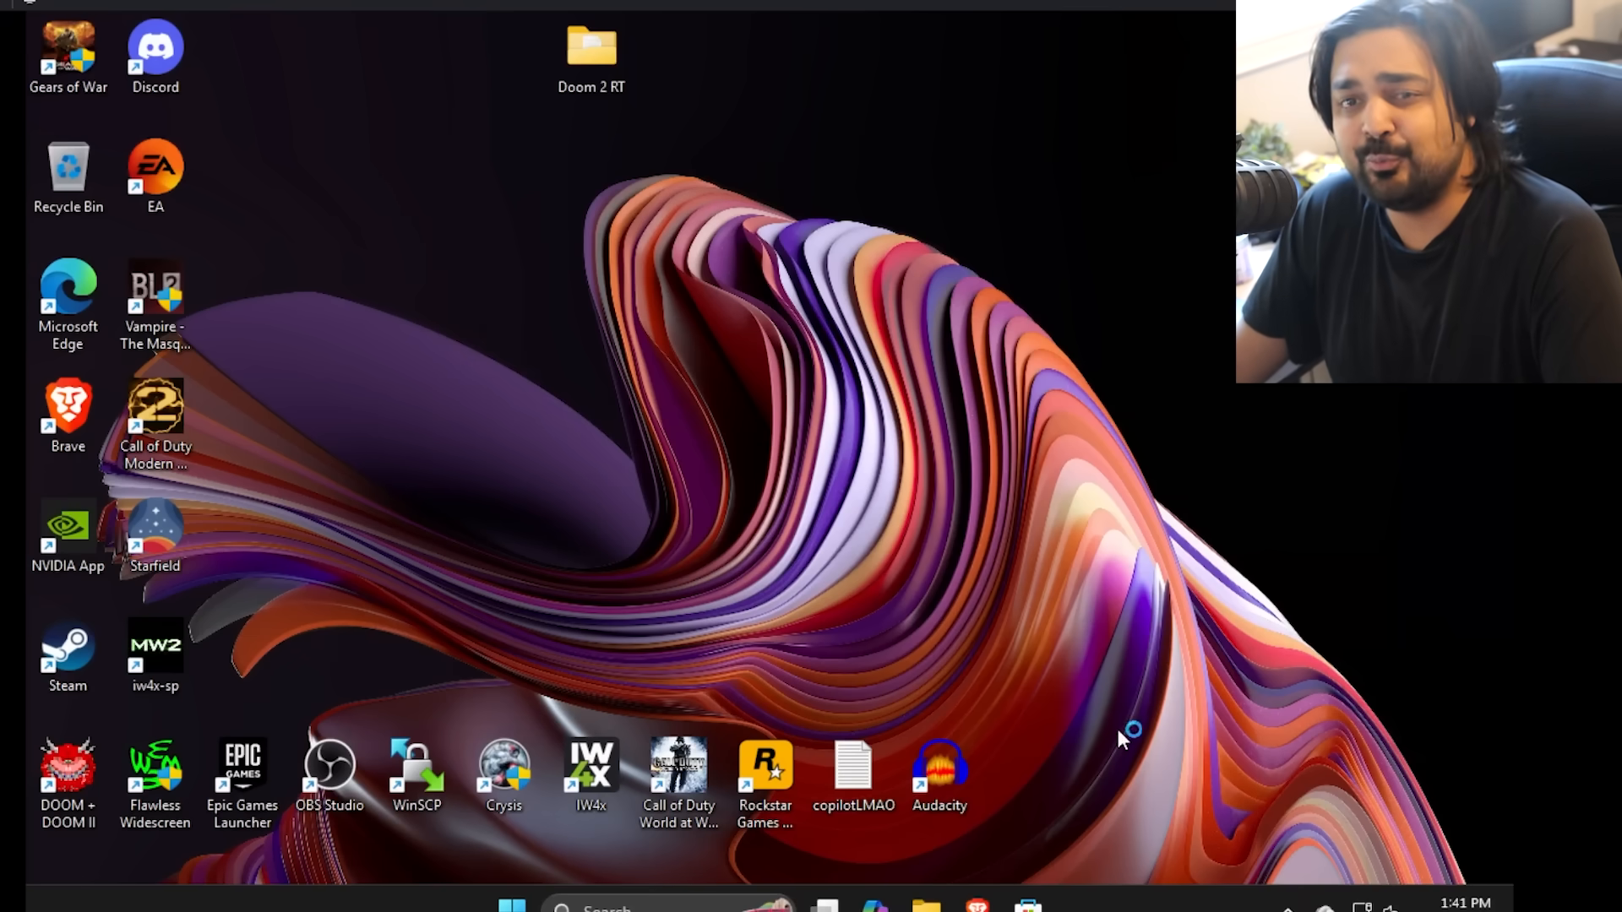
Open Windows Update from Start search and go to the Windows Insider Program page
{"action": "type", "text": "u"}
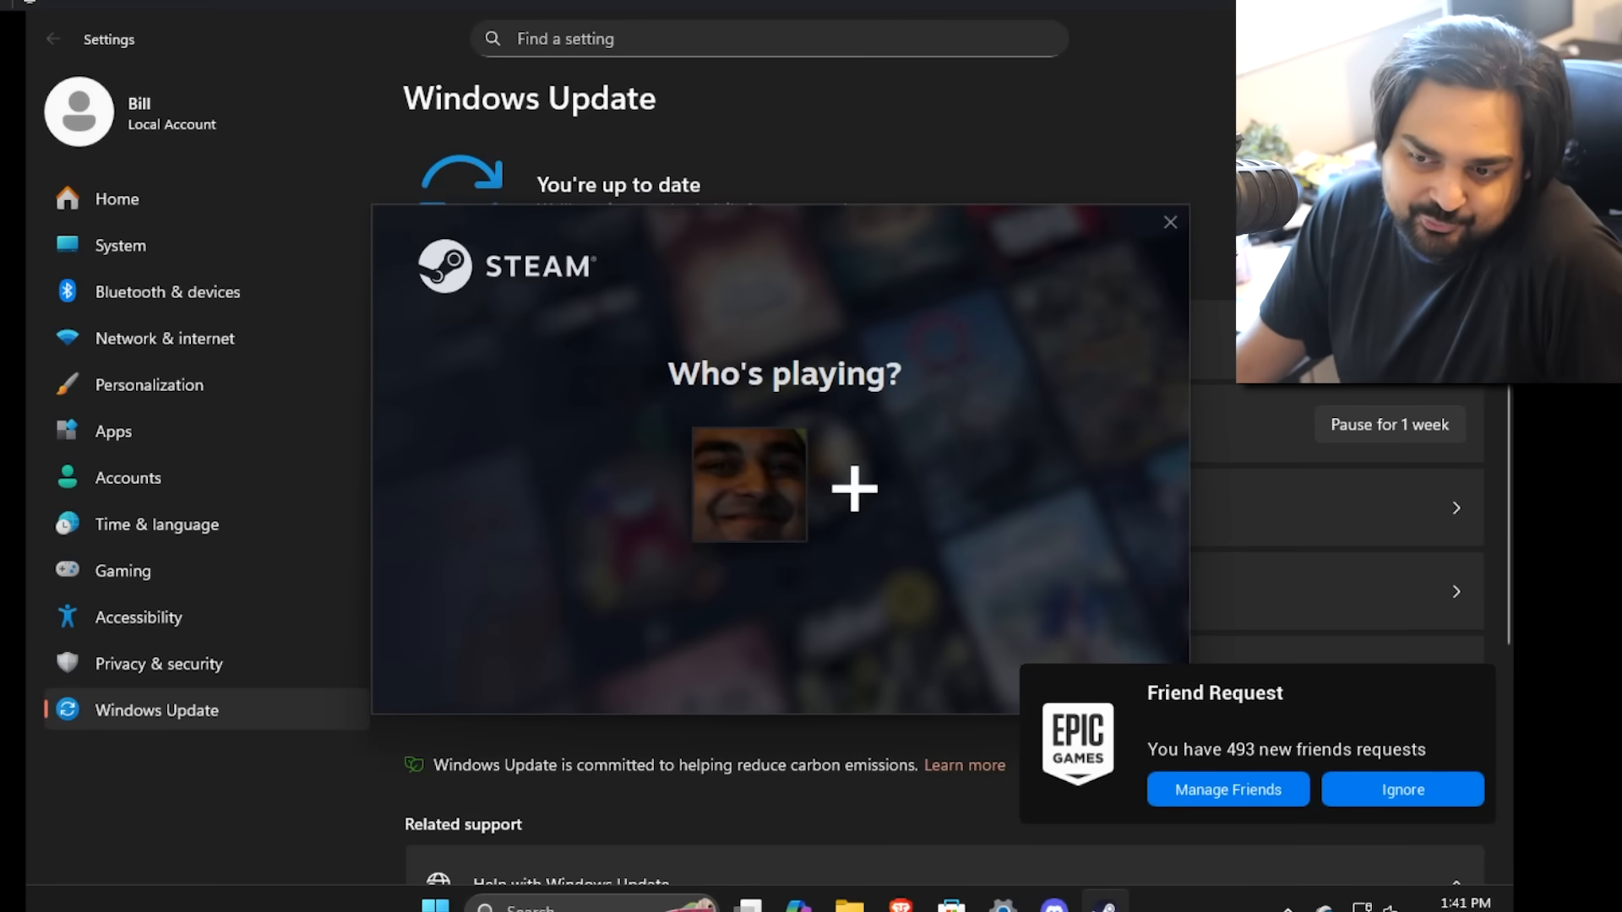
{"action": "left_click", "coordinate": [1170, 222]}
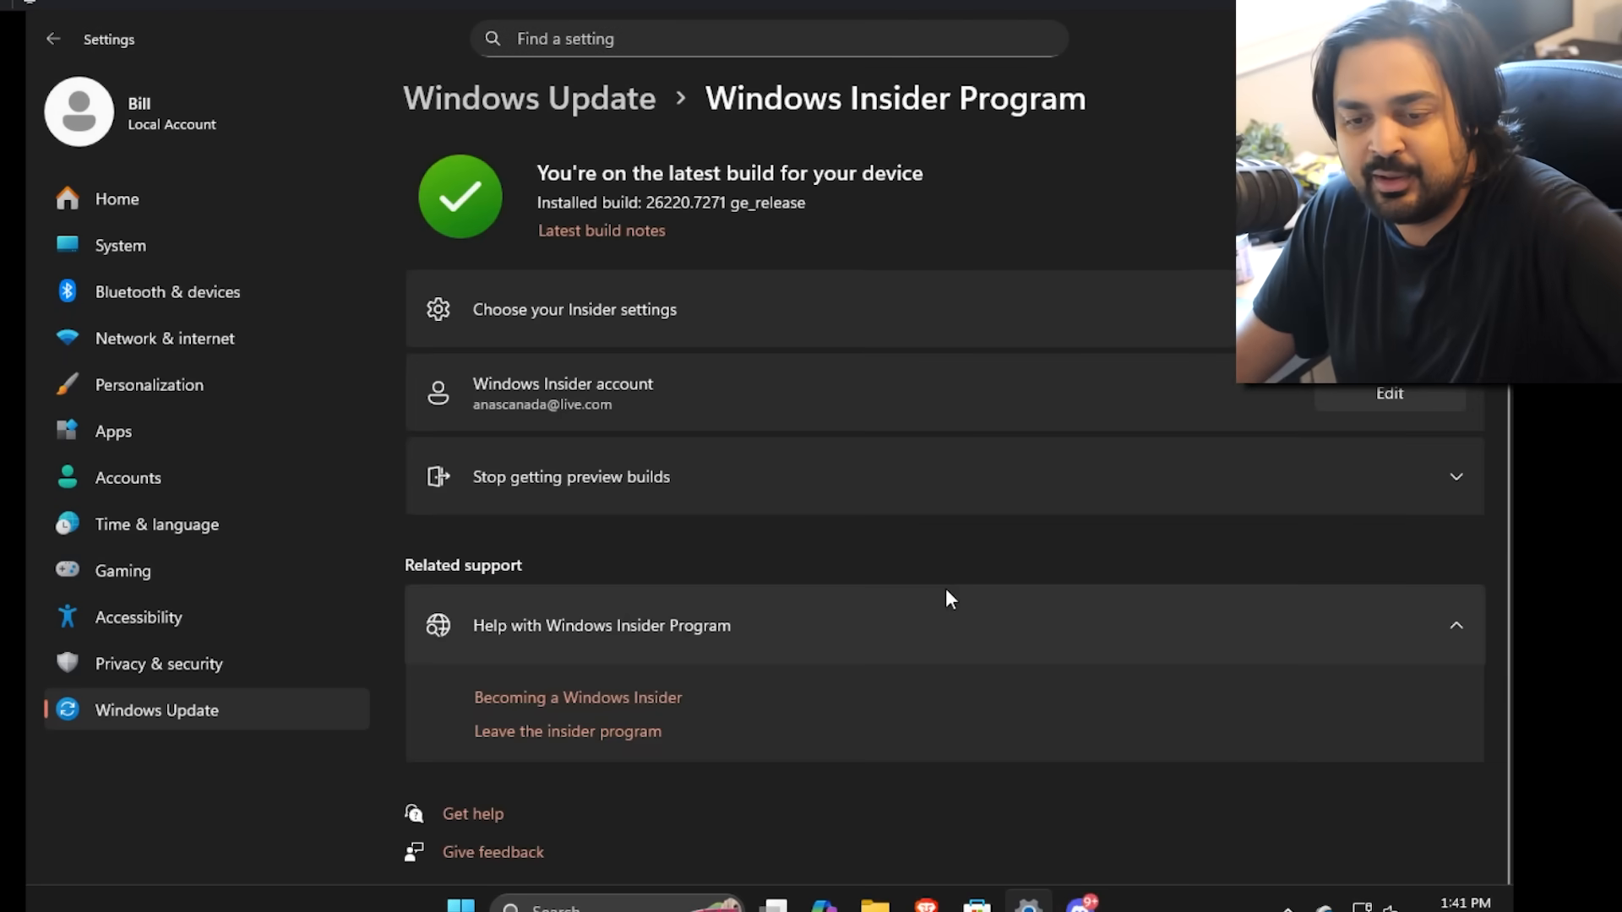
{"action": "mouse_move", "coordinate": [991, 584]}
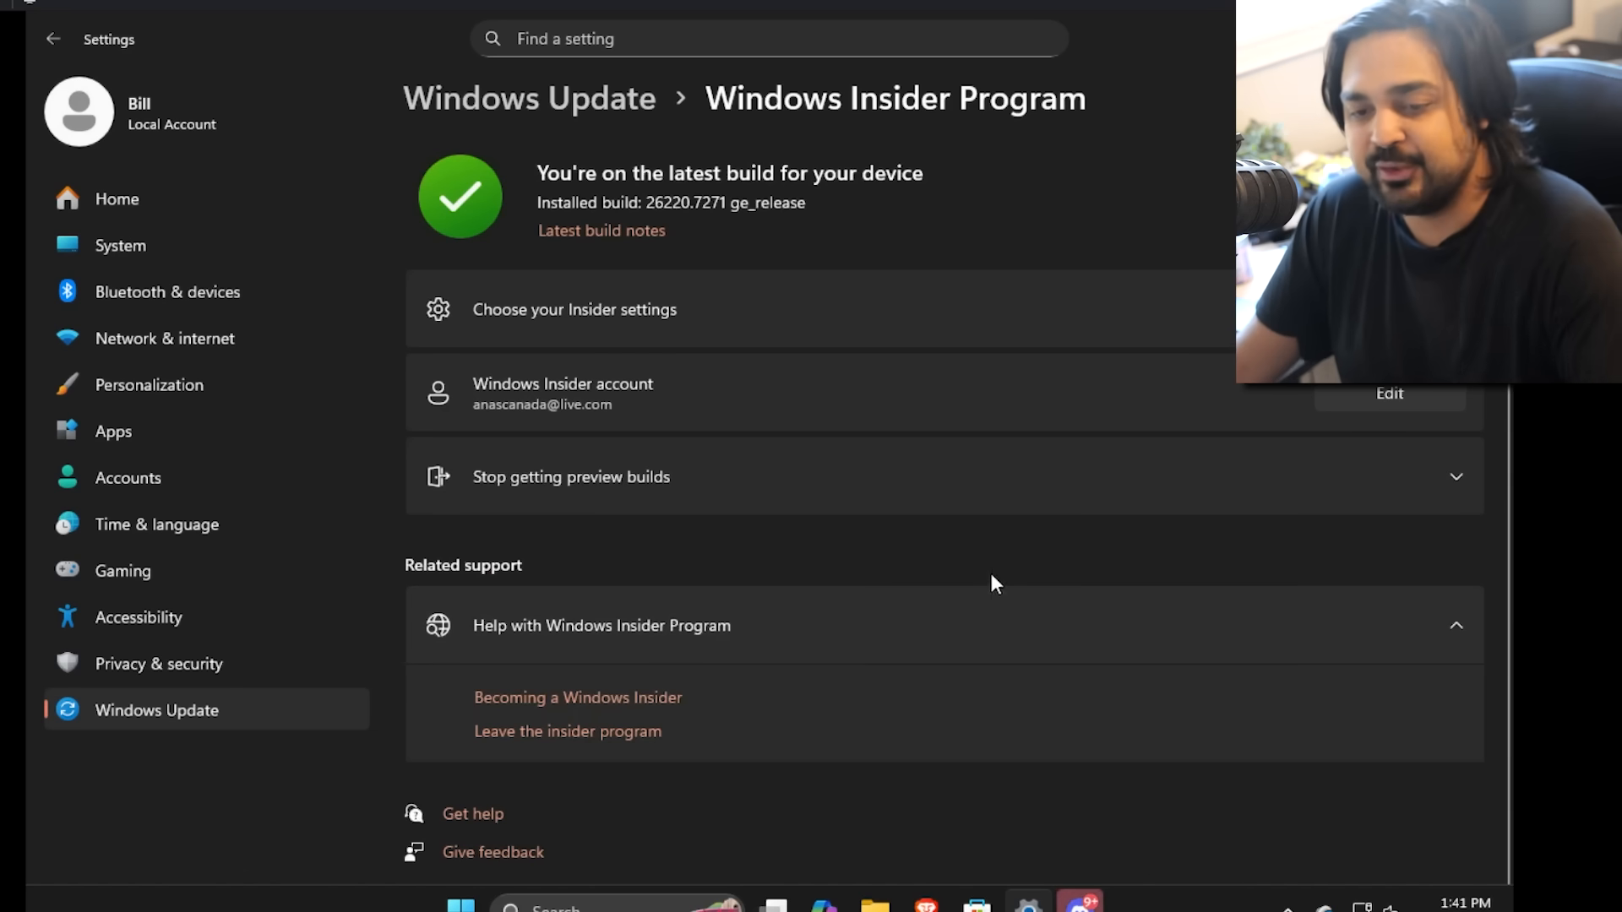
{"action": "mouse_move", "coordinate": [641, 235]}
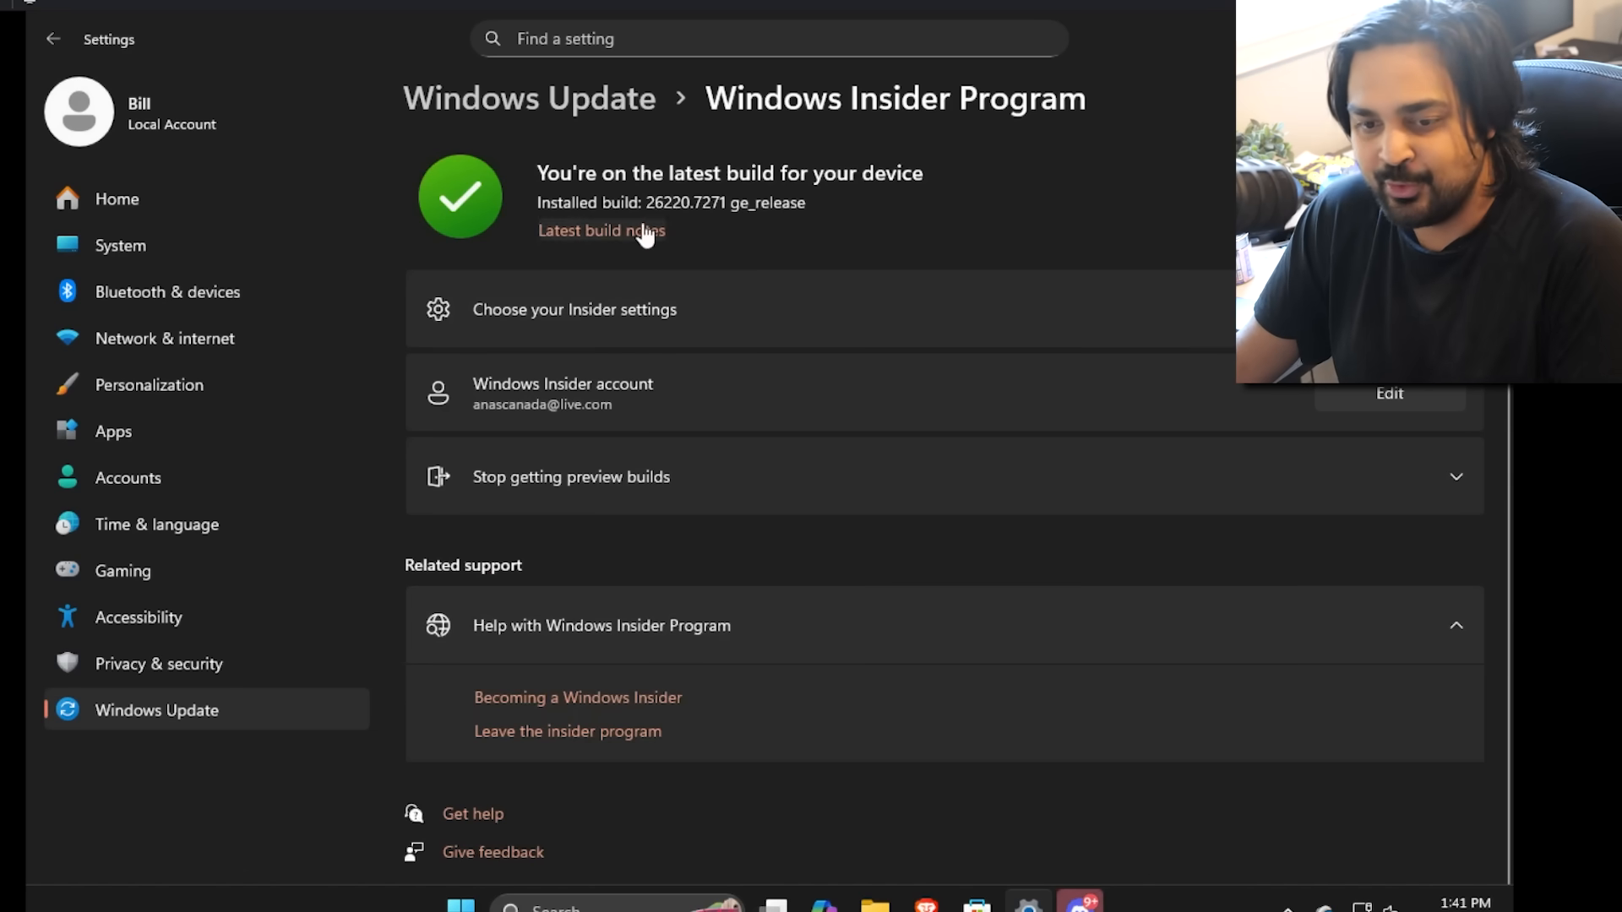
{"action": "mouse_move", "coordinate": [704, 231]}
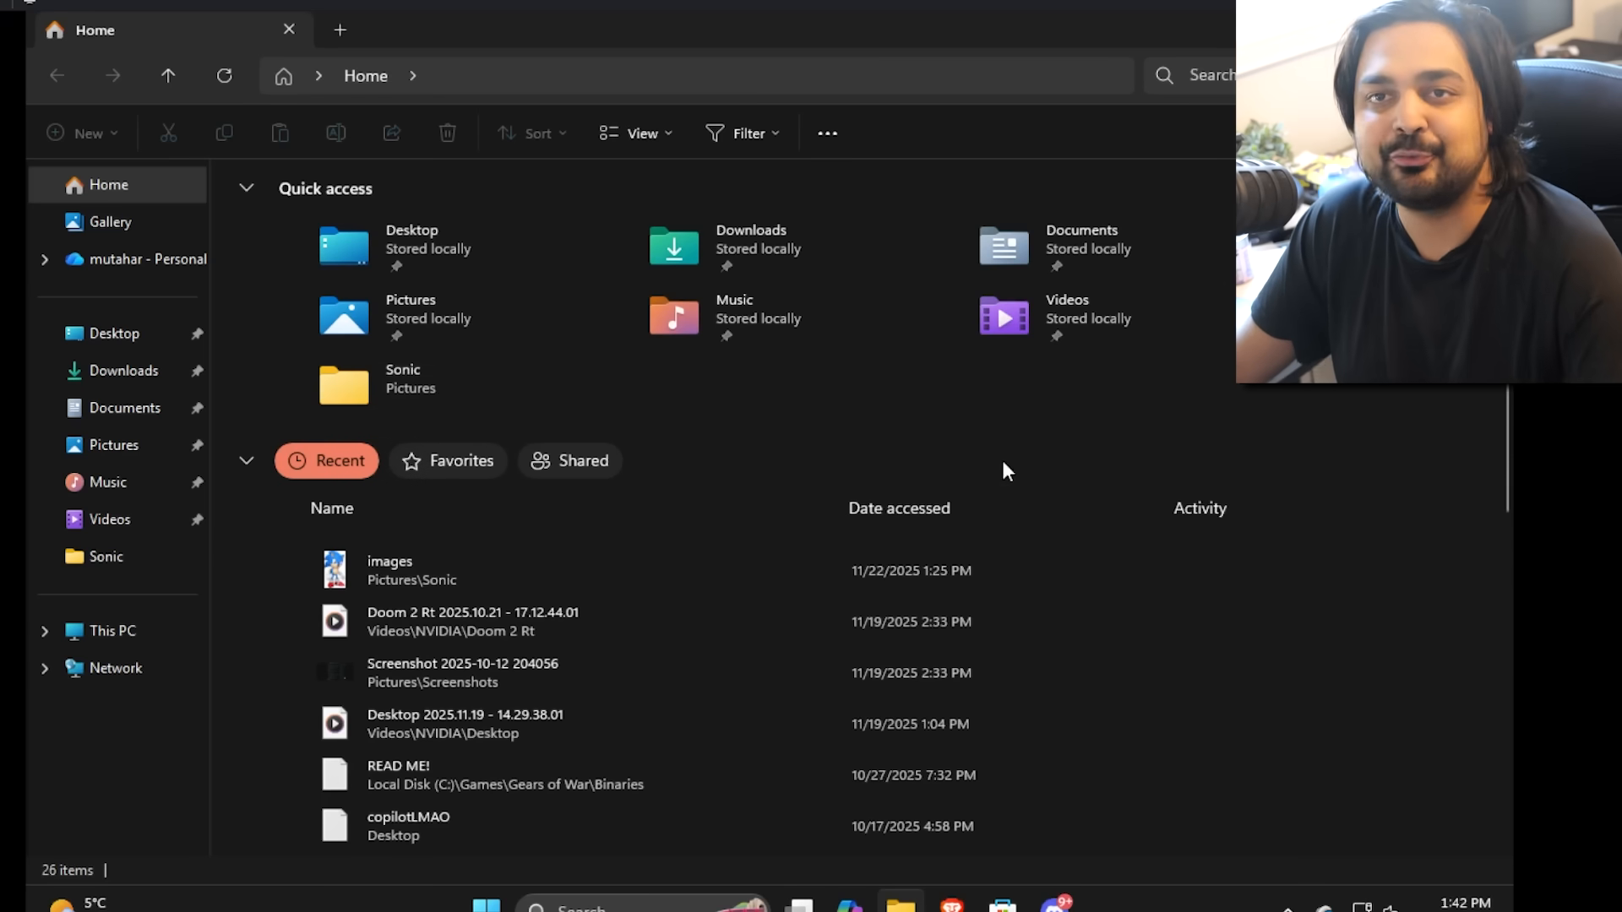
{"action": "mouse_move", "coordinate": [736, 570]}
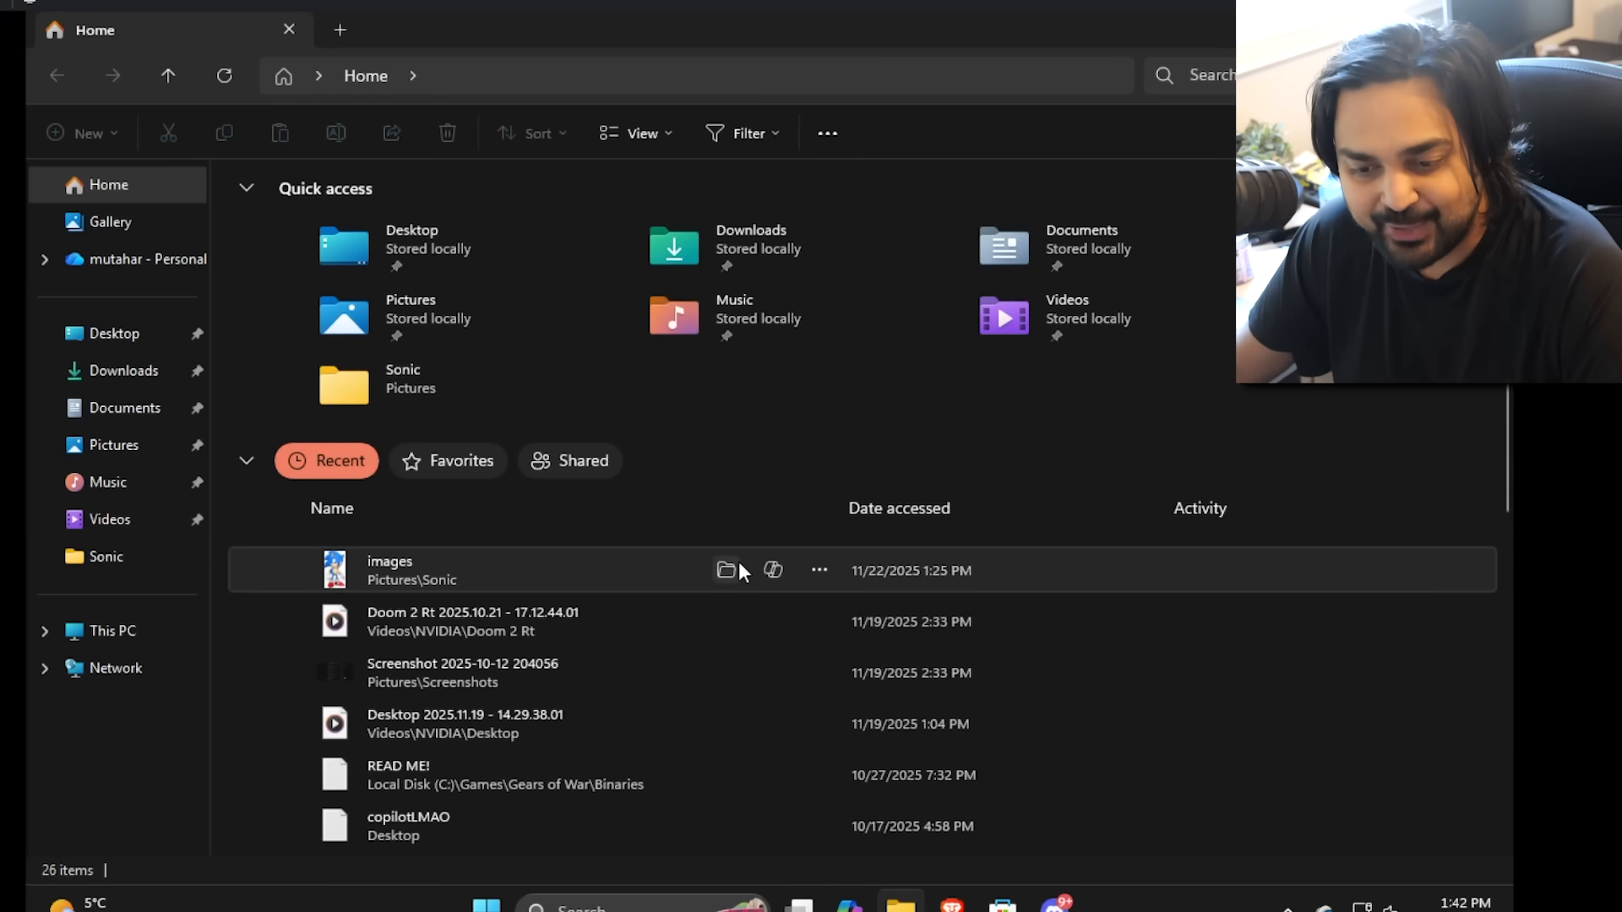
{"action": "mouse_move", "coordinate": [724, 570]}
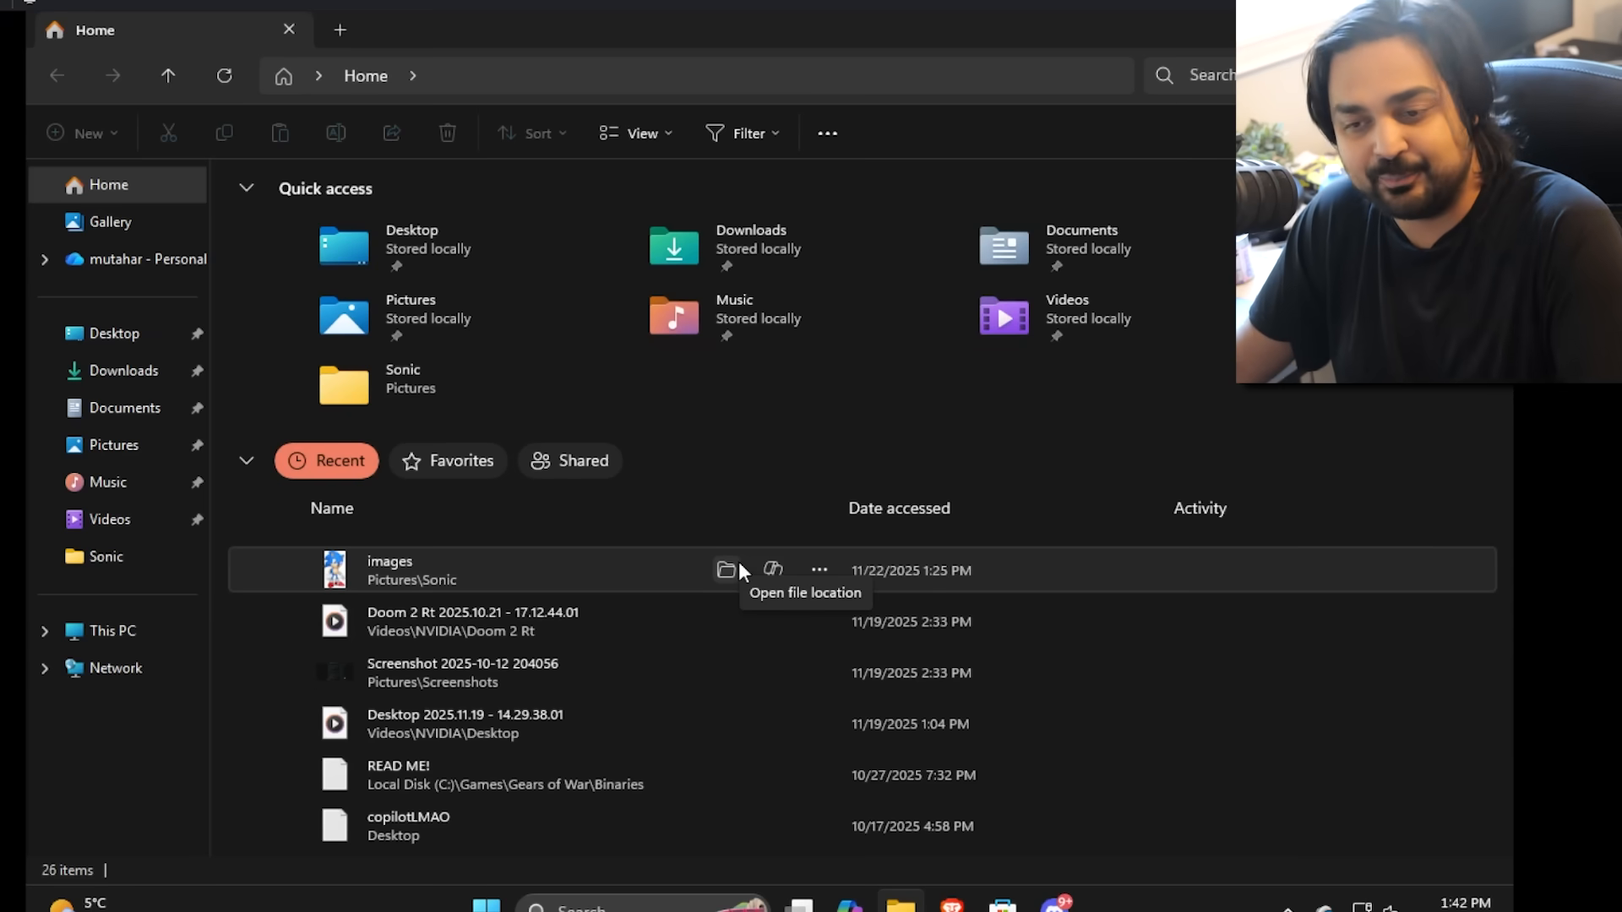
{"action": "mouse_move", "coordinate": [835, 258]}
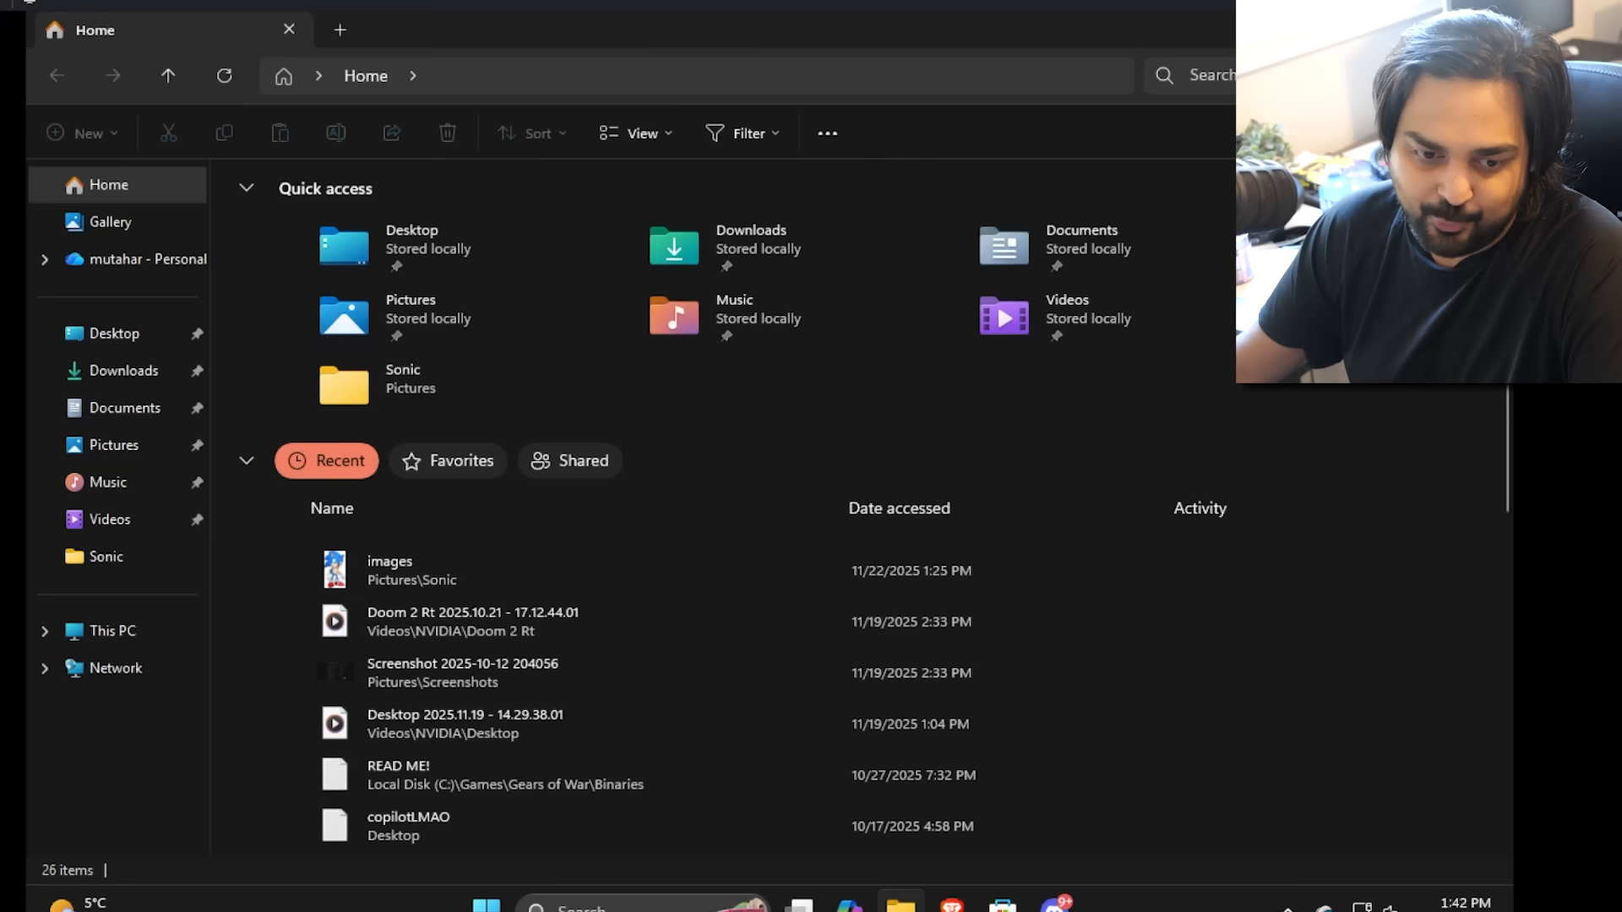
{"action": "mouse_move", "coordinate": [816, 614]}
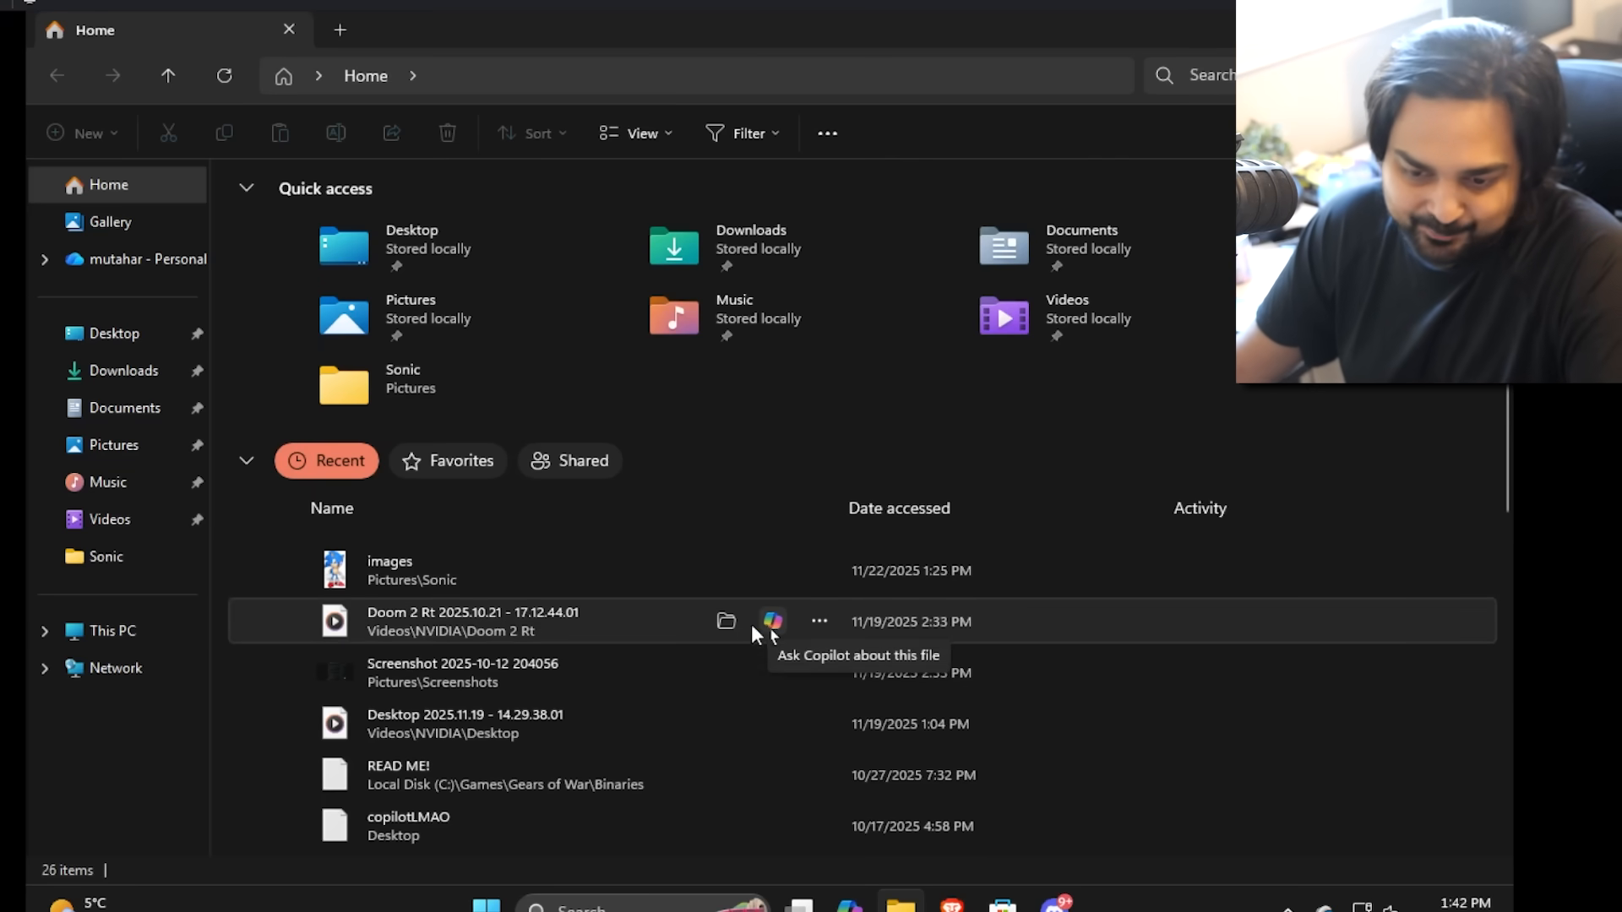
Go to Pictures in the navigation pane and open the Sonic folder
{"action": "left_click", "coordinate": [113, 445]}
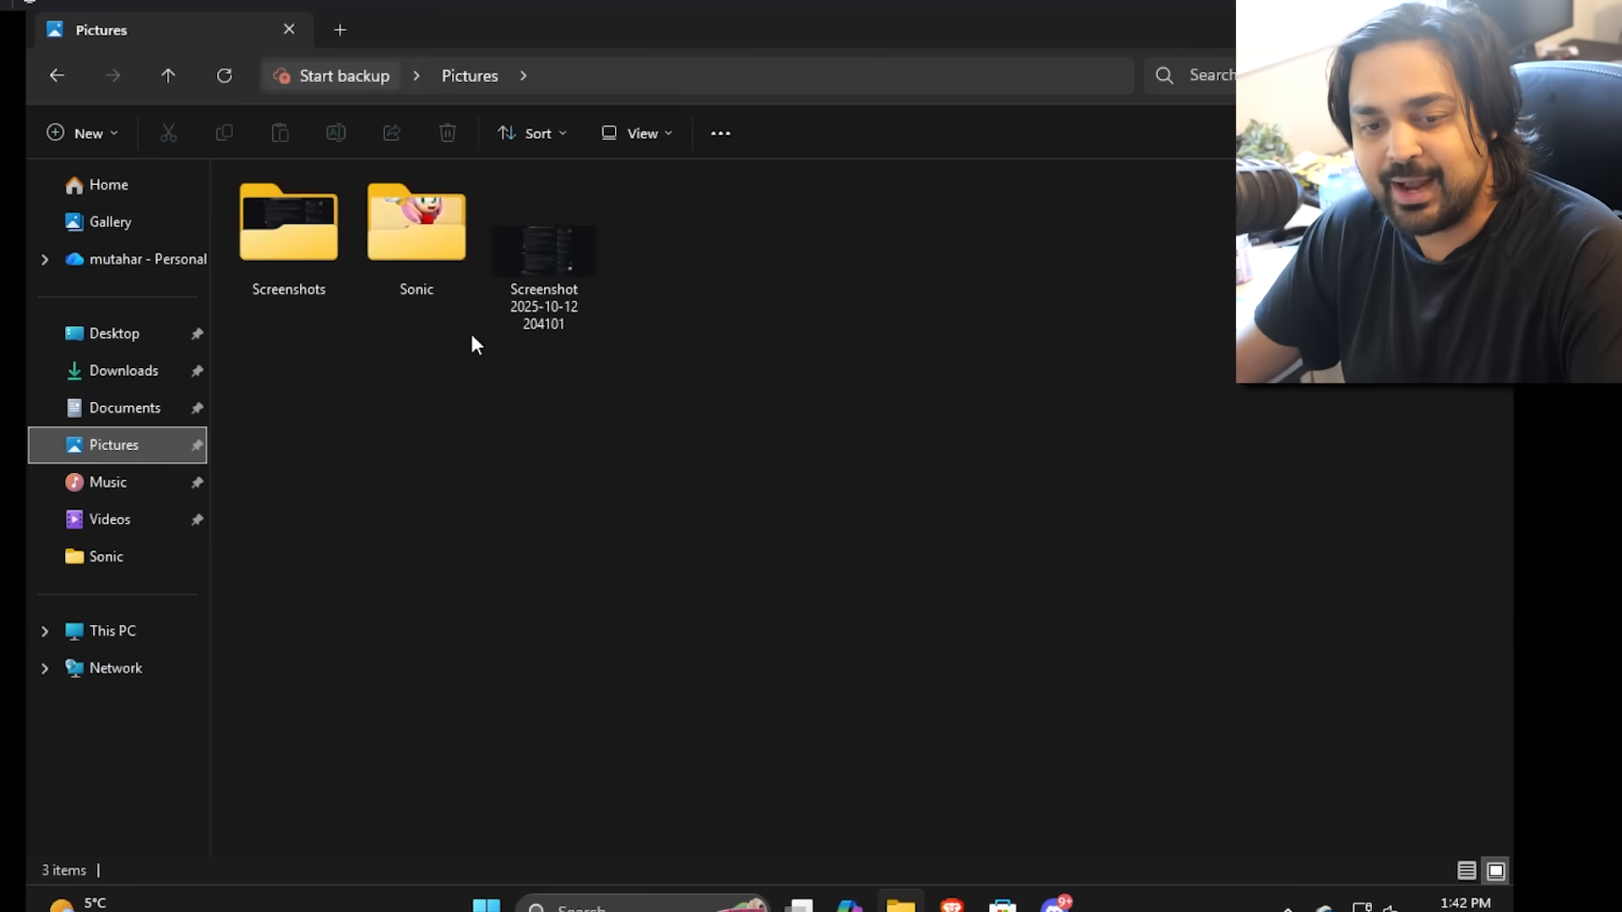
{"action": "double_click", "coordinate": [416, 221]}
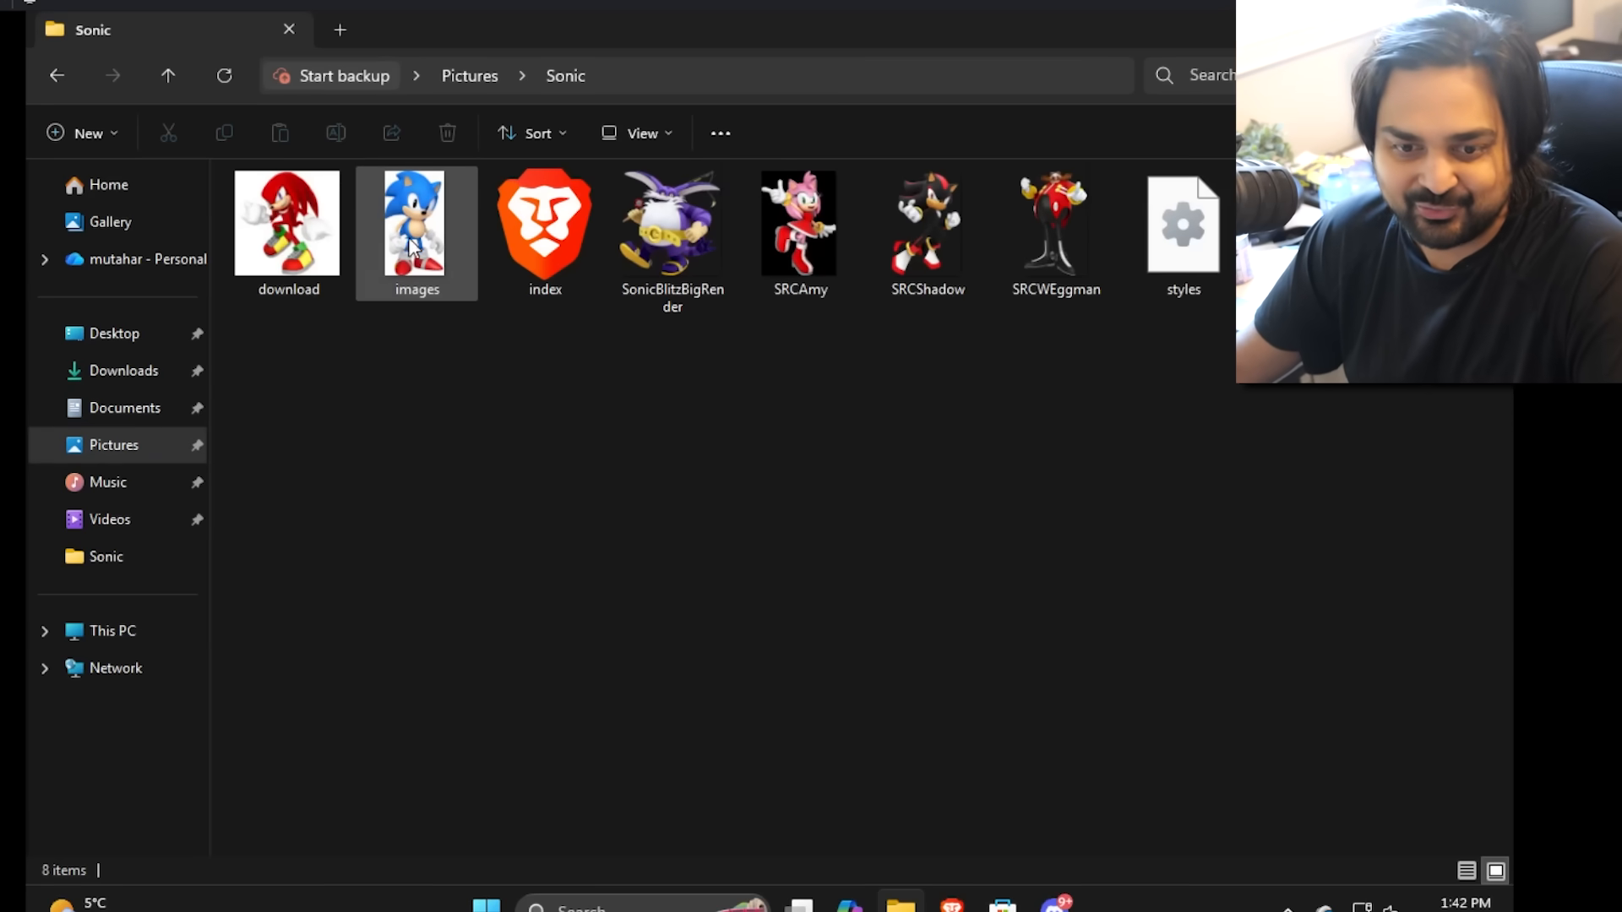
Show the context menu for the Sonic 'images' file, with AI actions and Ask Copilot
{"action": "right_click", "coordinate": [415, 221]}
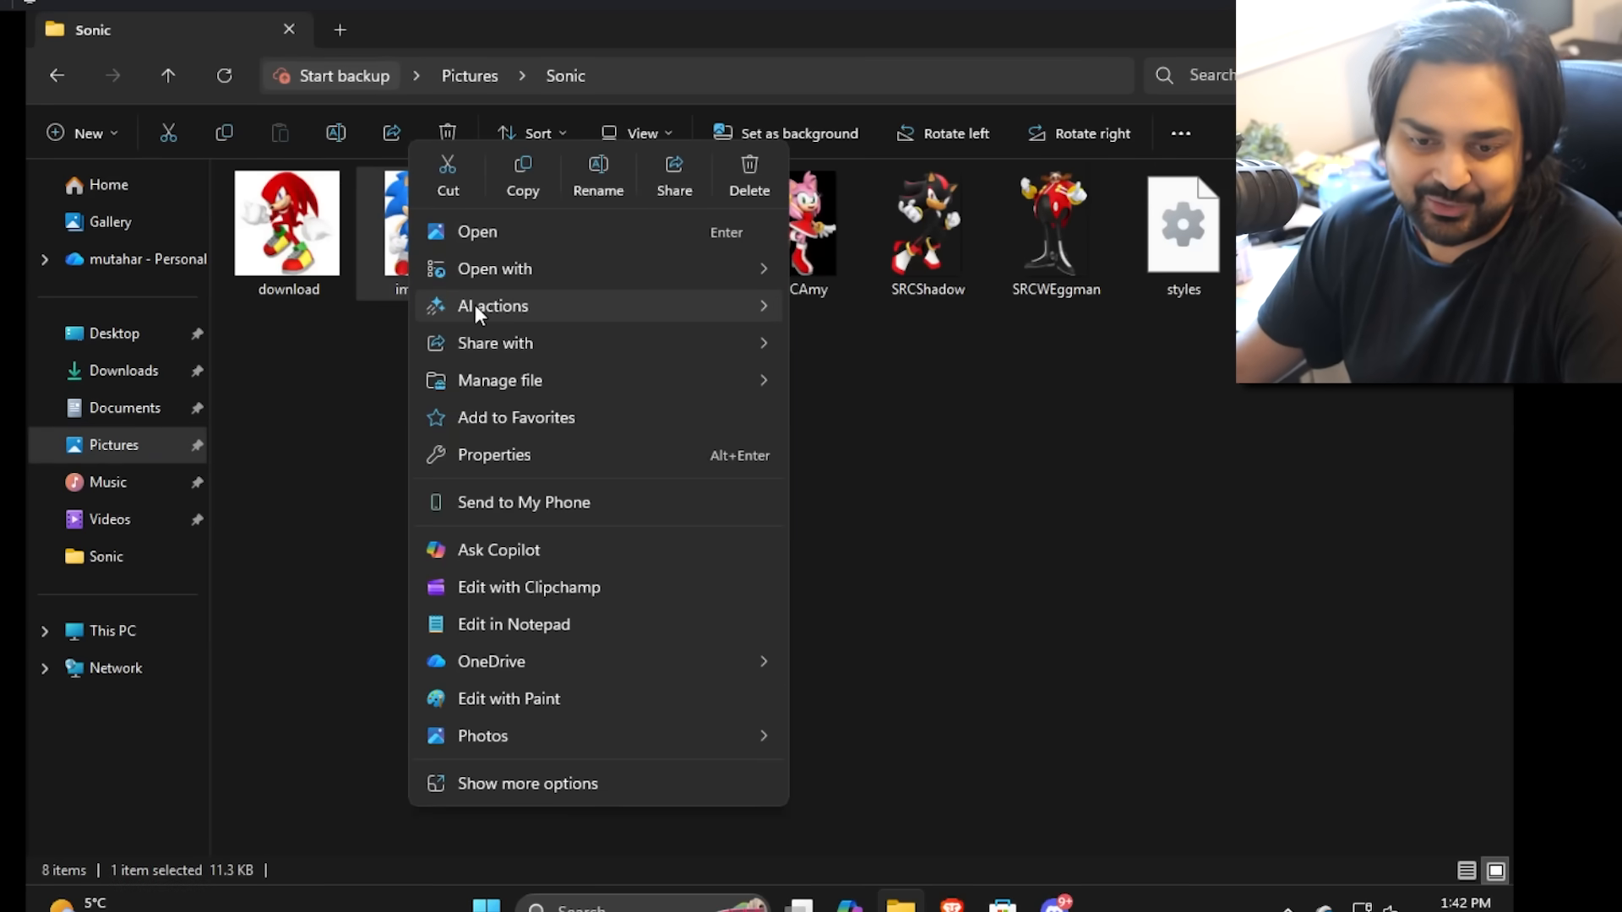
{"action": "mouse_move", "coordinate": [492, 305]}
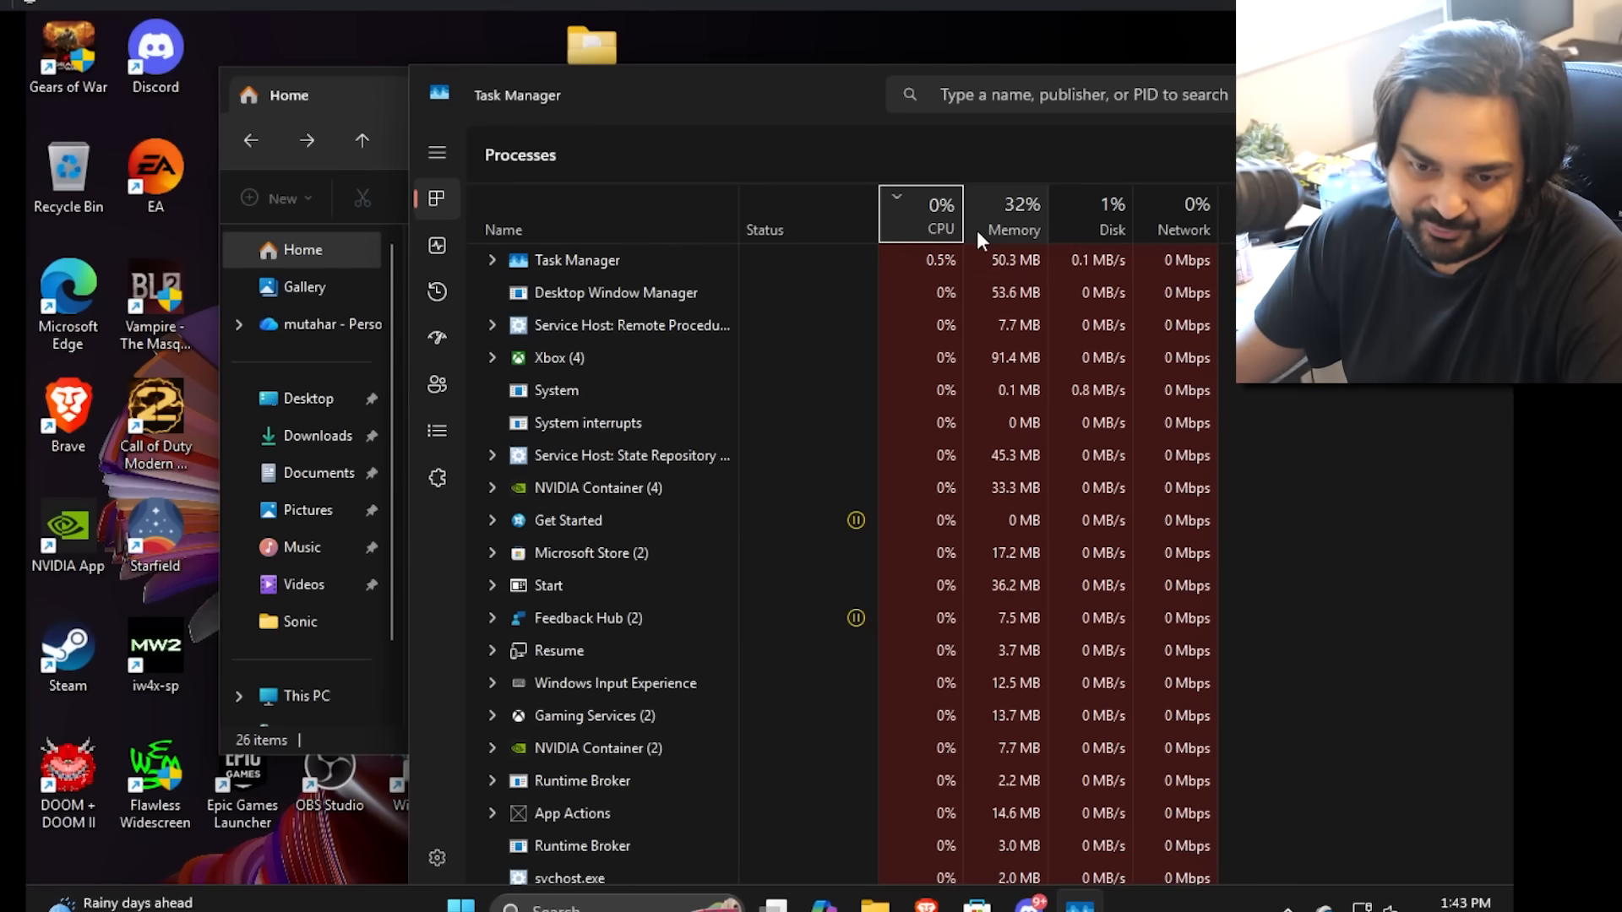
Sort Task Manager processes by Memory and select Windows Explorer at about 147 MB
{"action": "left_click", "coordinate": [1018, 203]}
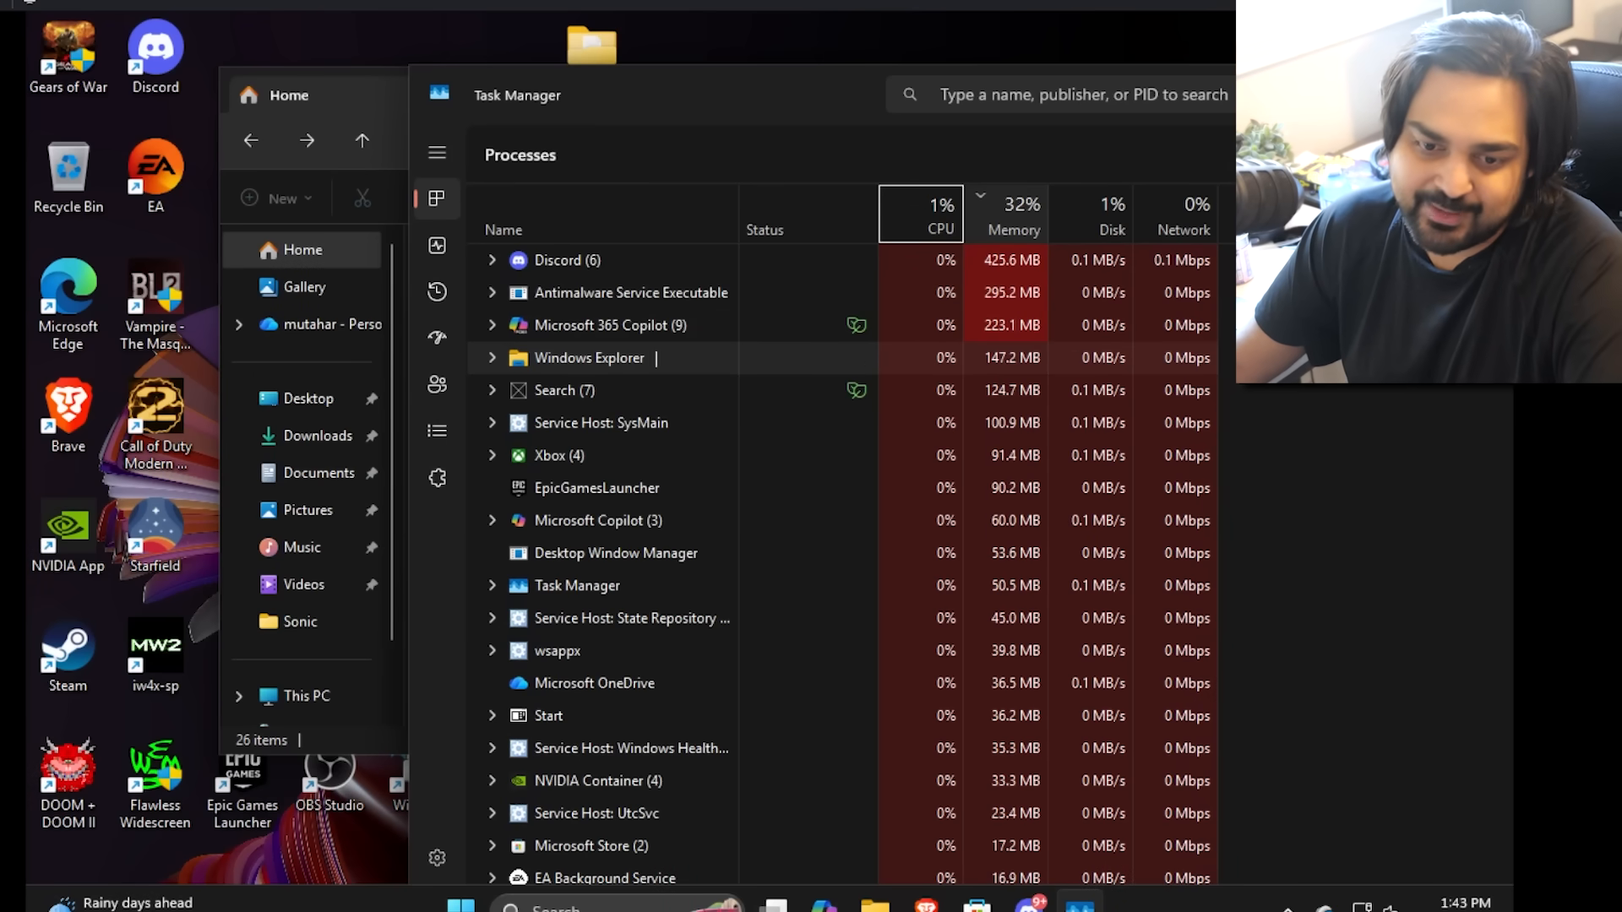
{"action": "left_click", "coordinate": [493, 357]}
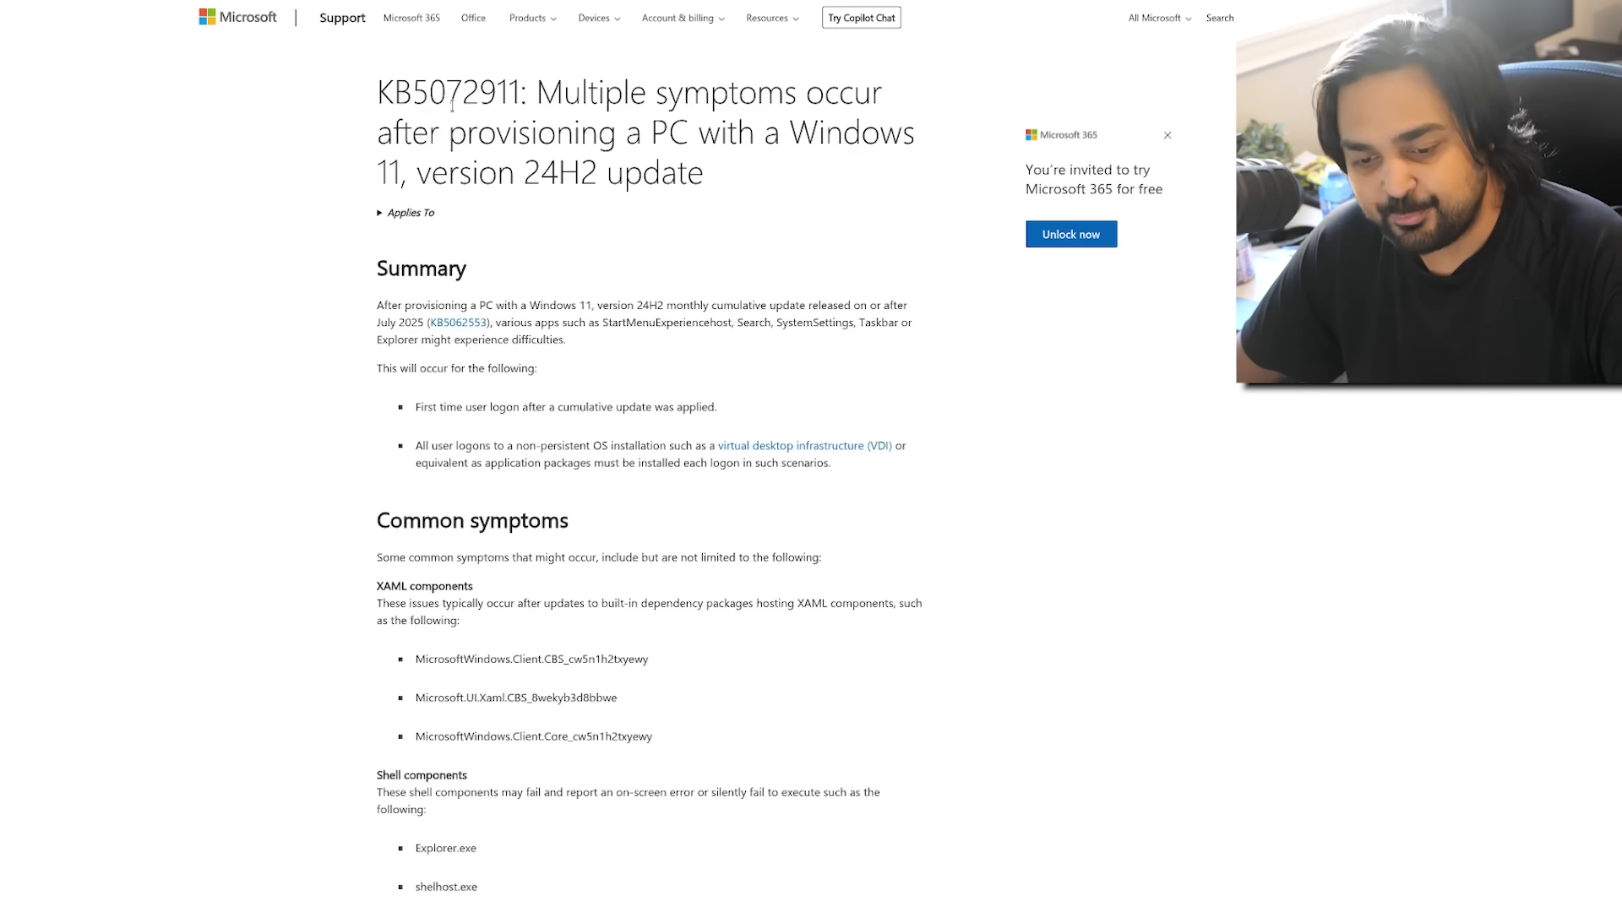
Scroll the KB5072911 article through its Common symptoms lists to the Cause section
{"action": "scroll", "scroll_direction": "down", "scroll_amount": 3}
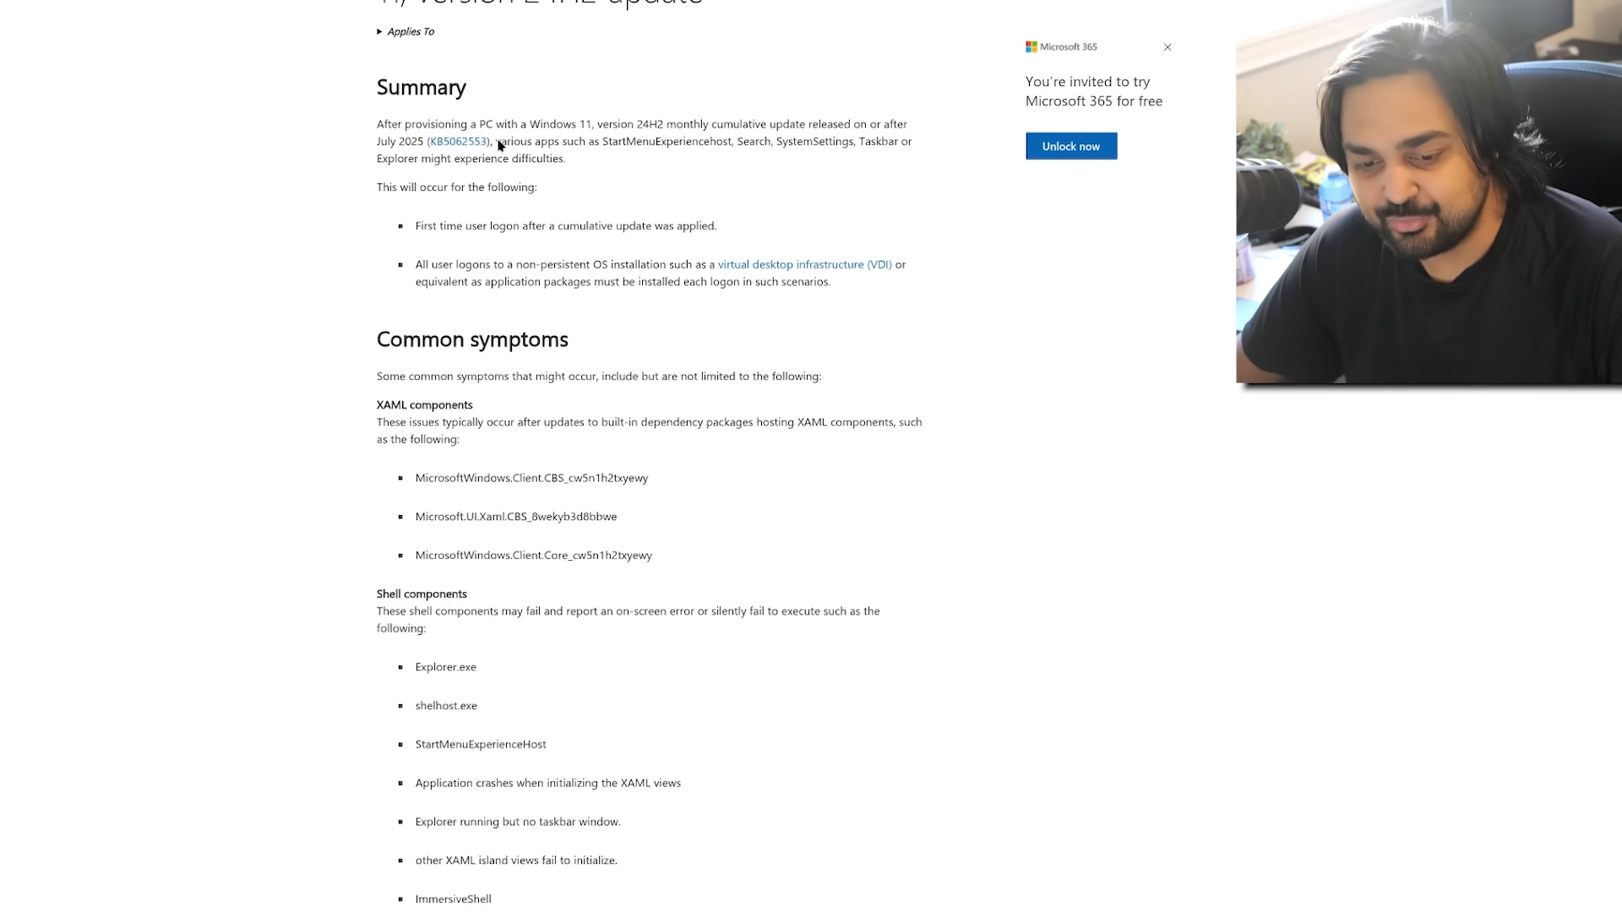
{"action": "scroll", "scroll_direction": "down", "scroll_amount": 3}
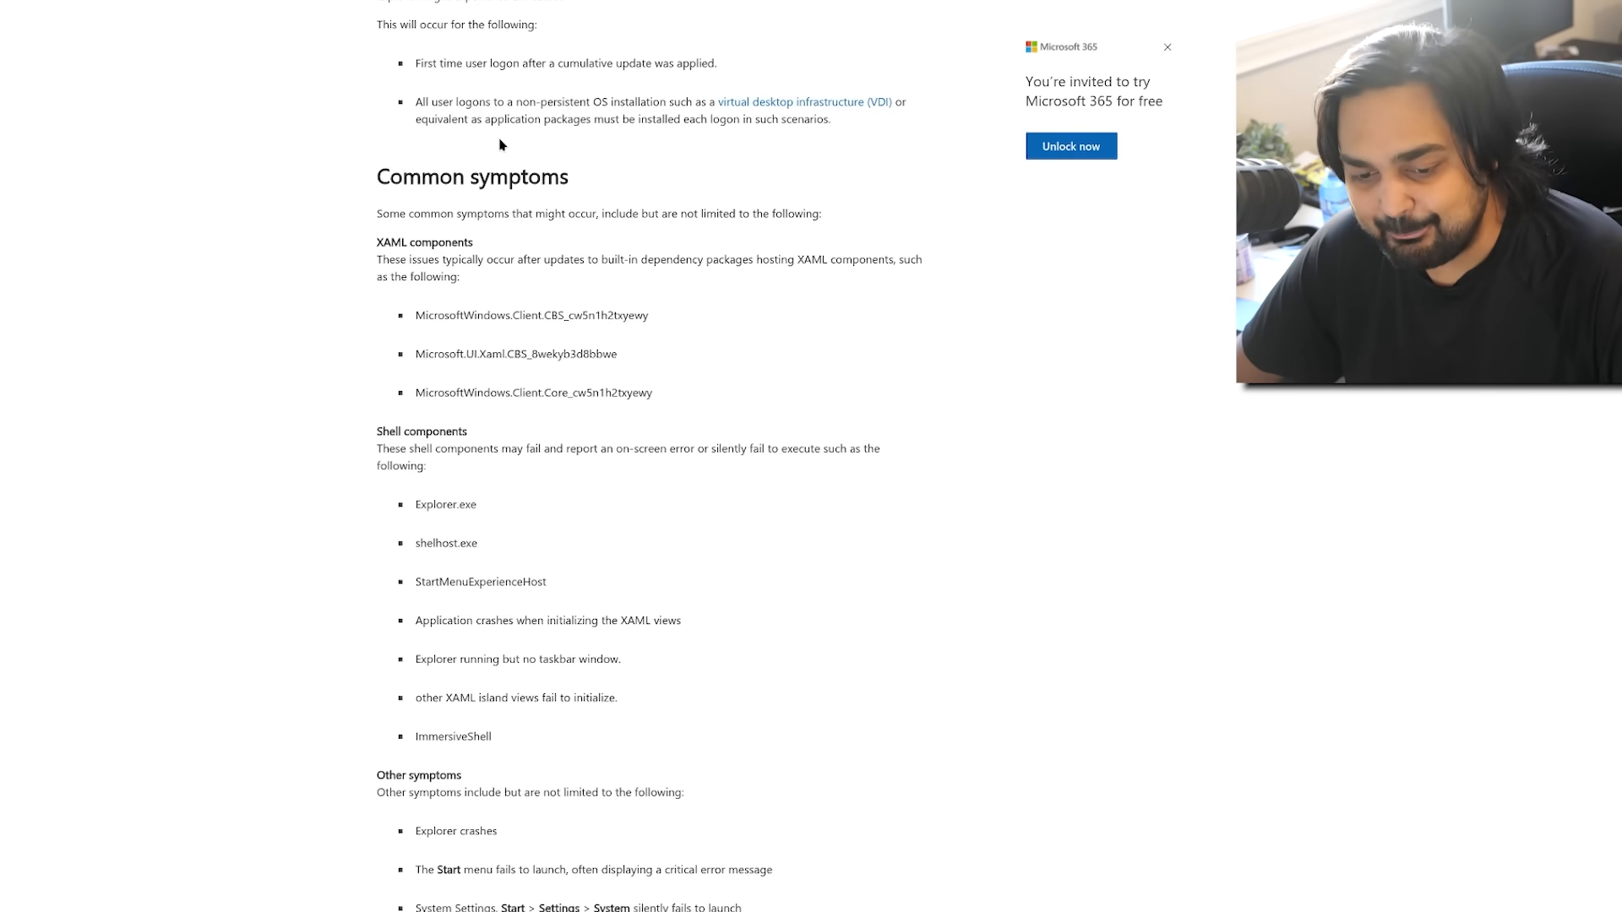
{"action": "scroll", "scroll_direction": "down", "scroll_amount": 3}
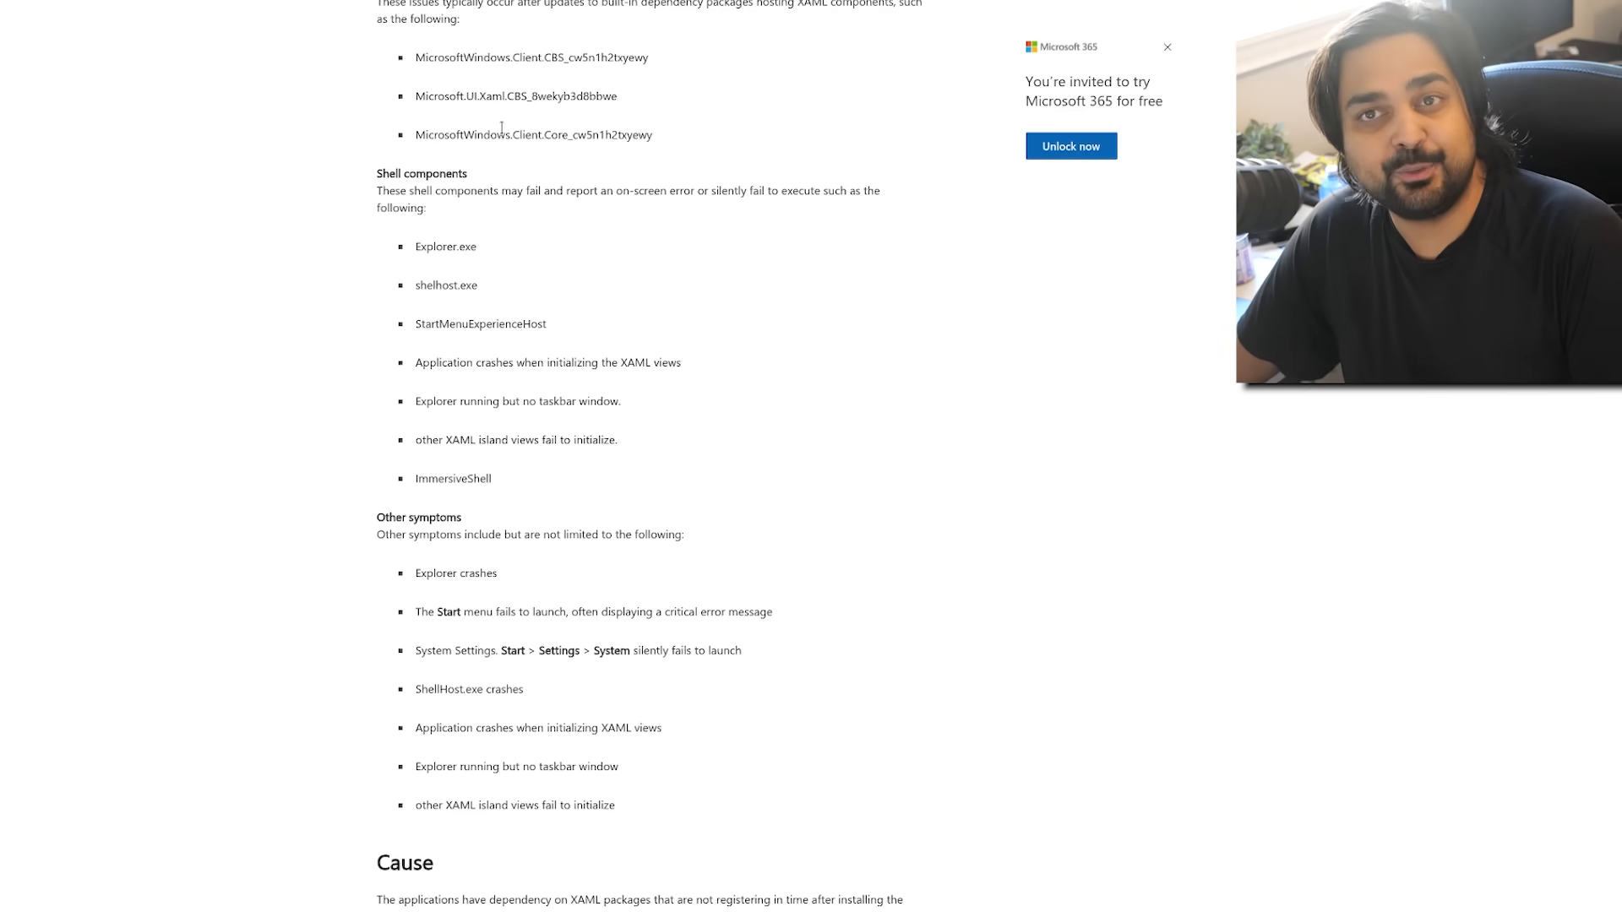
{"action": "mouse_move", "coordinate": [505, 126]}
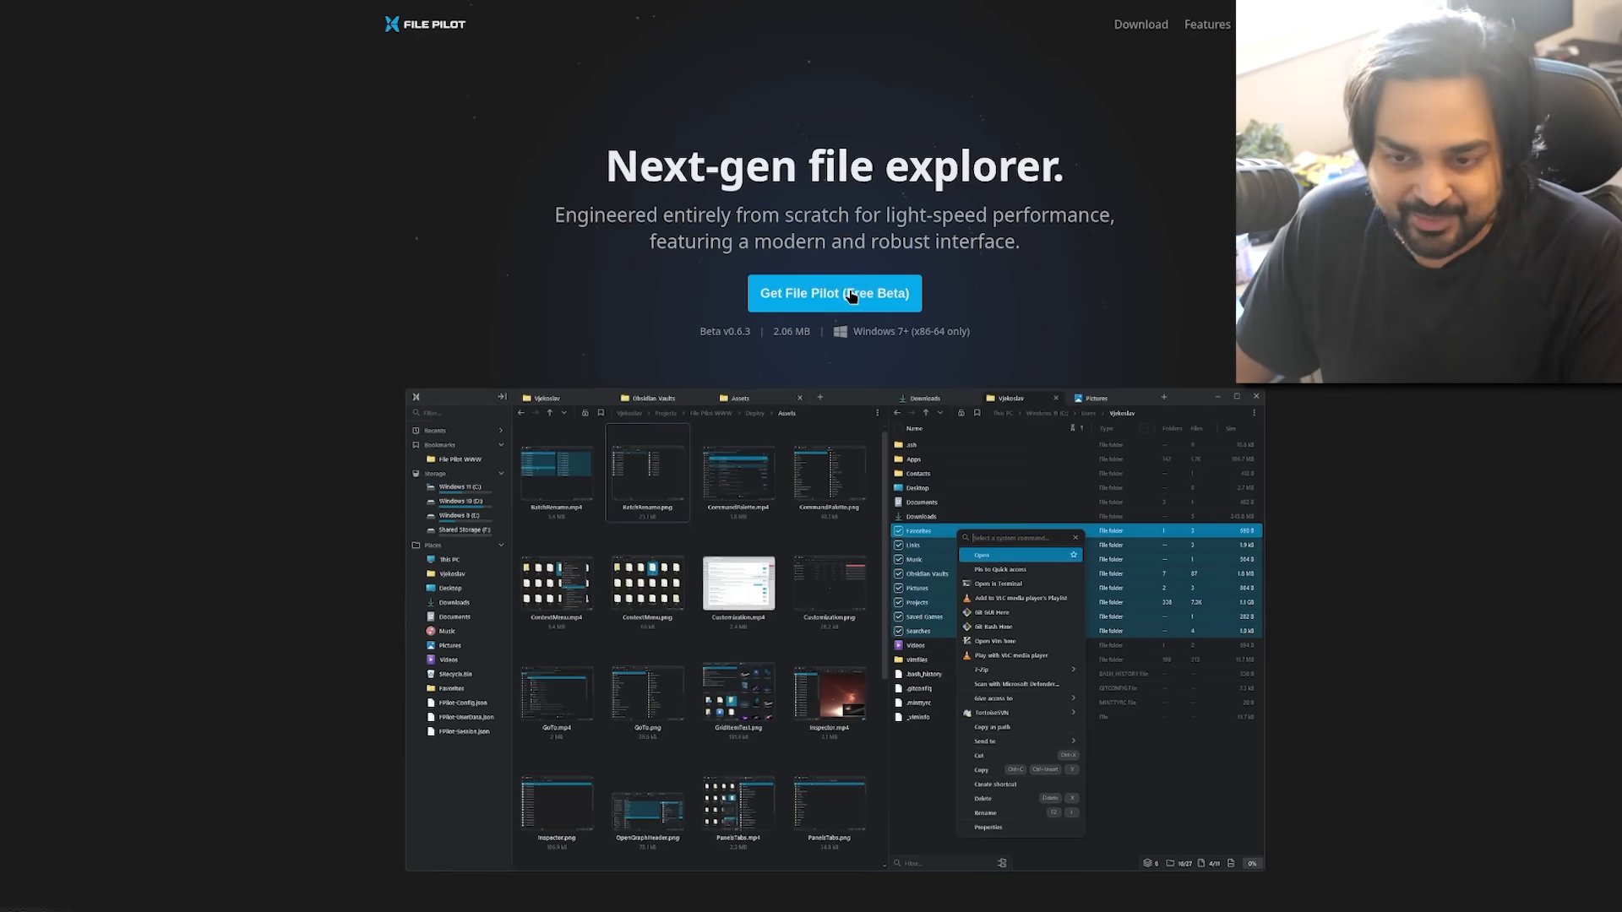
Open File Pilot's download page, review the Full V1 preorder pricing, and return
{"action": "left_click", "coordinate": [833, 293]}
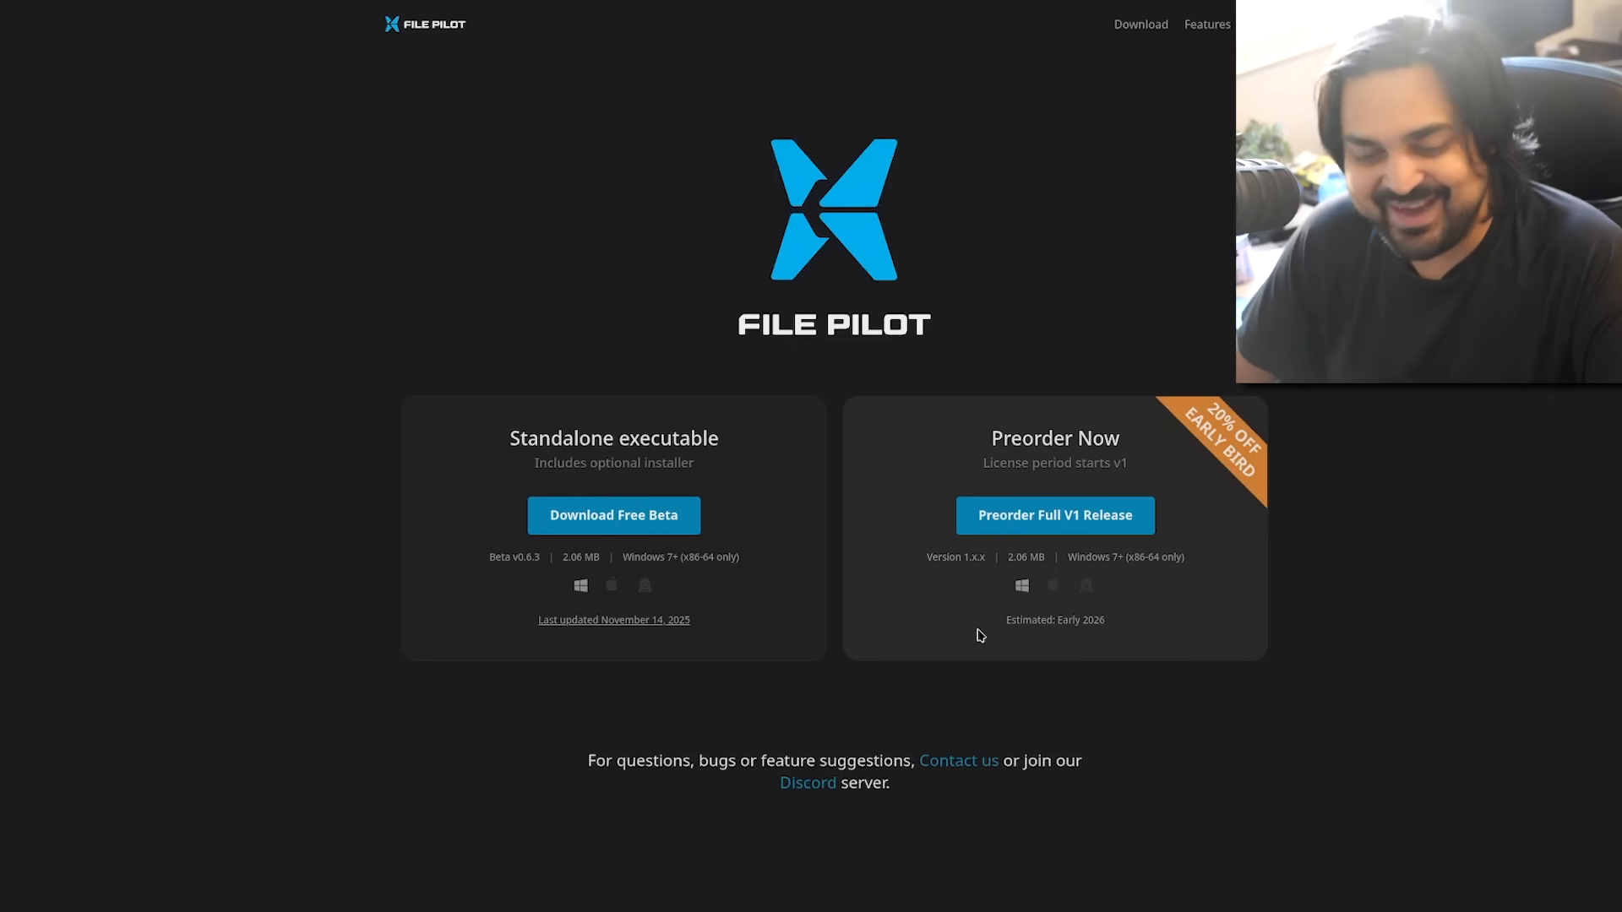
{"action": "mouse_move", "coordinate": [986, 593]}
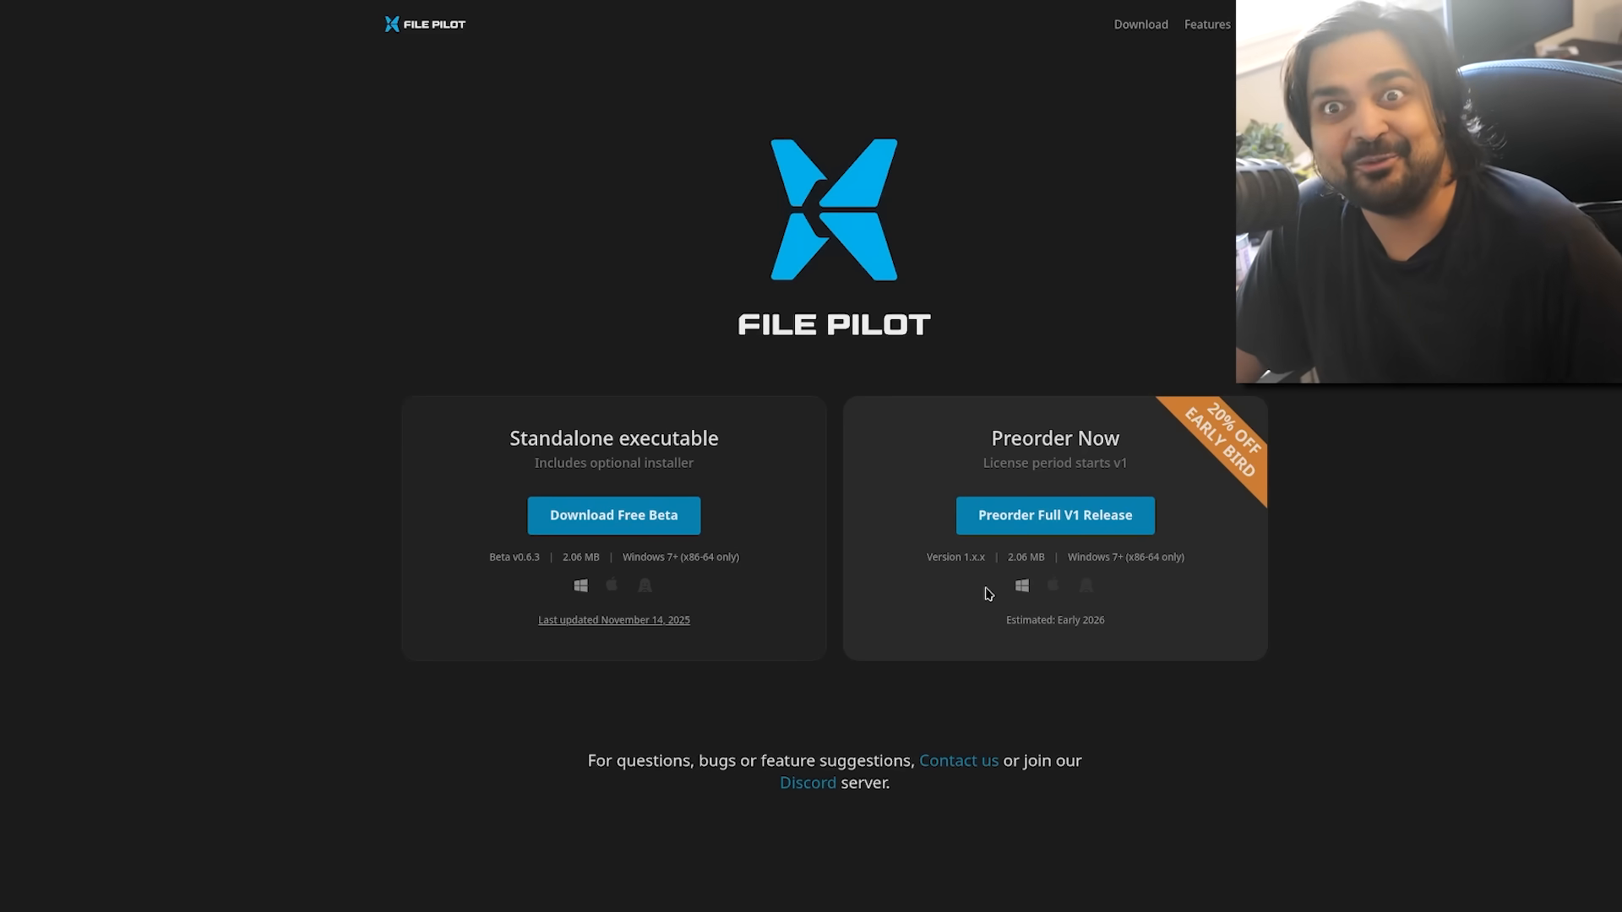
{"action": "mouse_move", "coordinate": [1134, 324]}
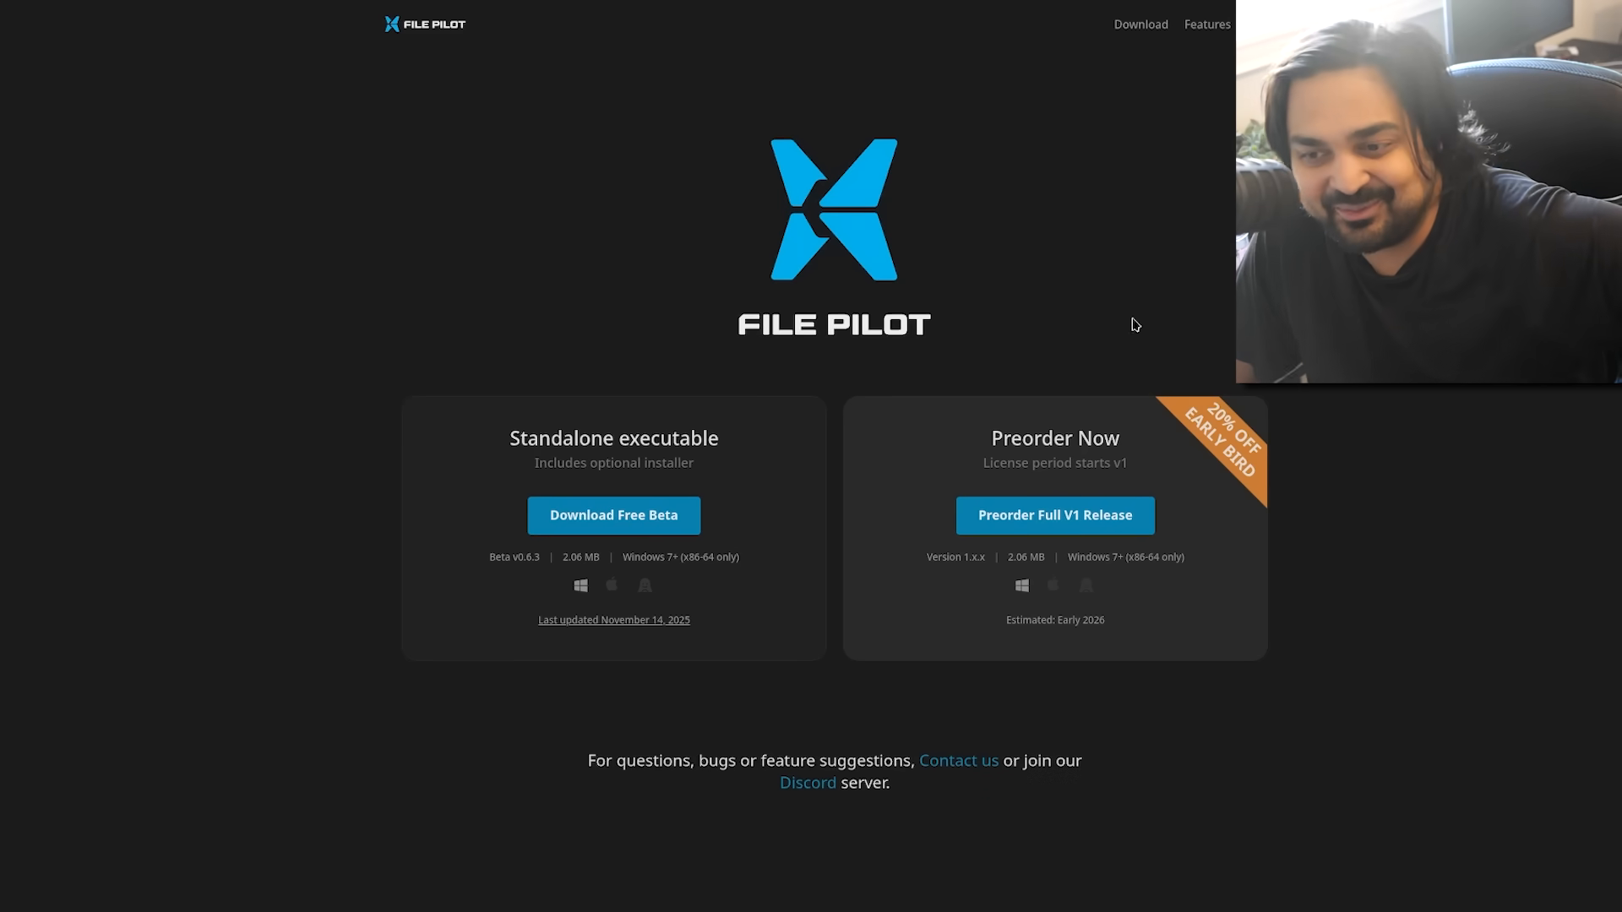
{"action": "left_click", "coordinate": [1055, 516]}
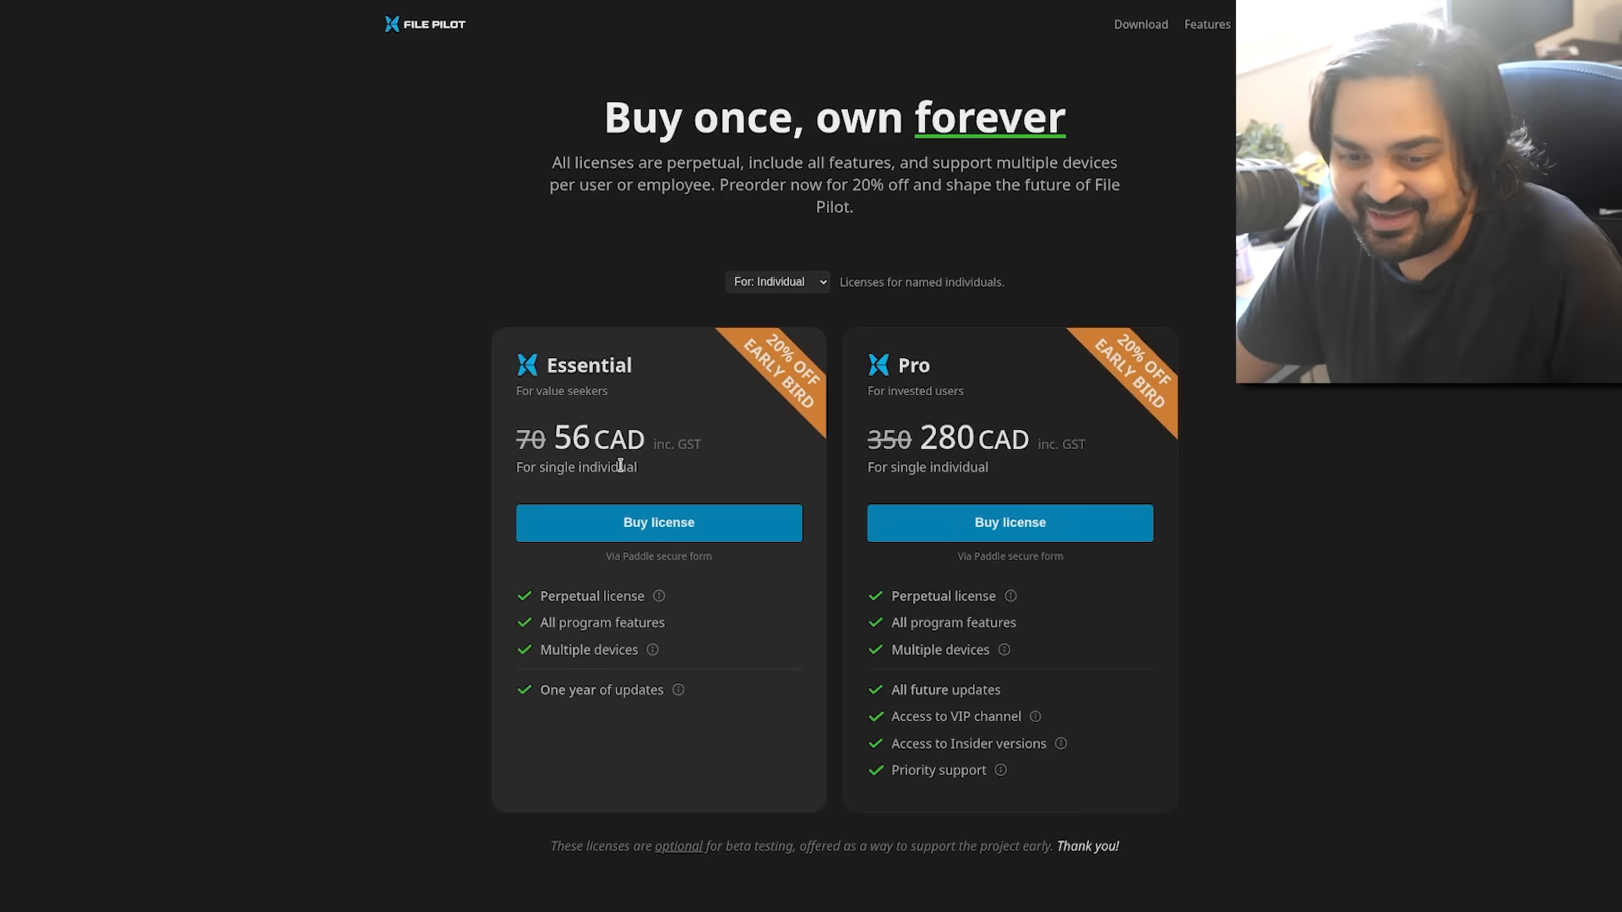
{"action": "mouse_move", "coordinate": [610, 392]}
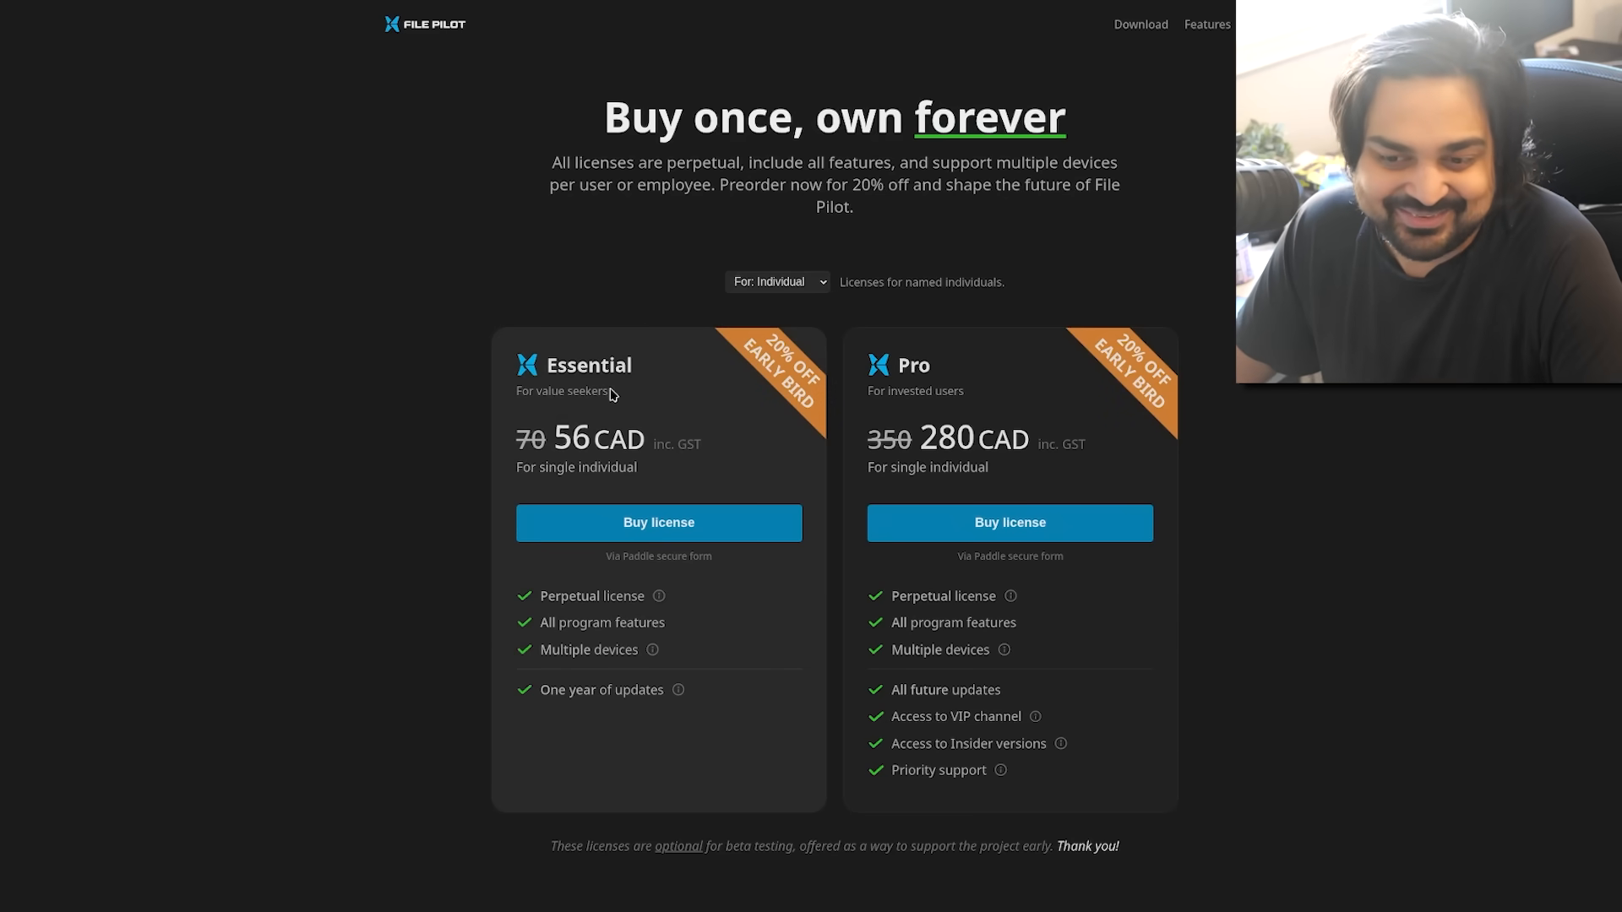
{"action": "mouse_move", "coordinate": [446, 222]}
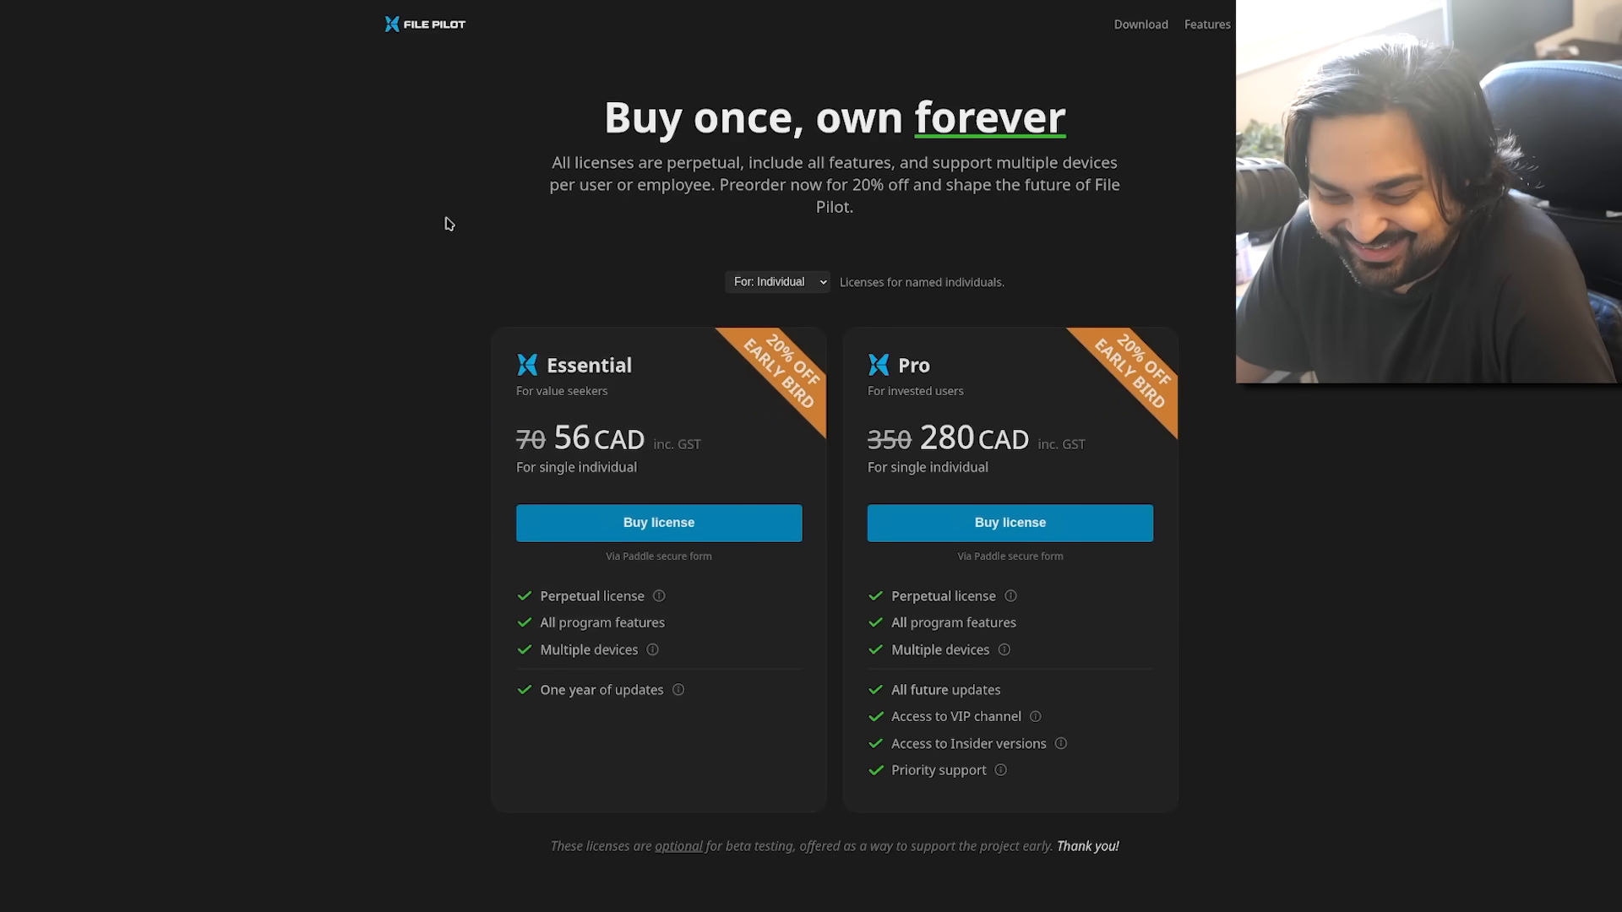
{"action": "left_click", "coordinate": [1141, 23]}
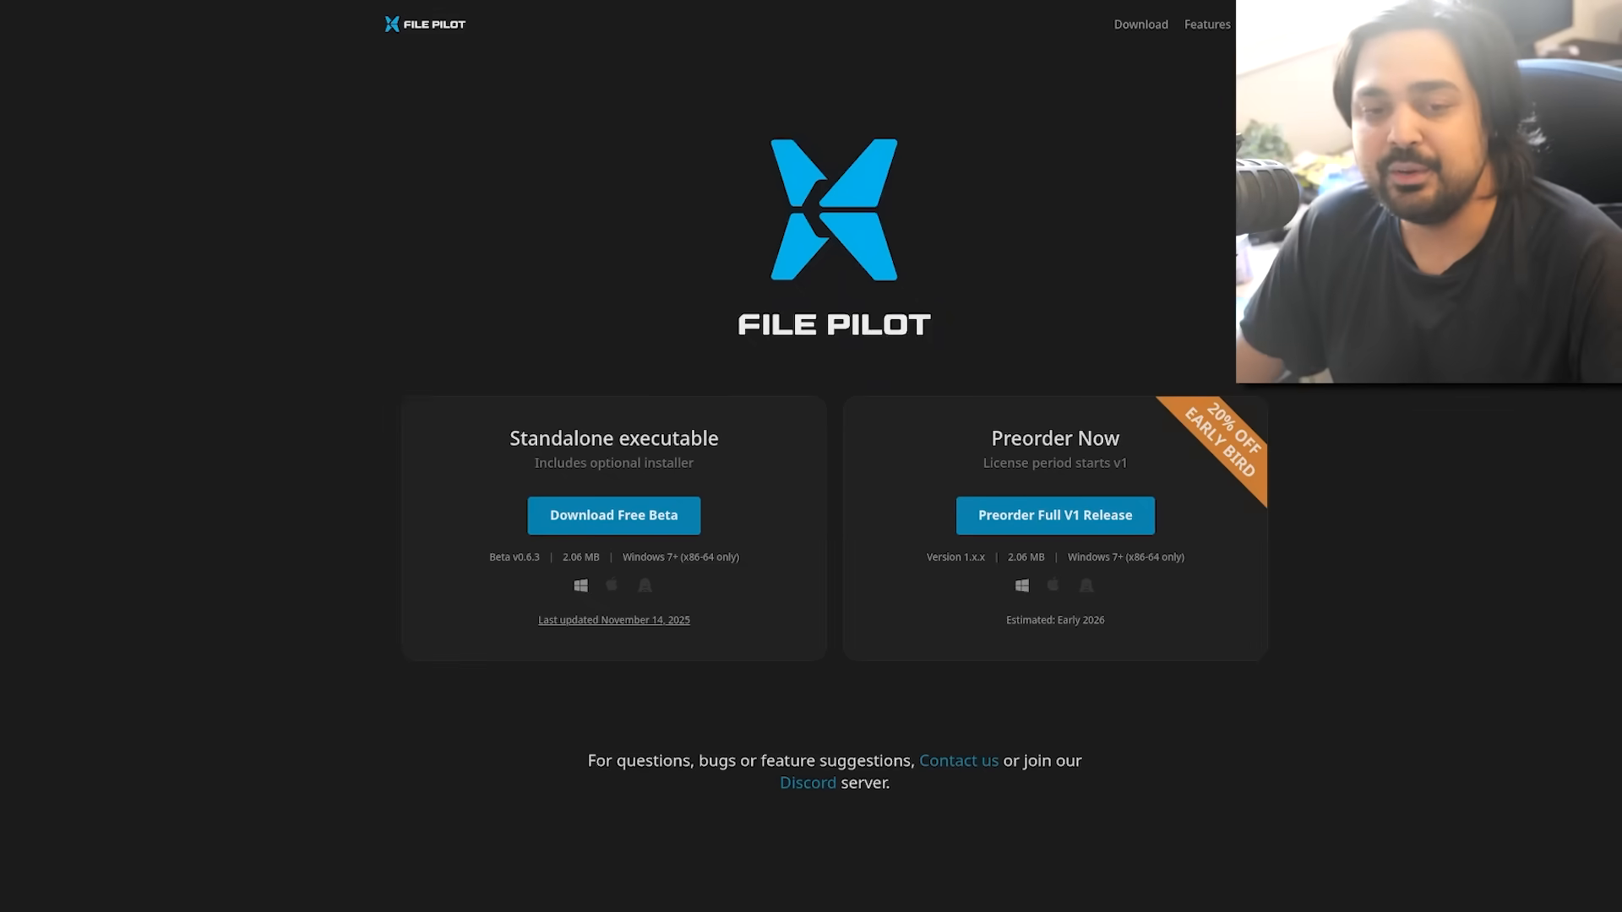
{"action": "scroll", "scroll_direction": "up", "scroll_amount": 3}
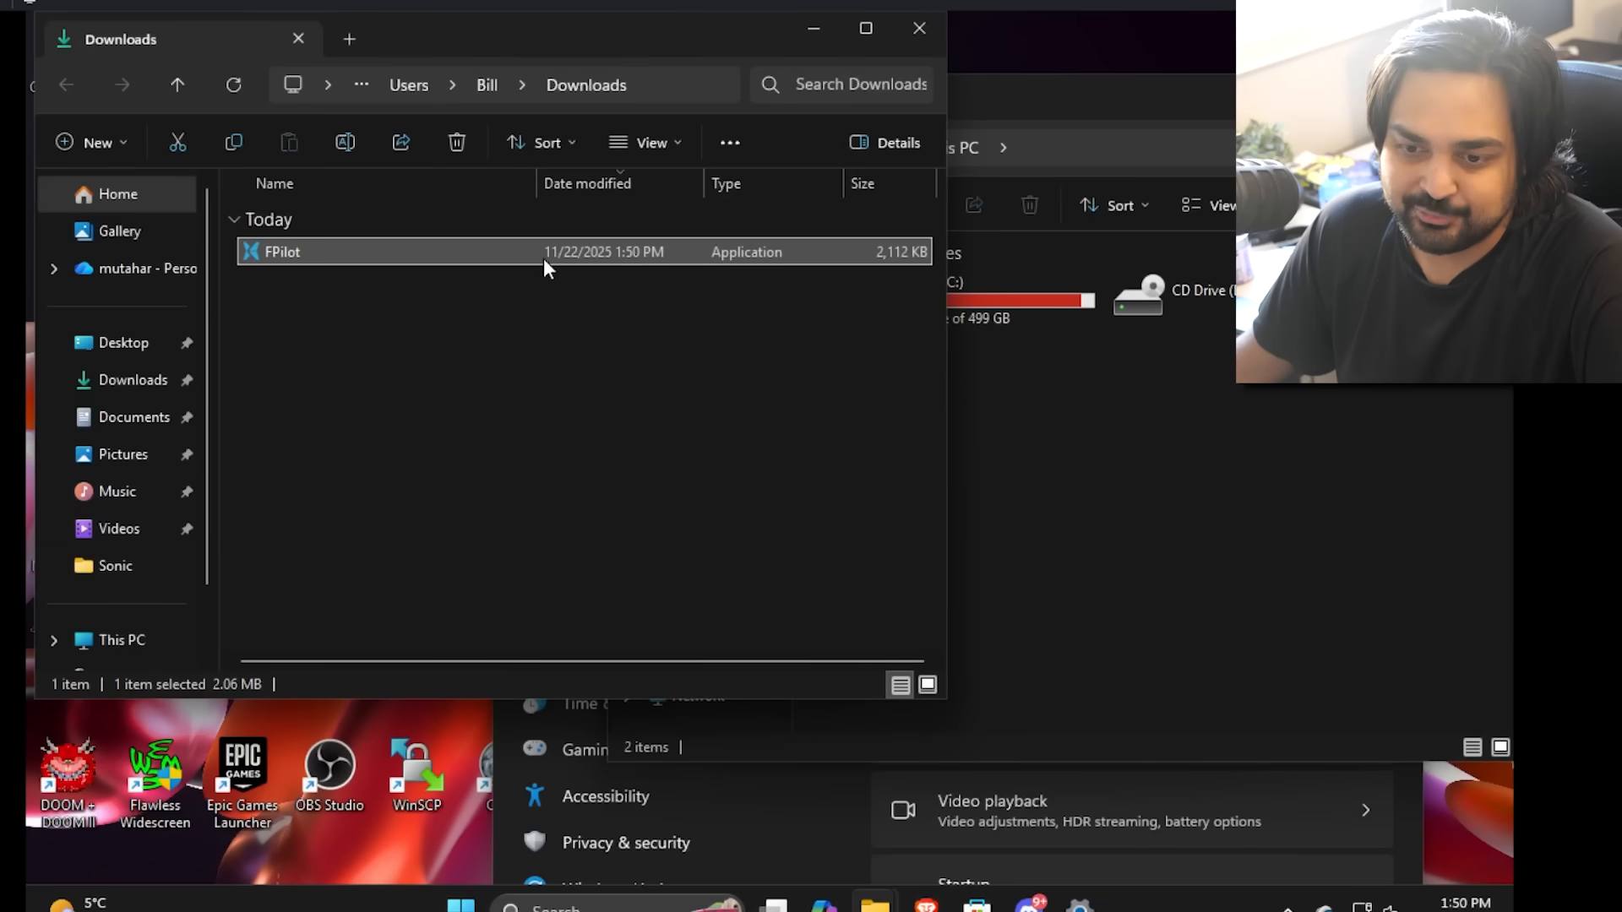
Run the downloaded FPilot application from the Downloads folder
{"action": "double_click", "coordinate": [281, 252]}
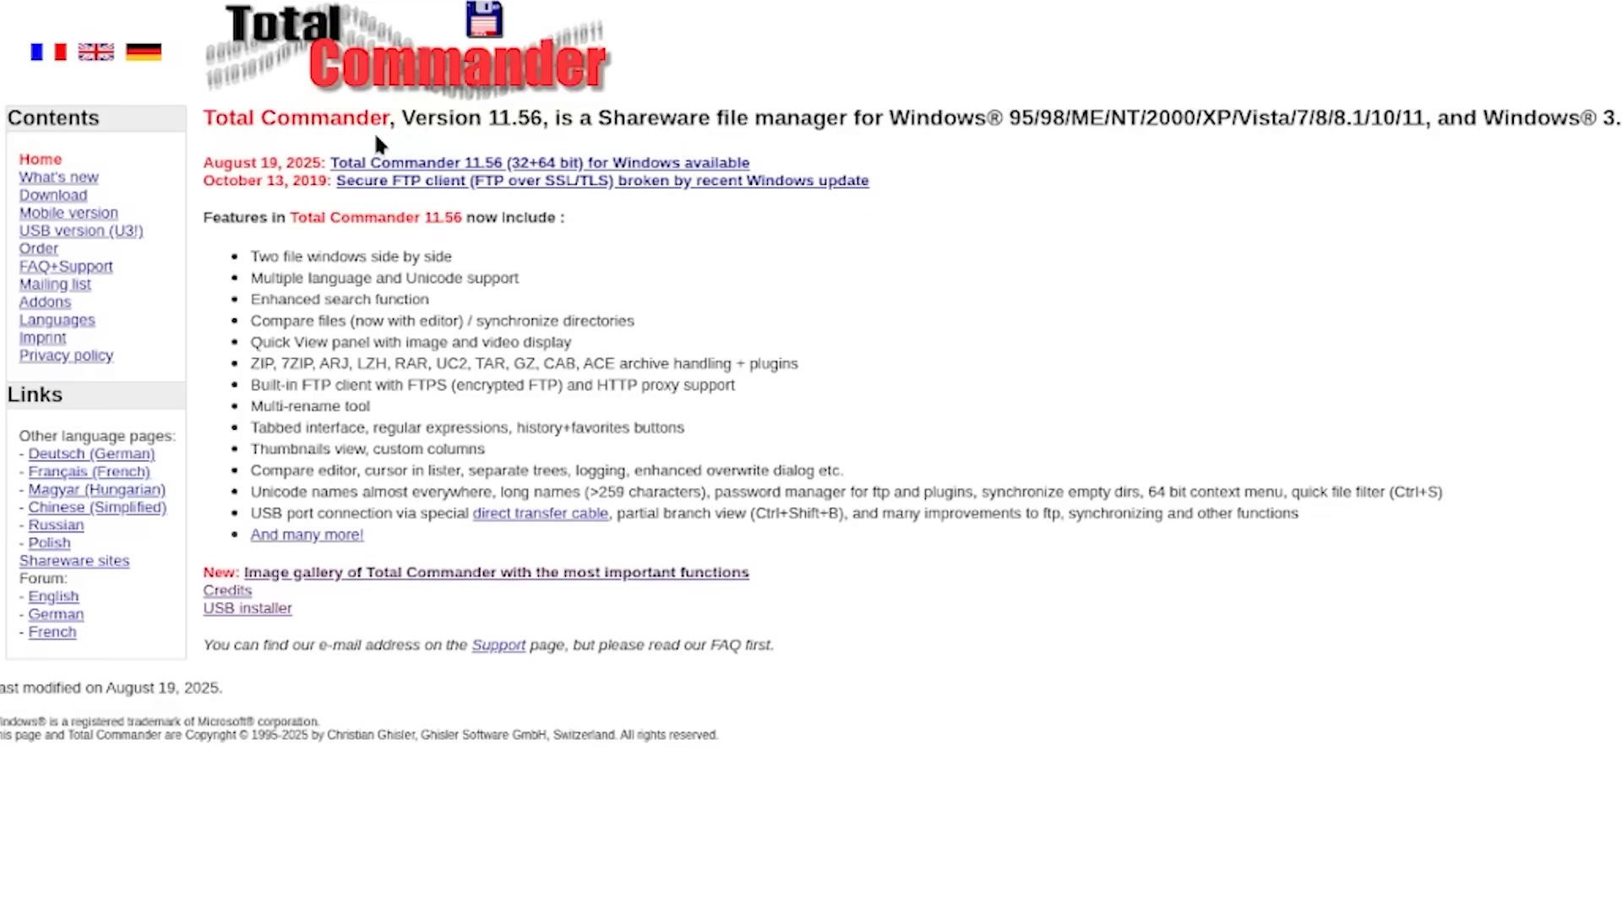
{"action": "mouse_move", "coordinate": [458, 145]}
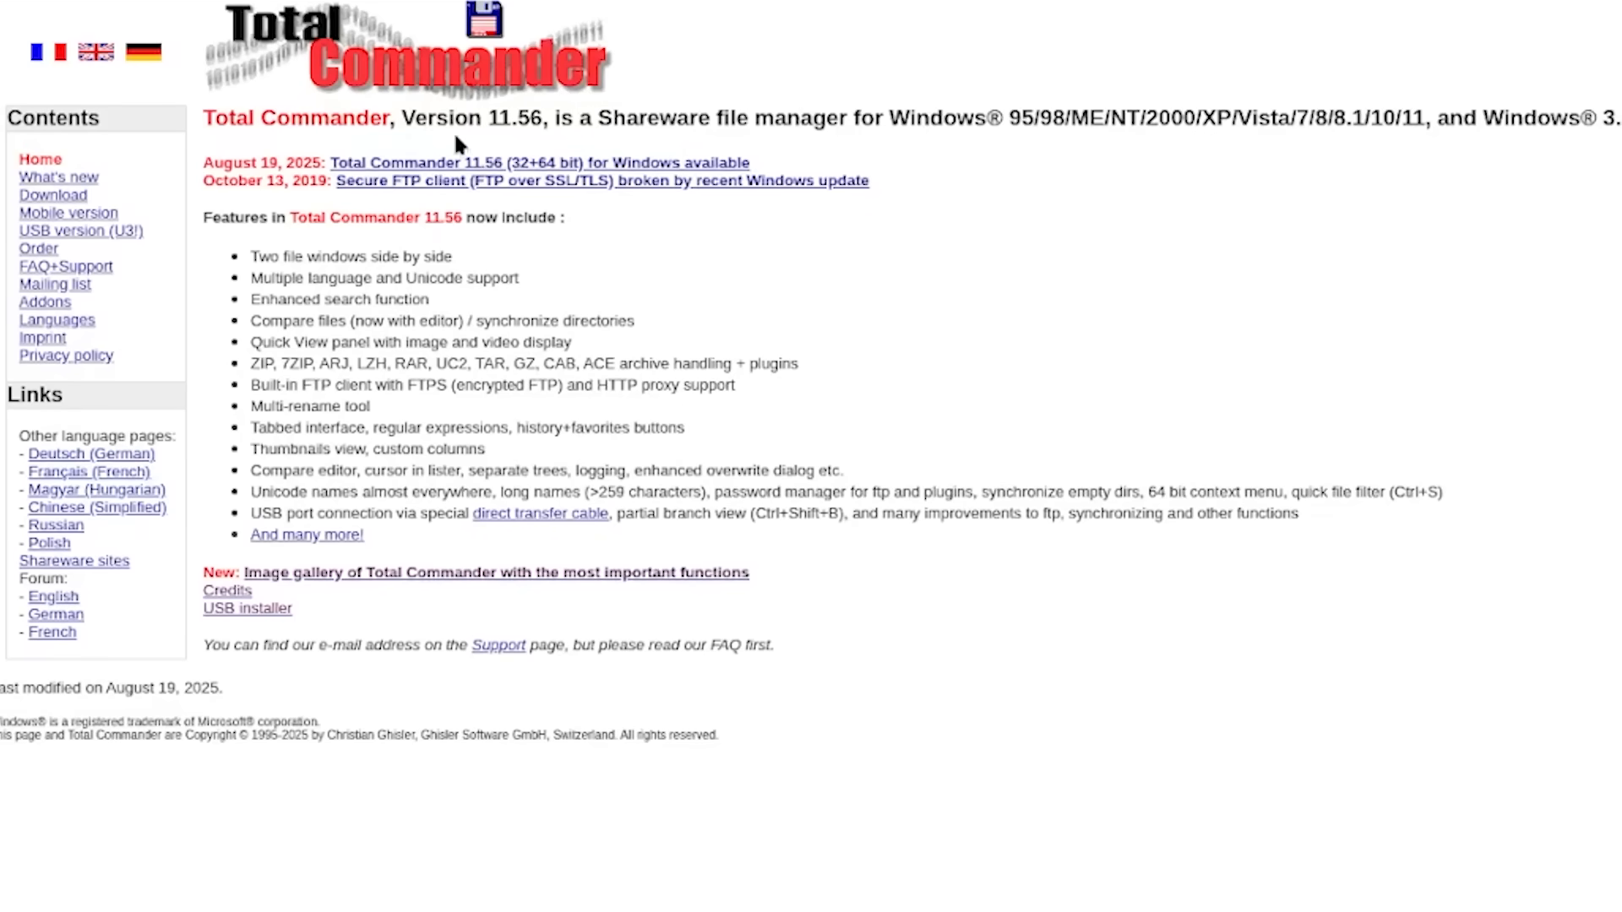
{"action": "mouse_move", "coordinate": [235, 64]}
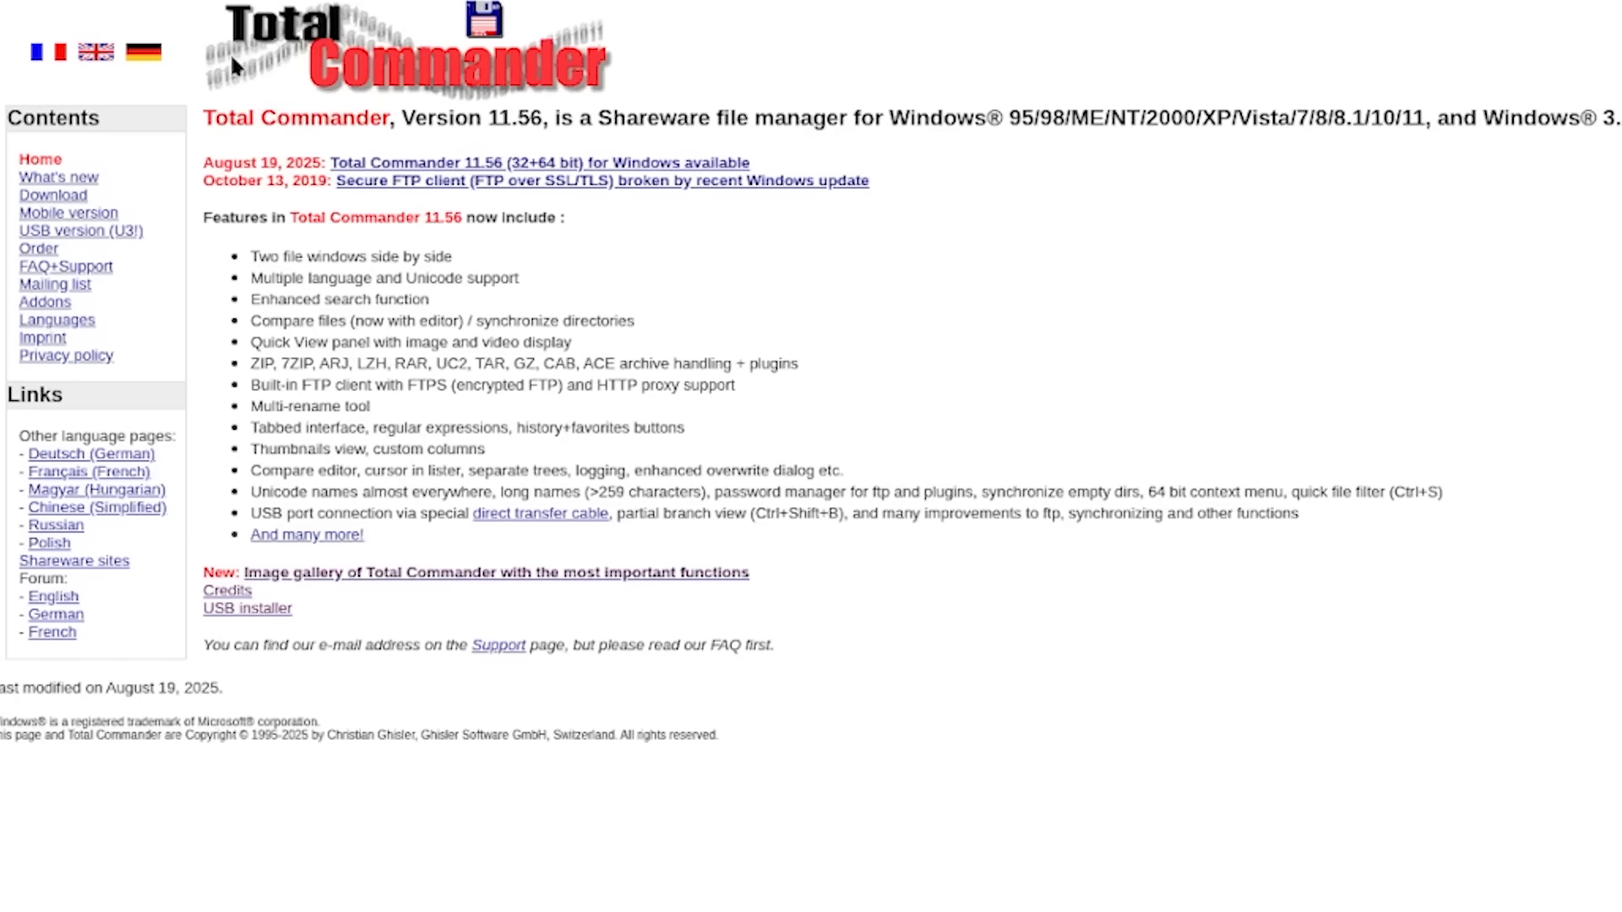
{"action": "mouse_move", "coordinate": [229, 262]}
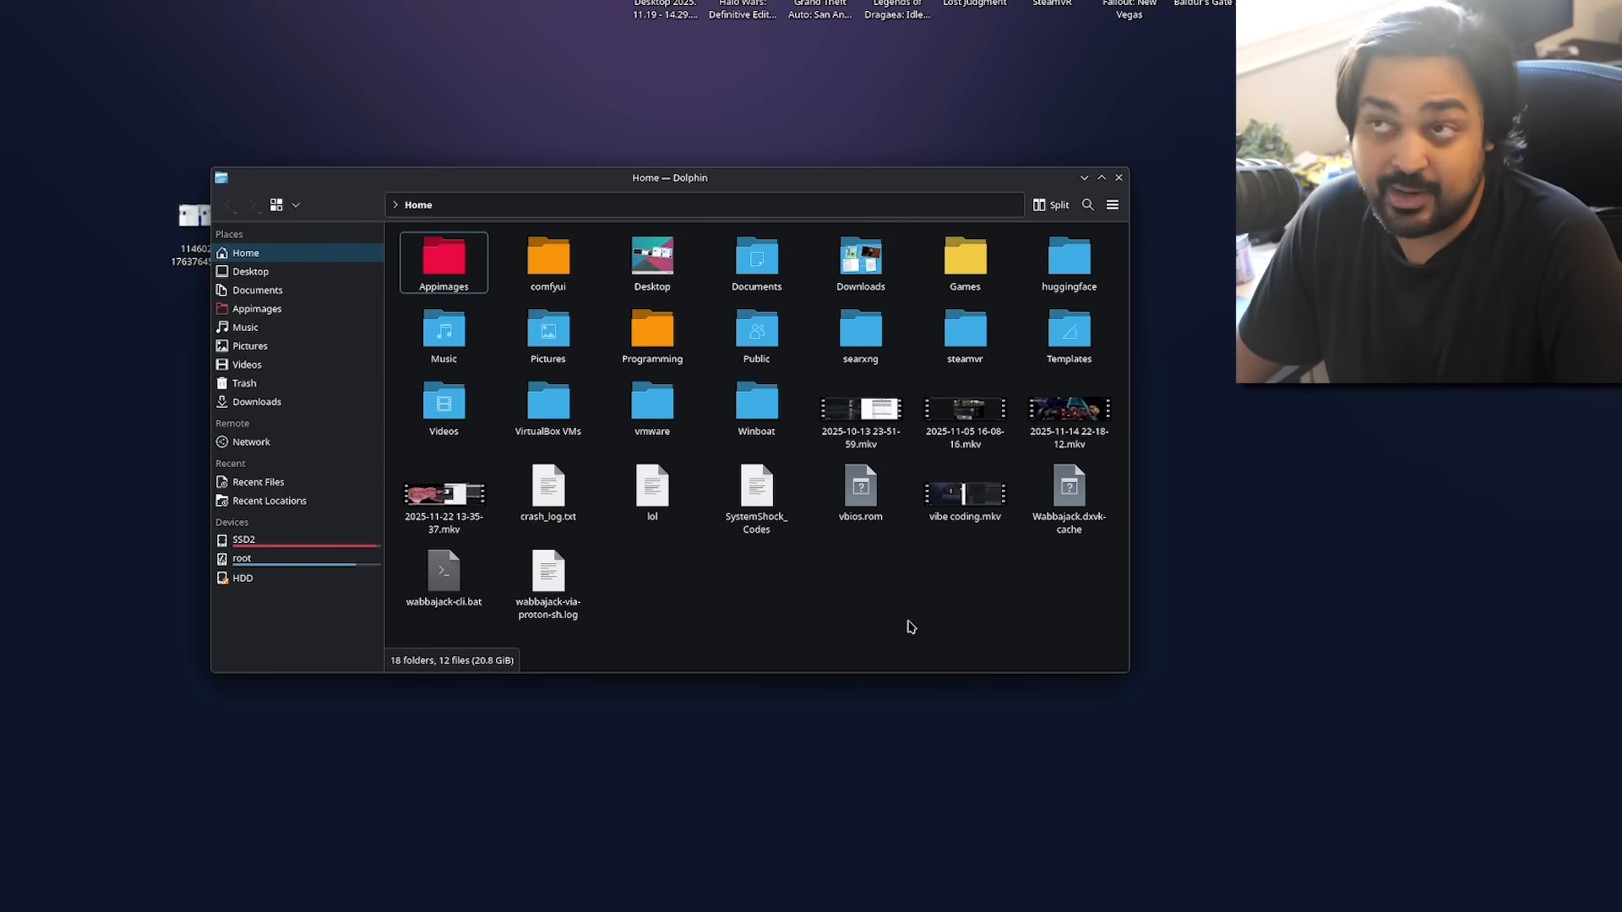
{"action": "mouse_move", "coordinate": [651, 334]}
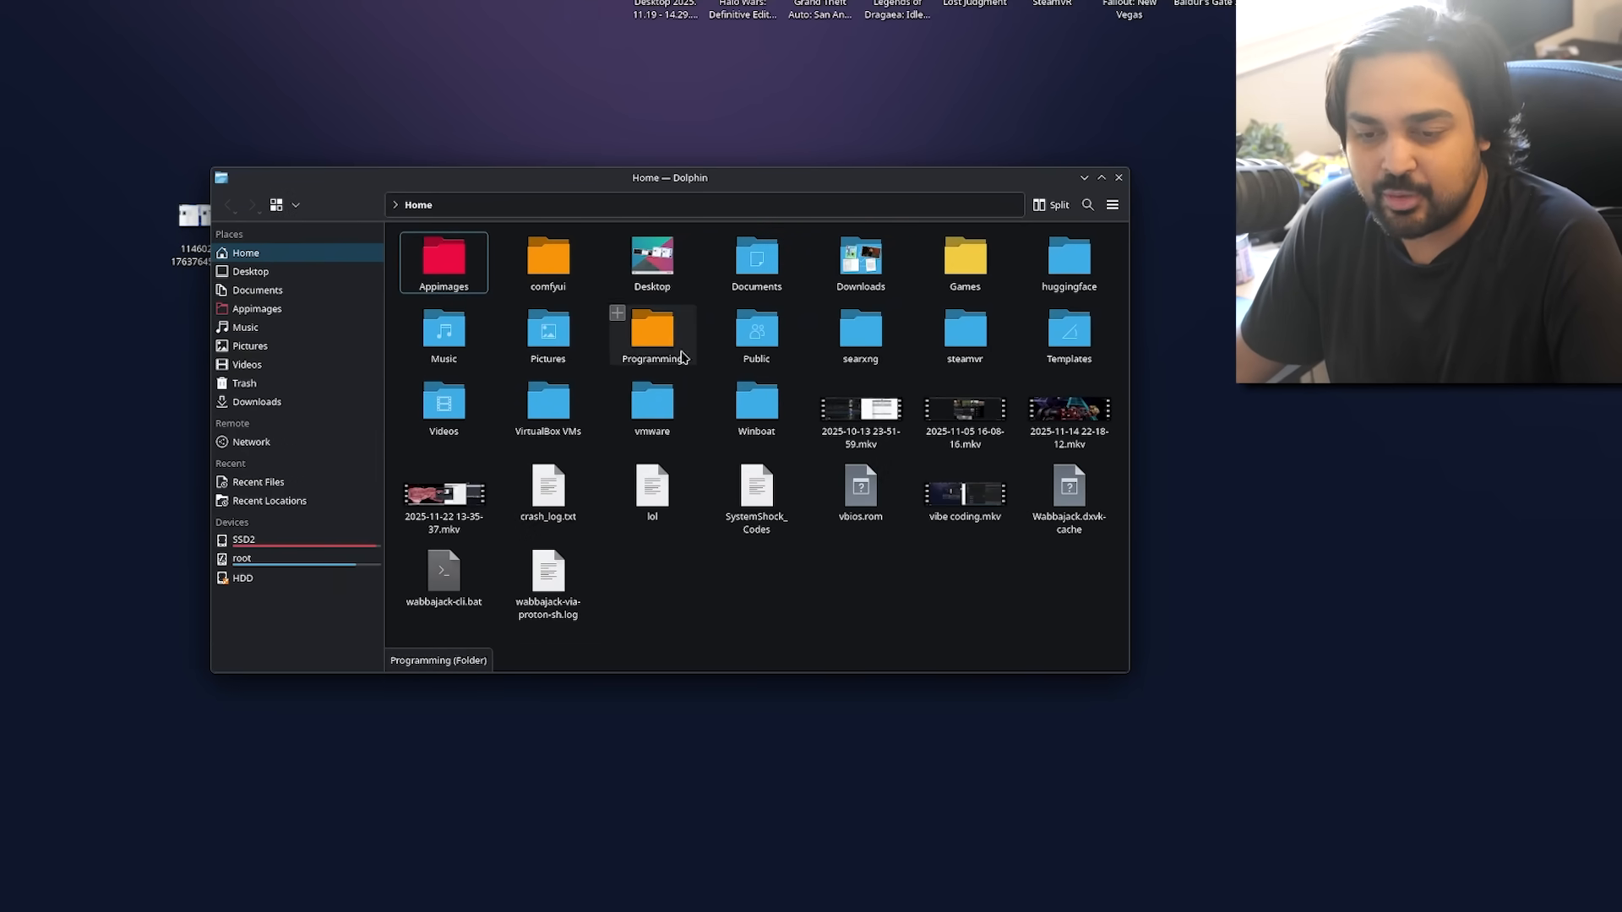
{"action": "mouse_move", "coordinate": [627, 347]}
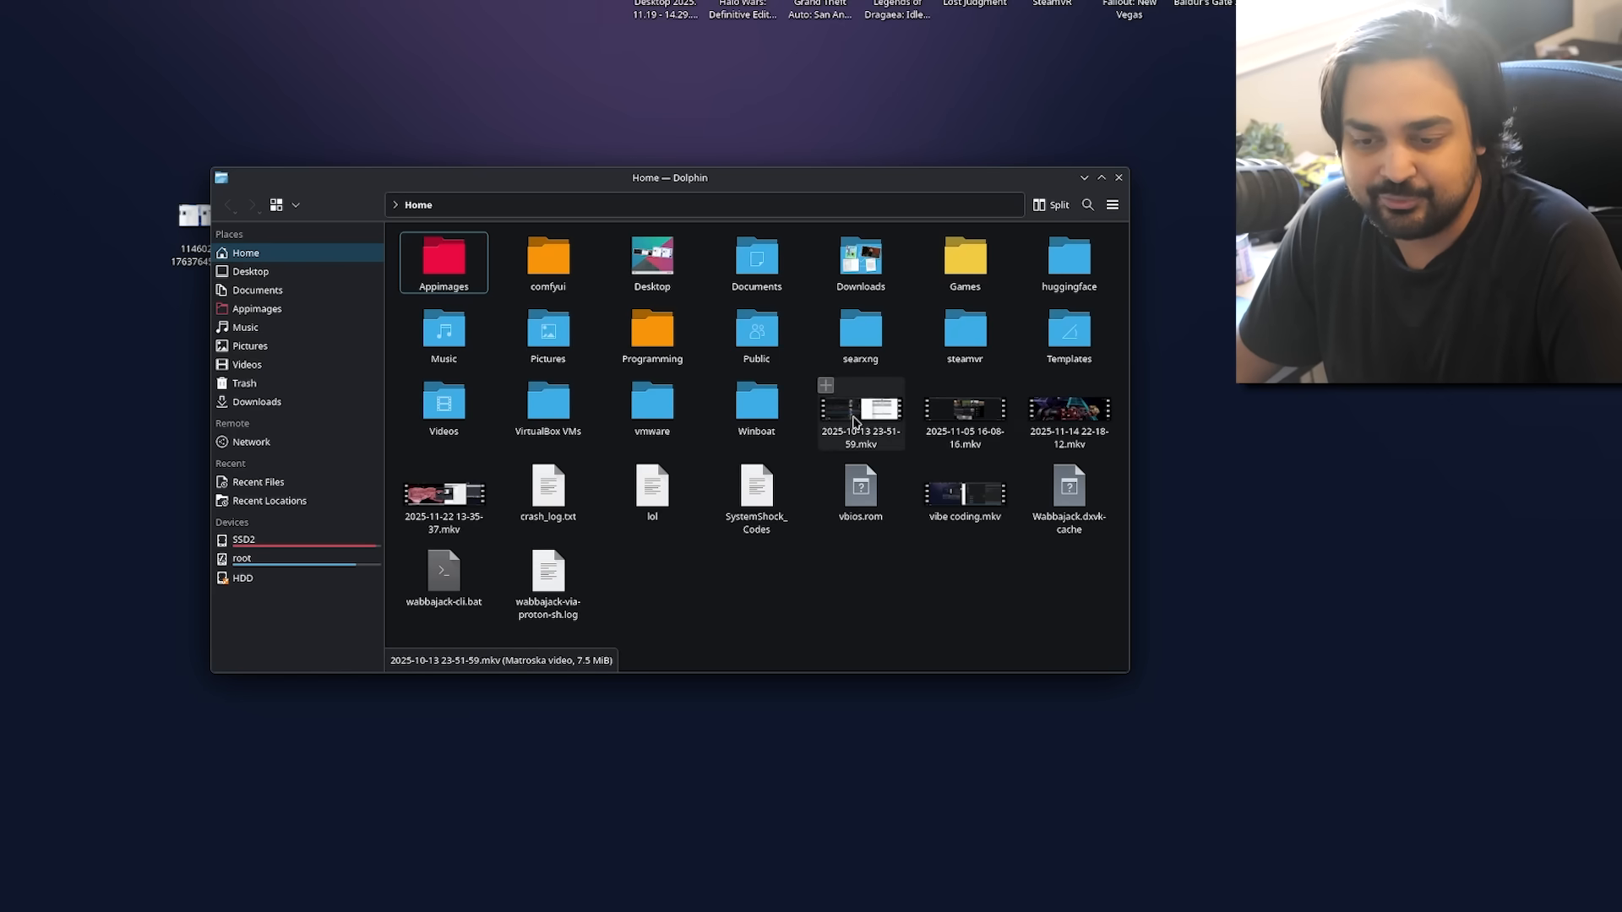
{"action": "right_click", "coordinate": [858, 413]}
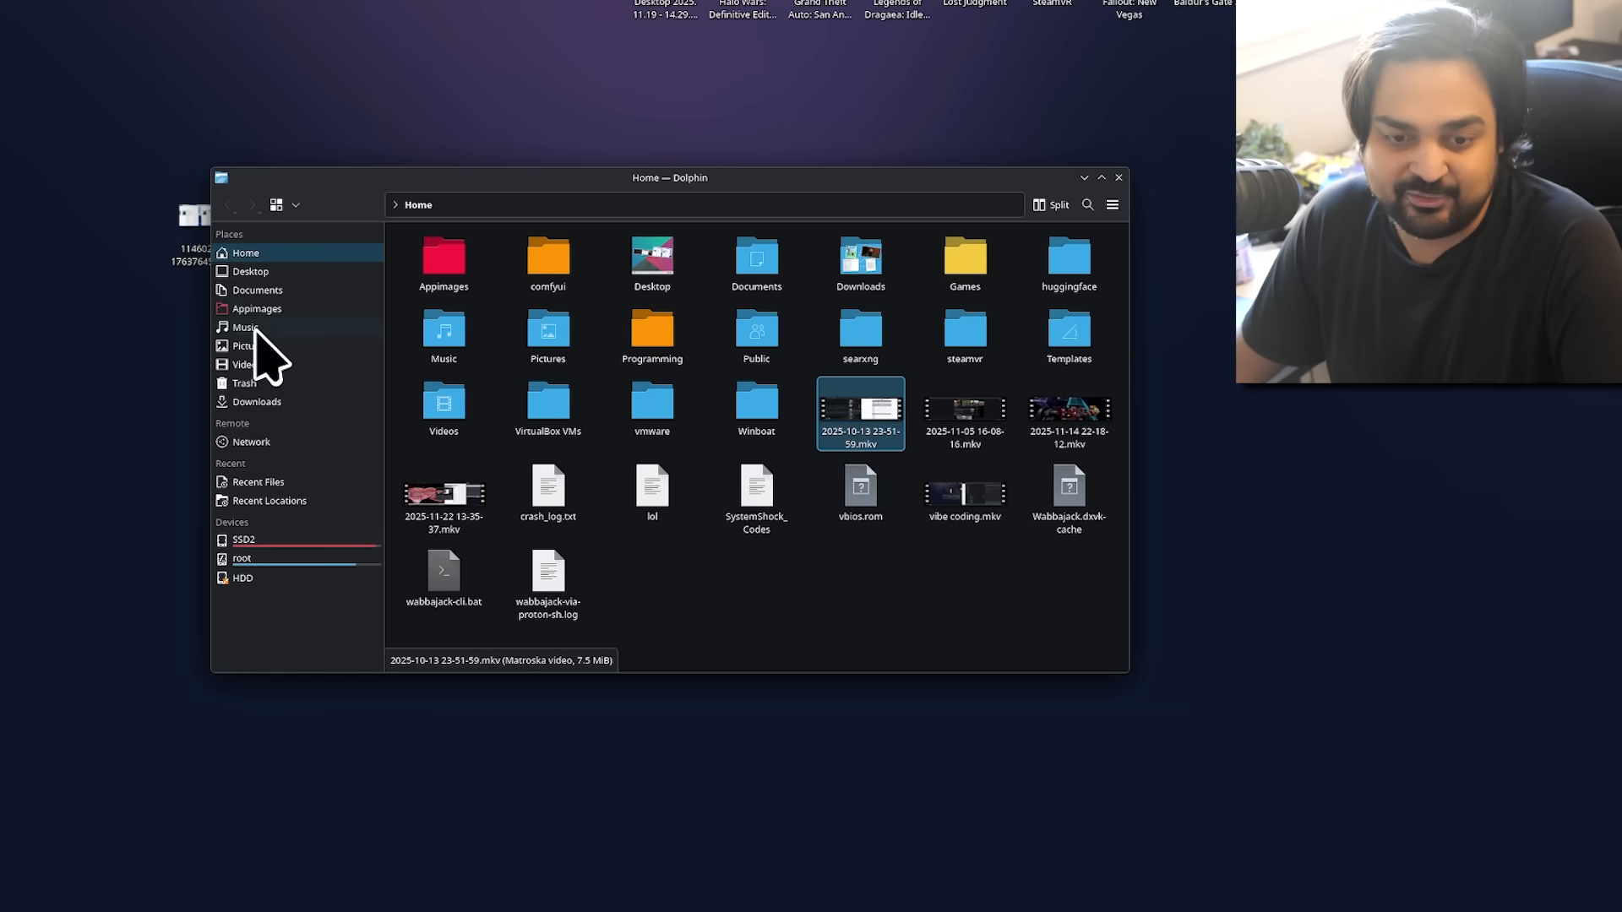
{"action": "left_click", "coordinate": [249, 345]}
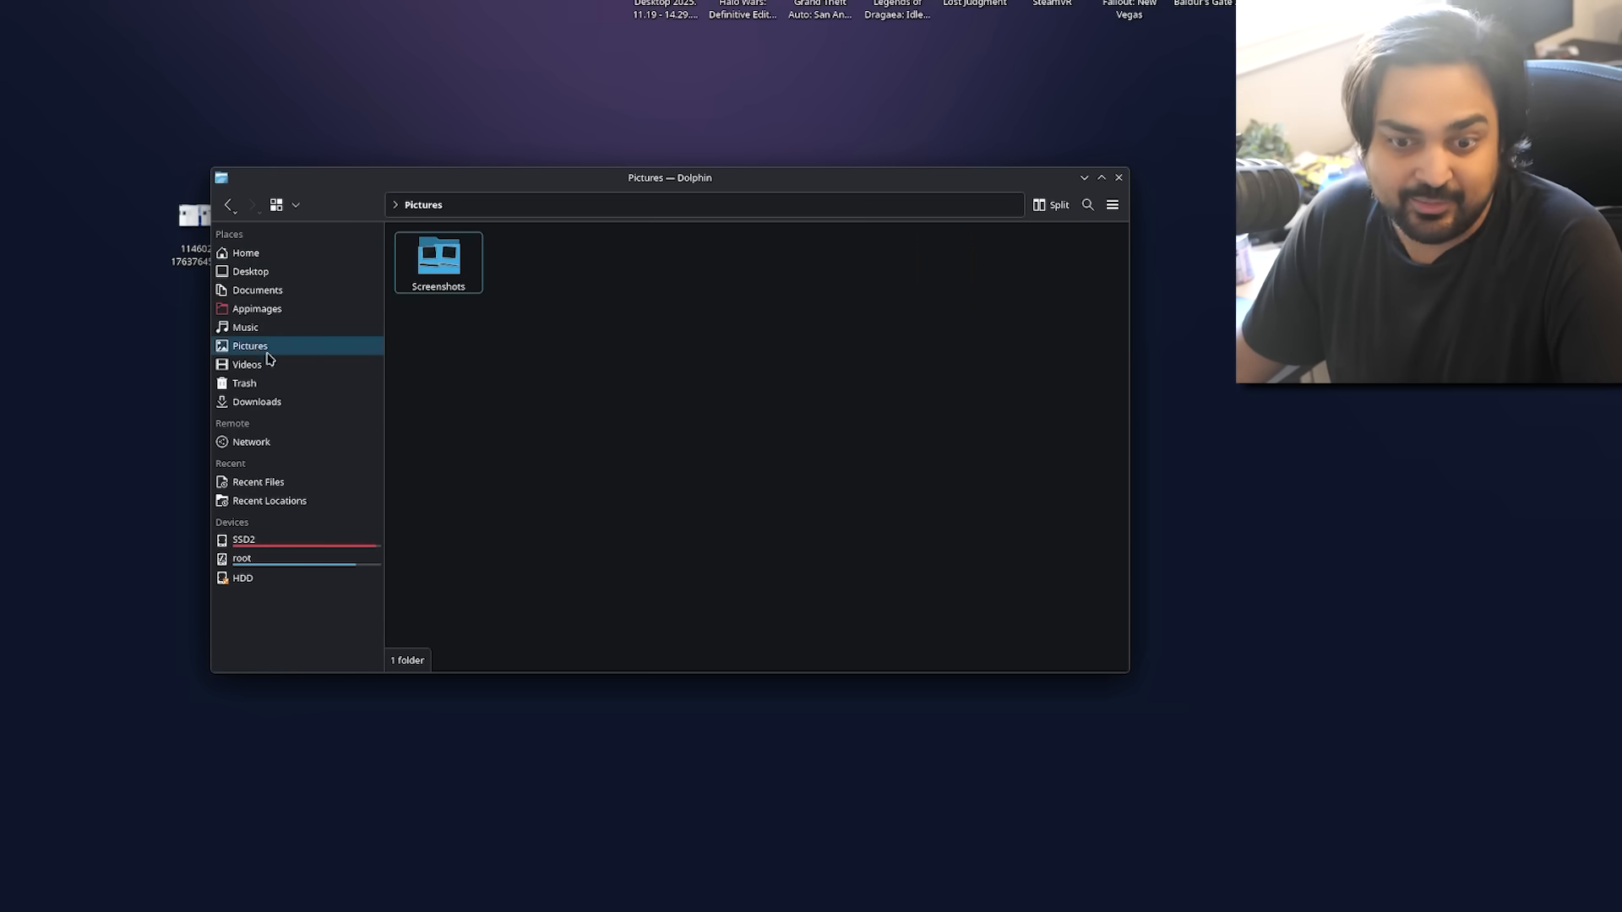
{"action": "mouse_move", "coordinate": [299, 563]}
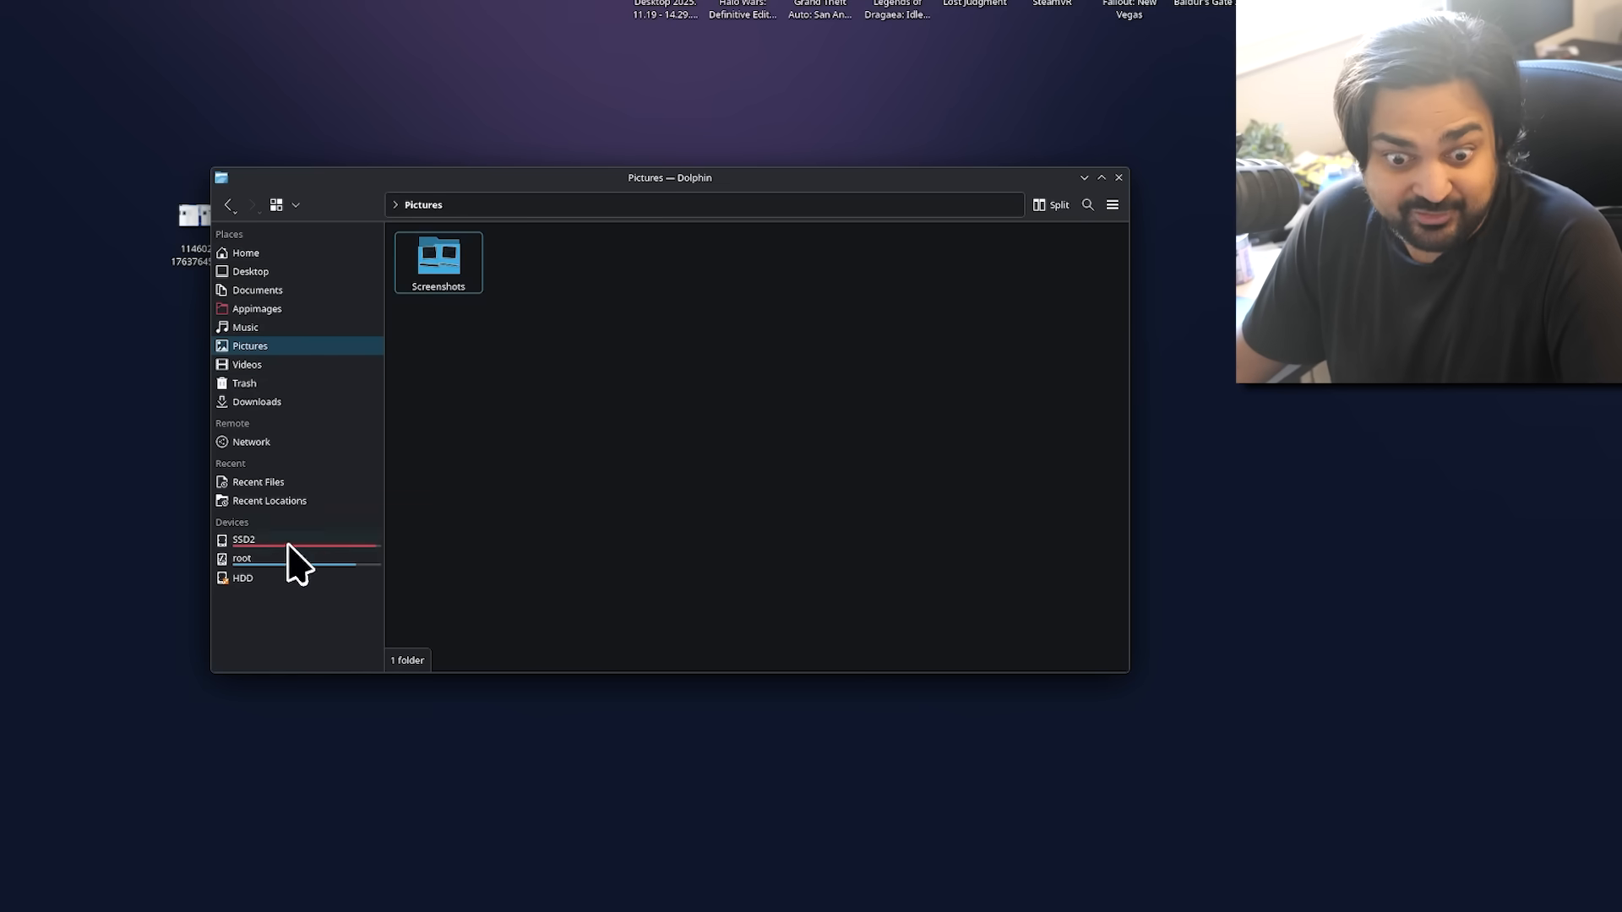
{"action": "mouse_move", "coordinate": [297, 570]}
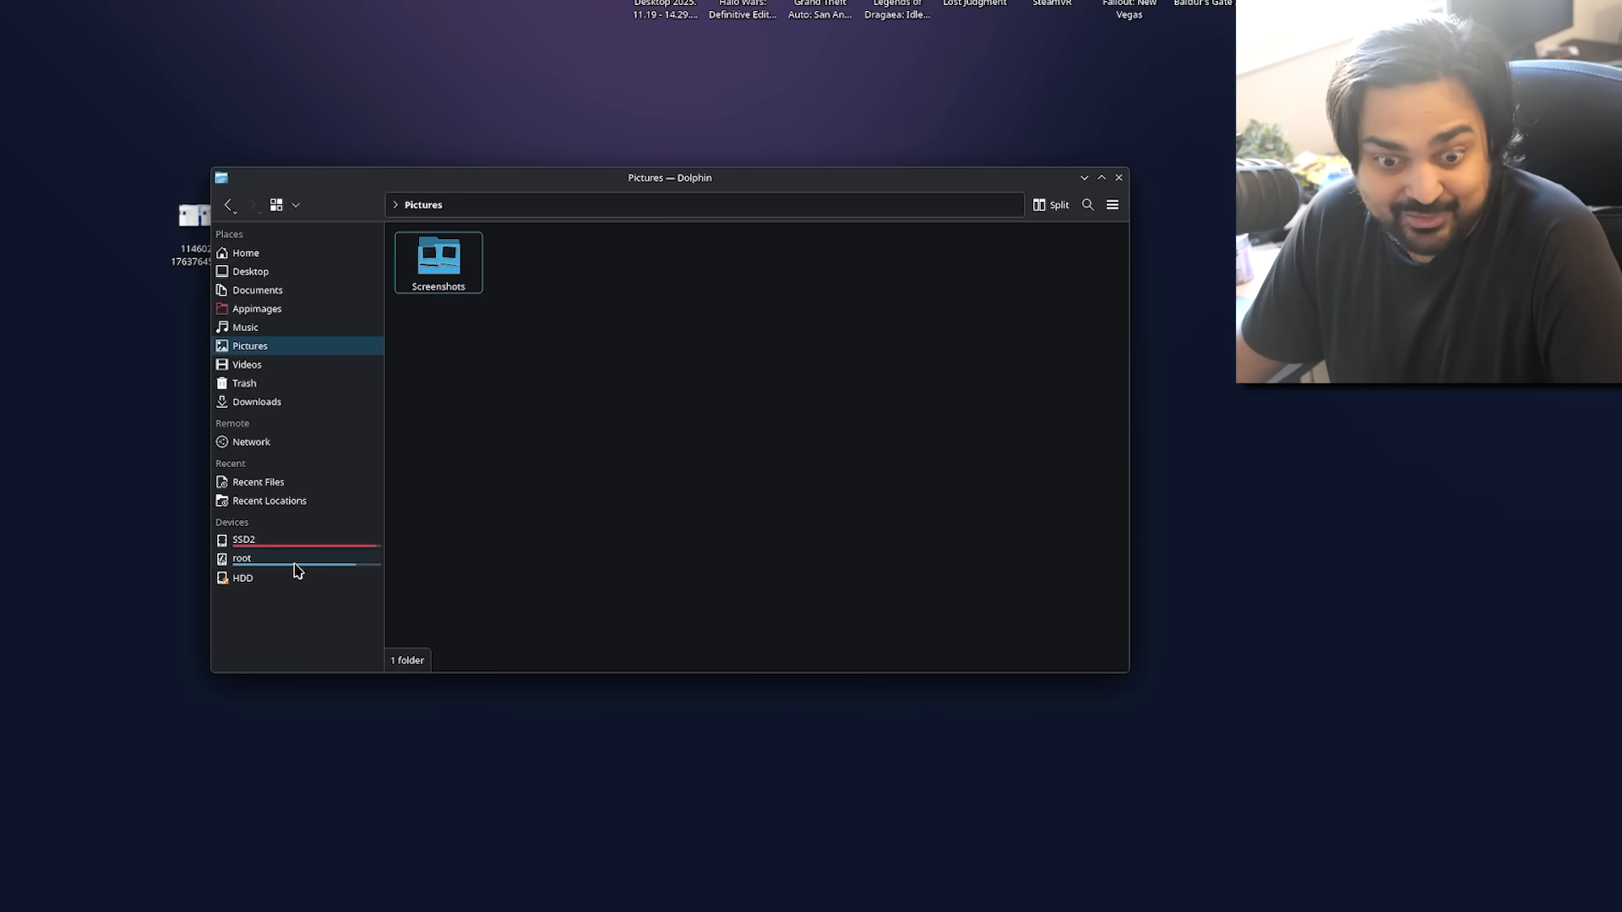
{"action": "left_click", "coordinate": [241, 558]}
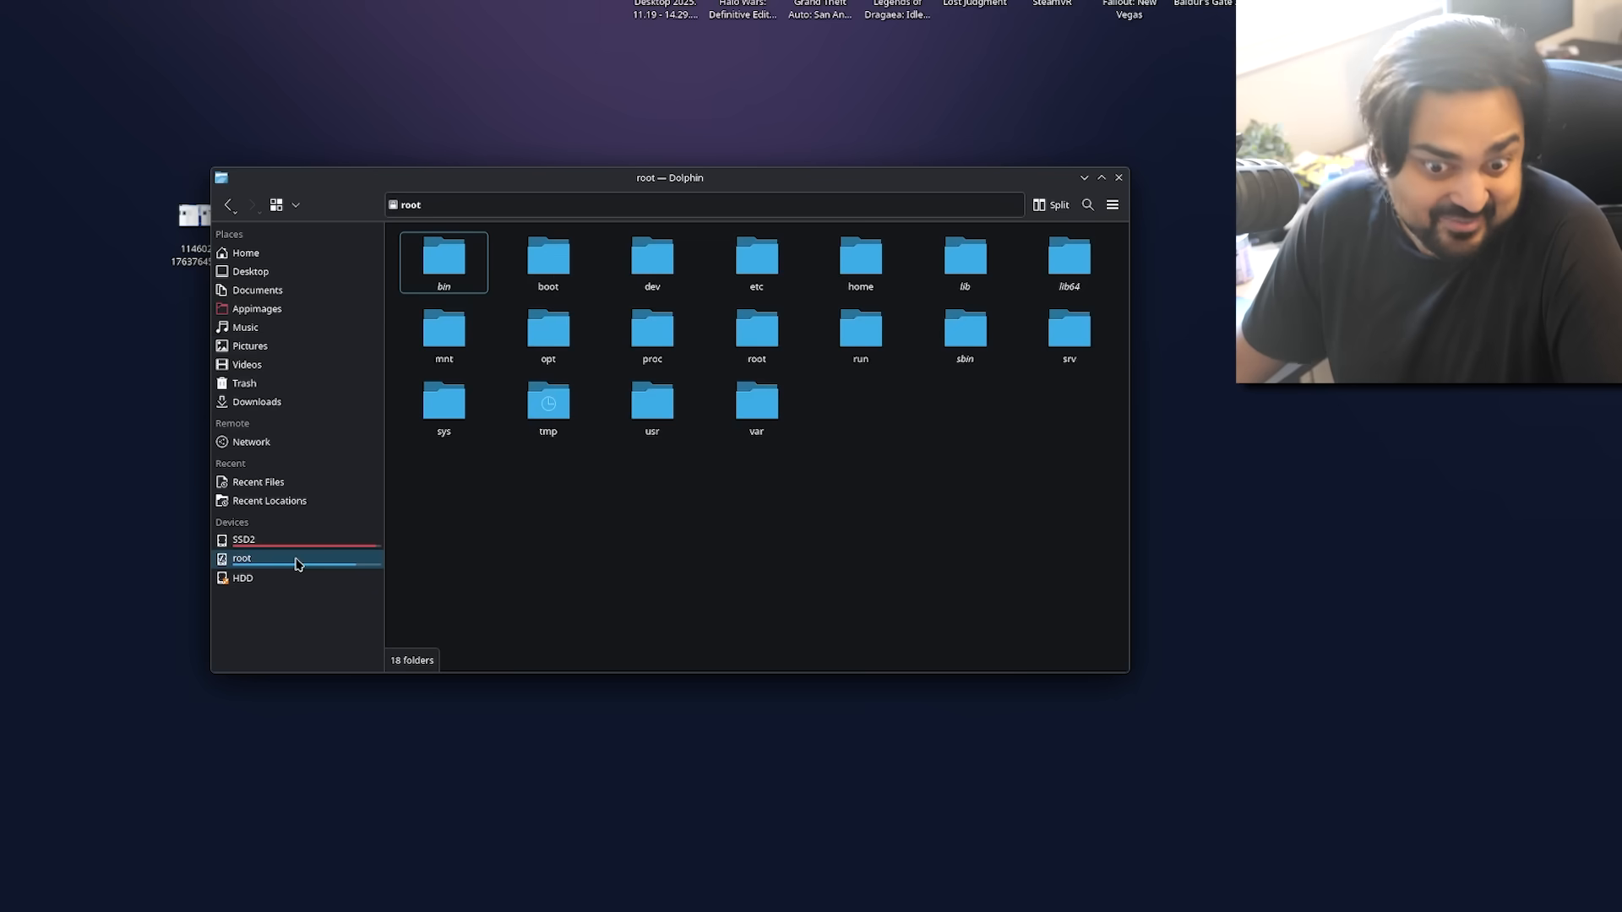
{"action": "left_click", "coordinate": [250, 441]}
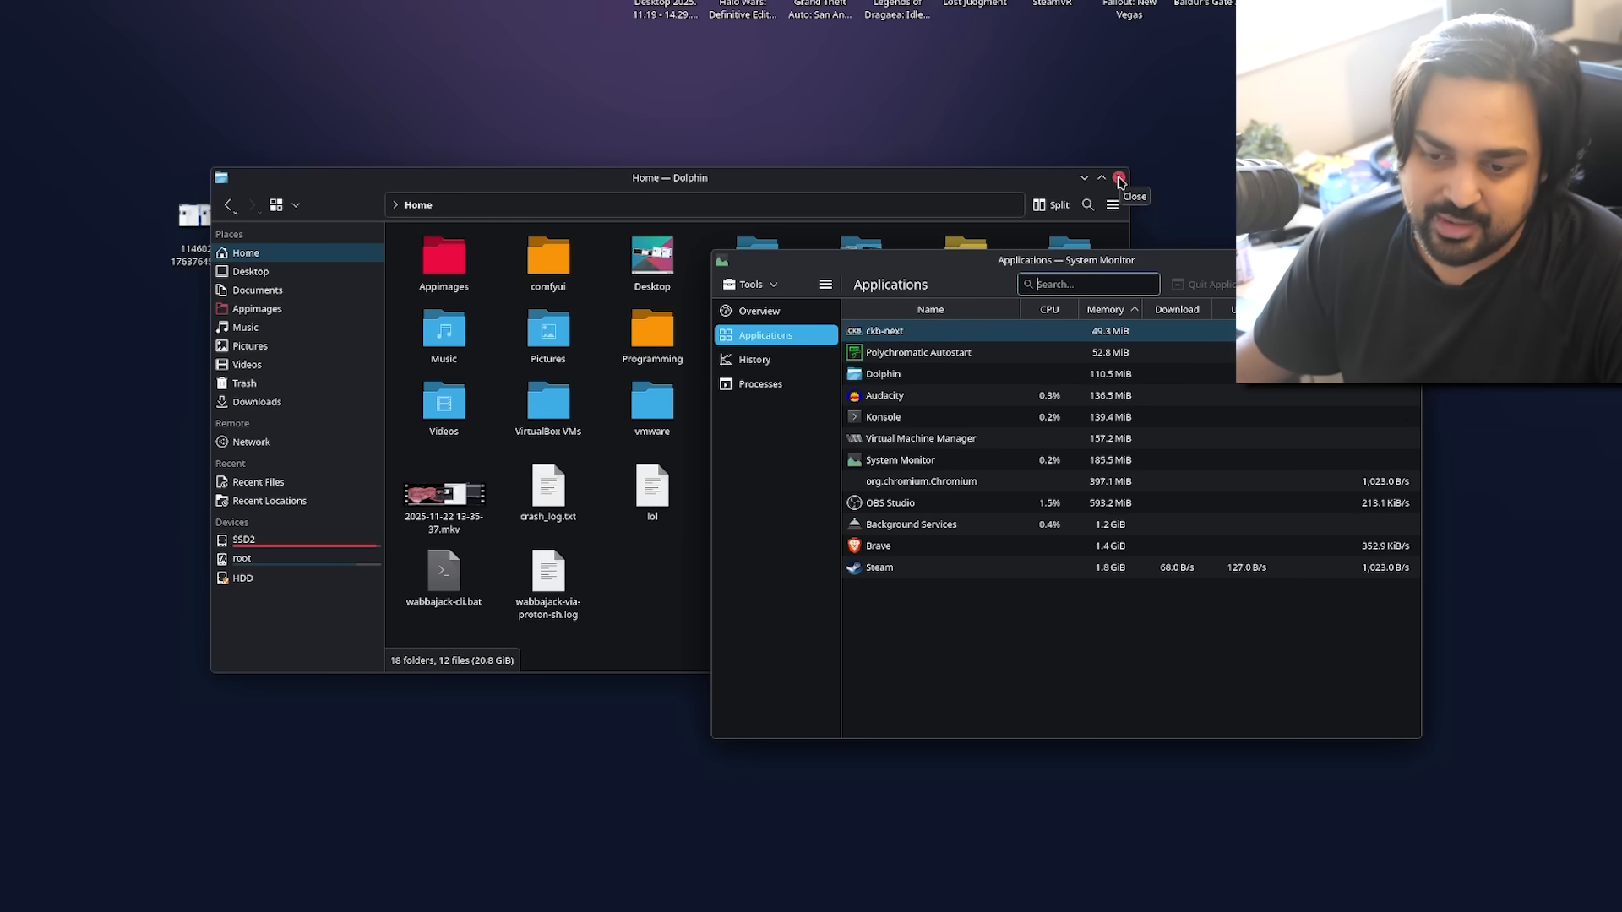
Close Dolphin and show System Monitor's Overview of CPU, memory and disk usage
{"action": "left_click", "coordinate": [1118, 177]}
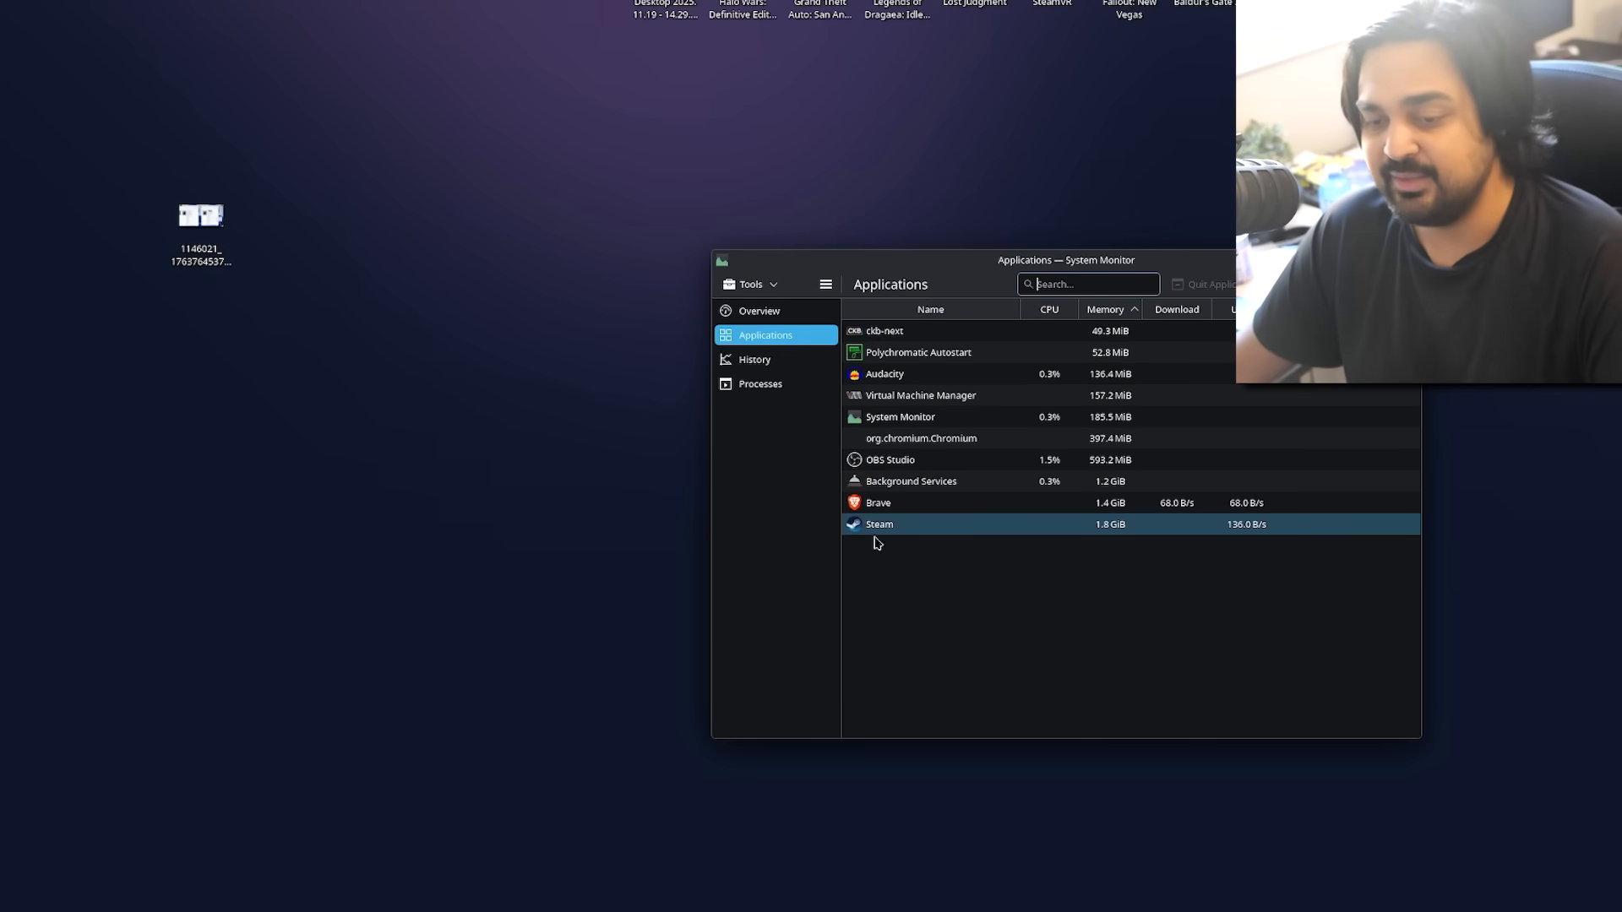
{"action": "left_click", "coordinate": [759, 310]}
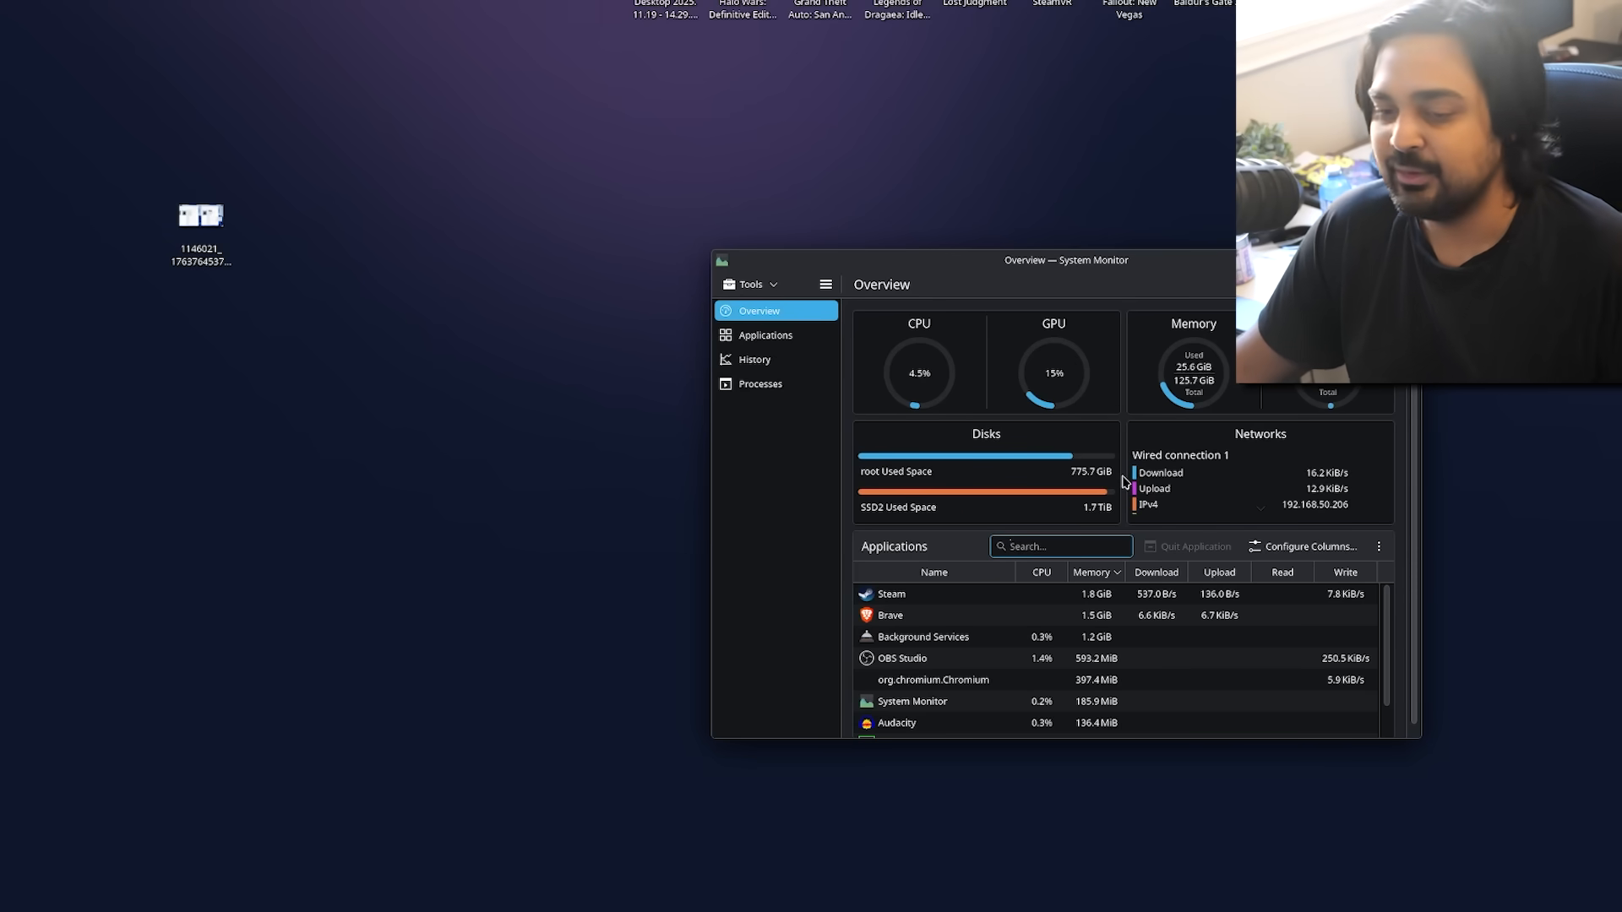
{"action": "mouse_move", "coordinate": [1182, 437]}
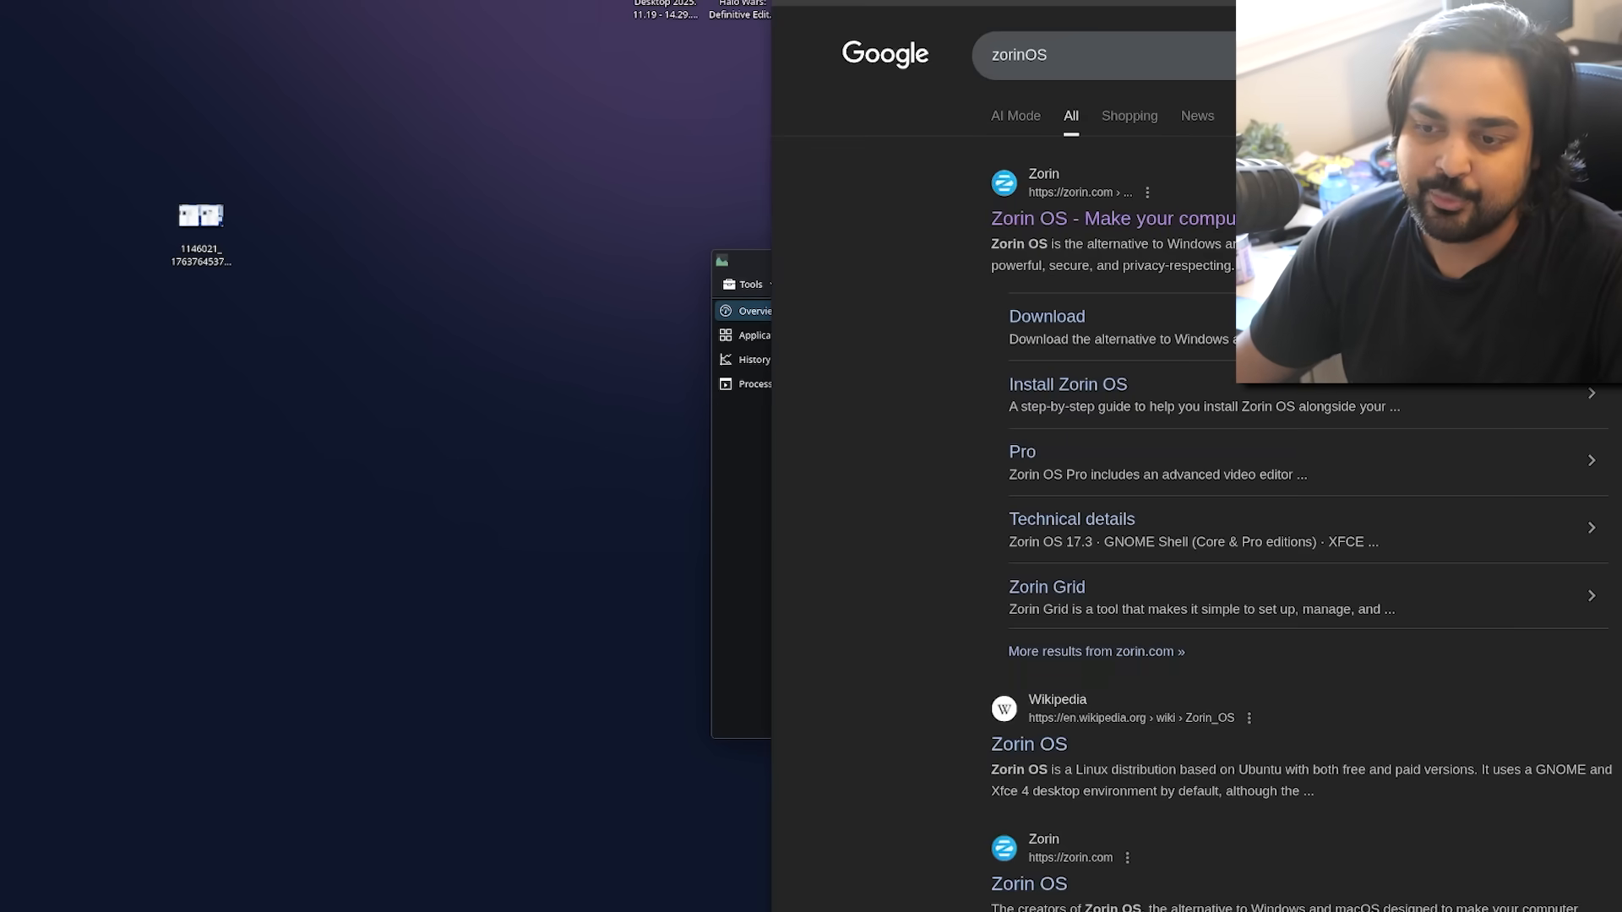
Open the official Zorin OS search result and scroll through its homepage
{"action": "left_click", "coordinate": [1113, 218]}
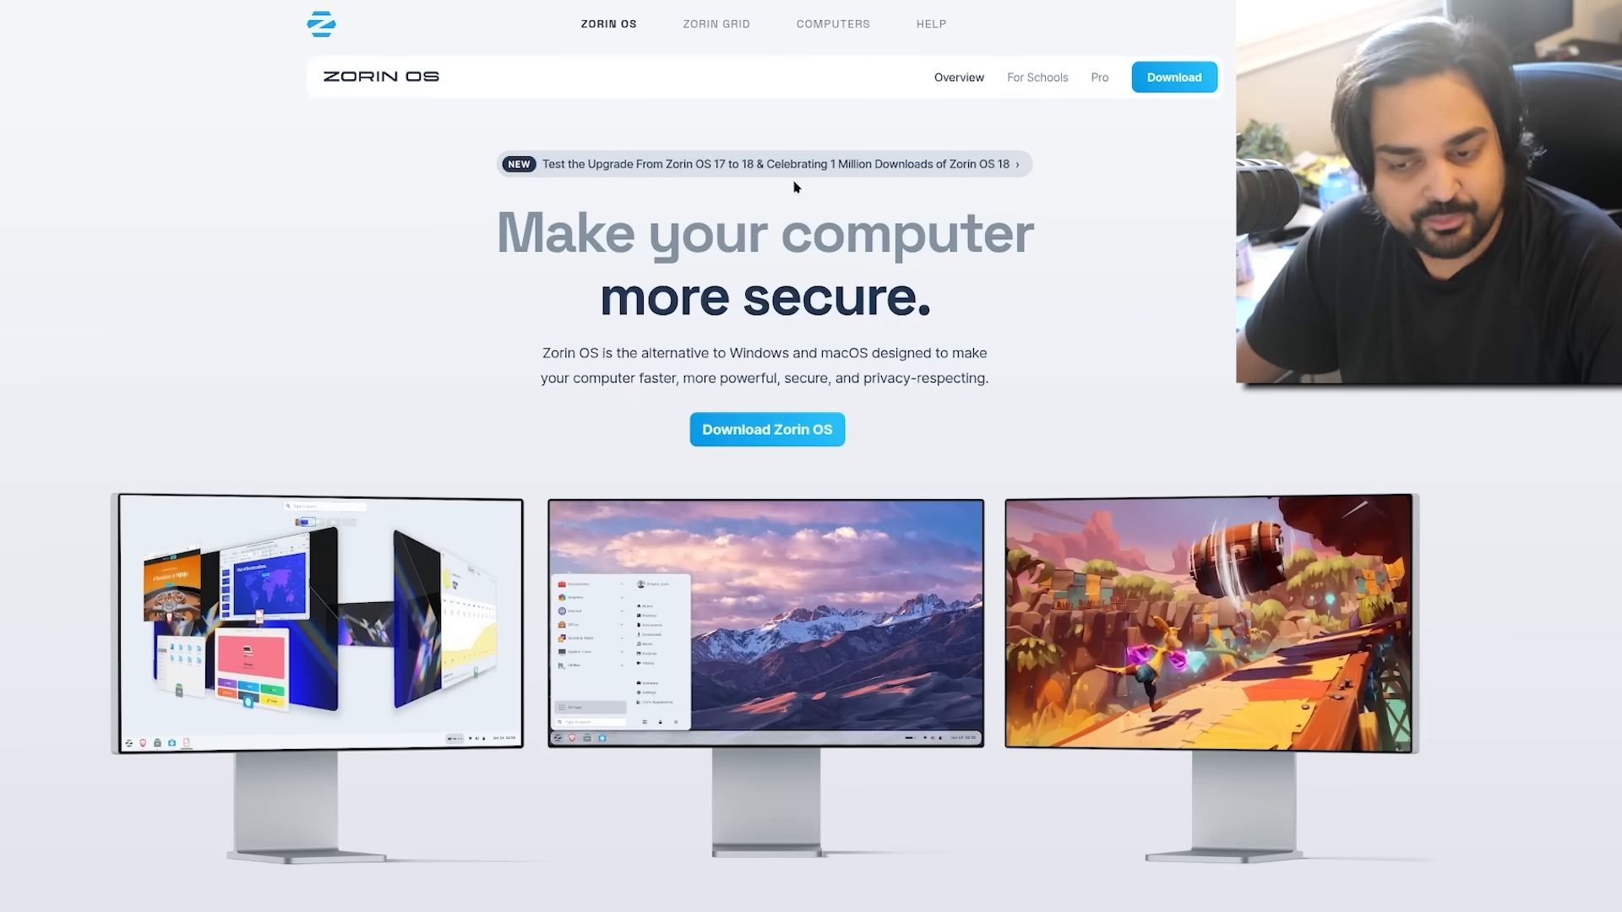
{"action": "scroll", "scroll_direction": "down", "scroll_amount": 3}
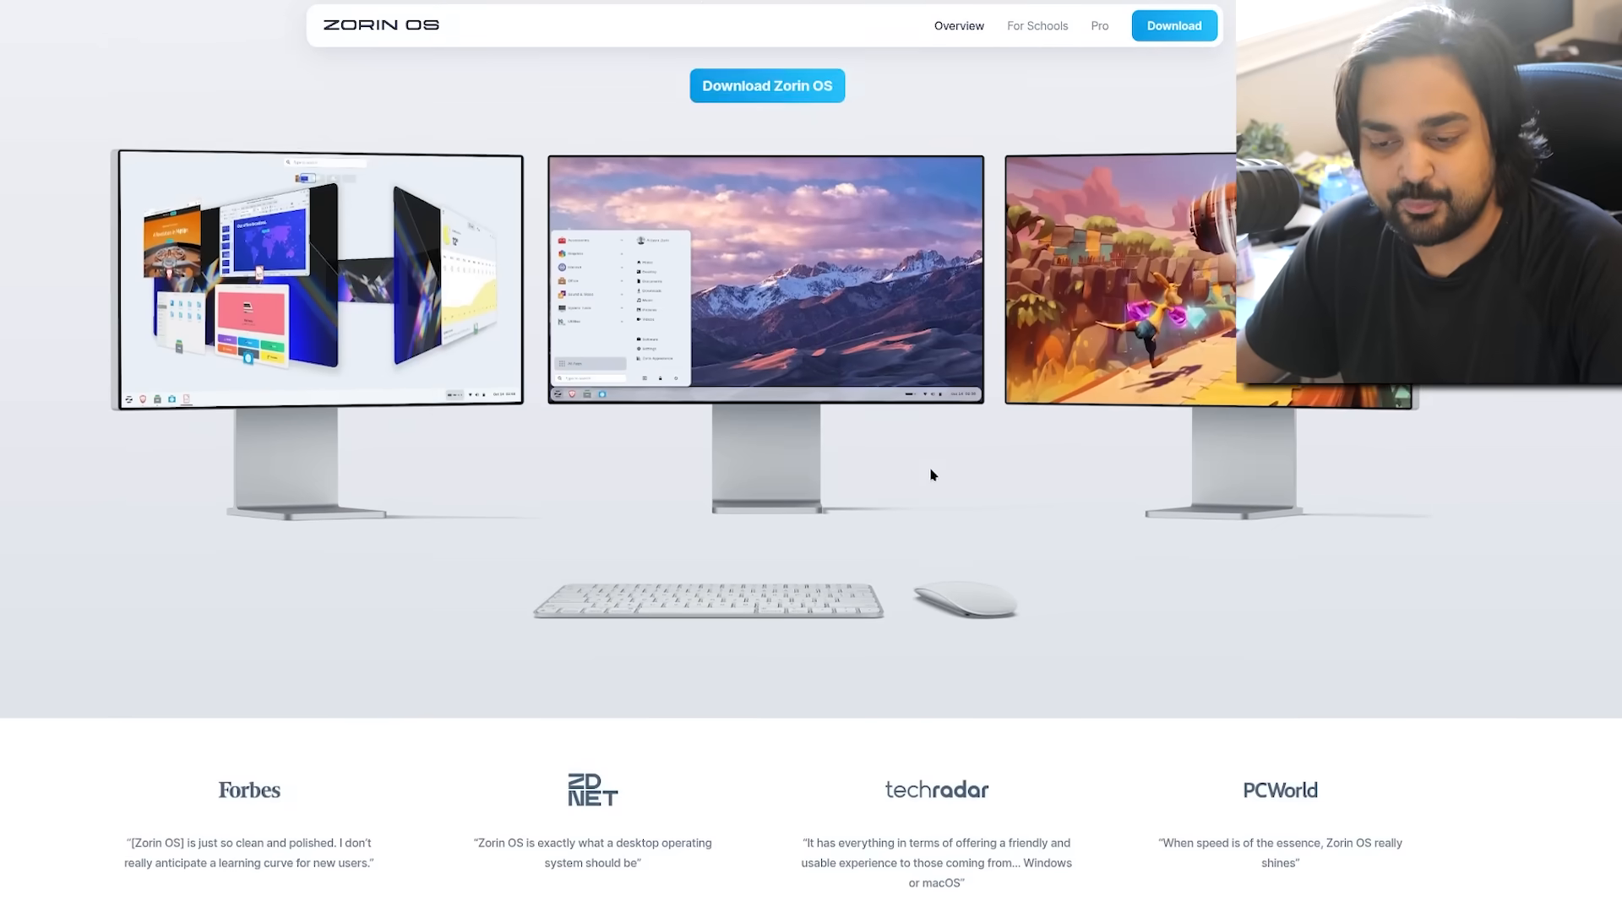
{"action": "scroll", "scroll_direction": "up", "scroll_amount": 3}
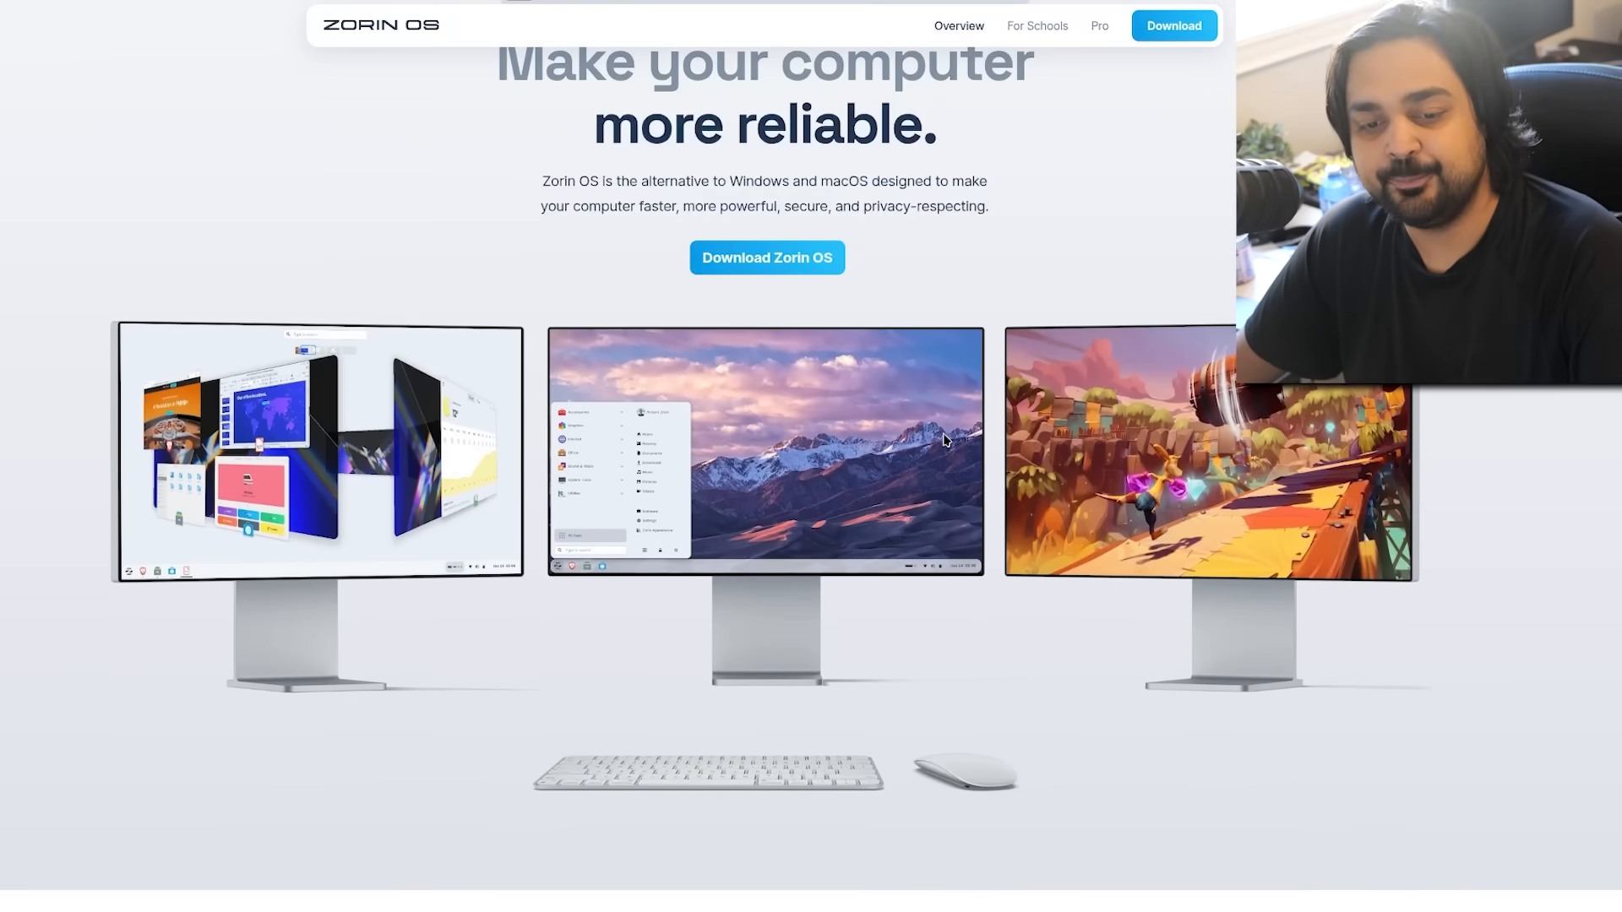